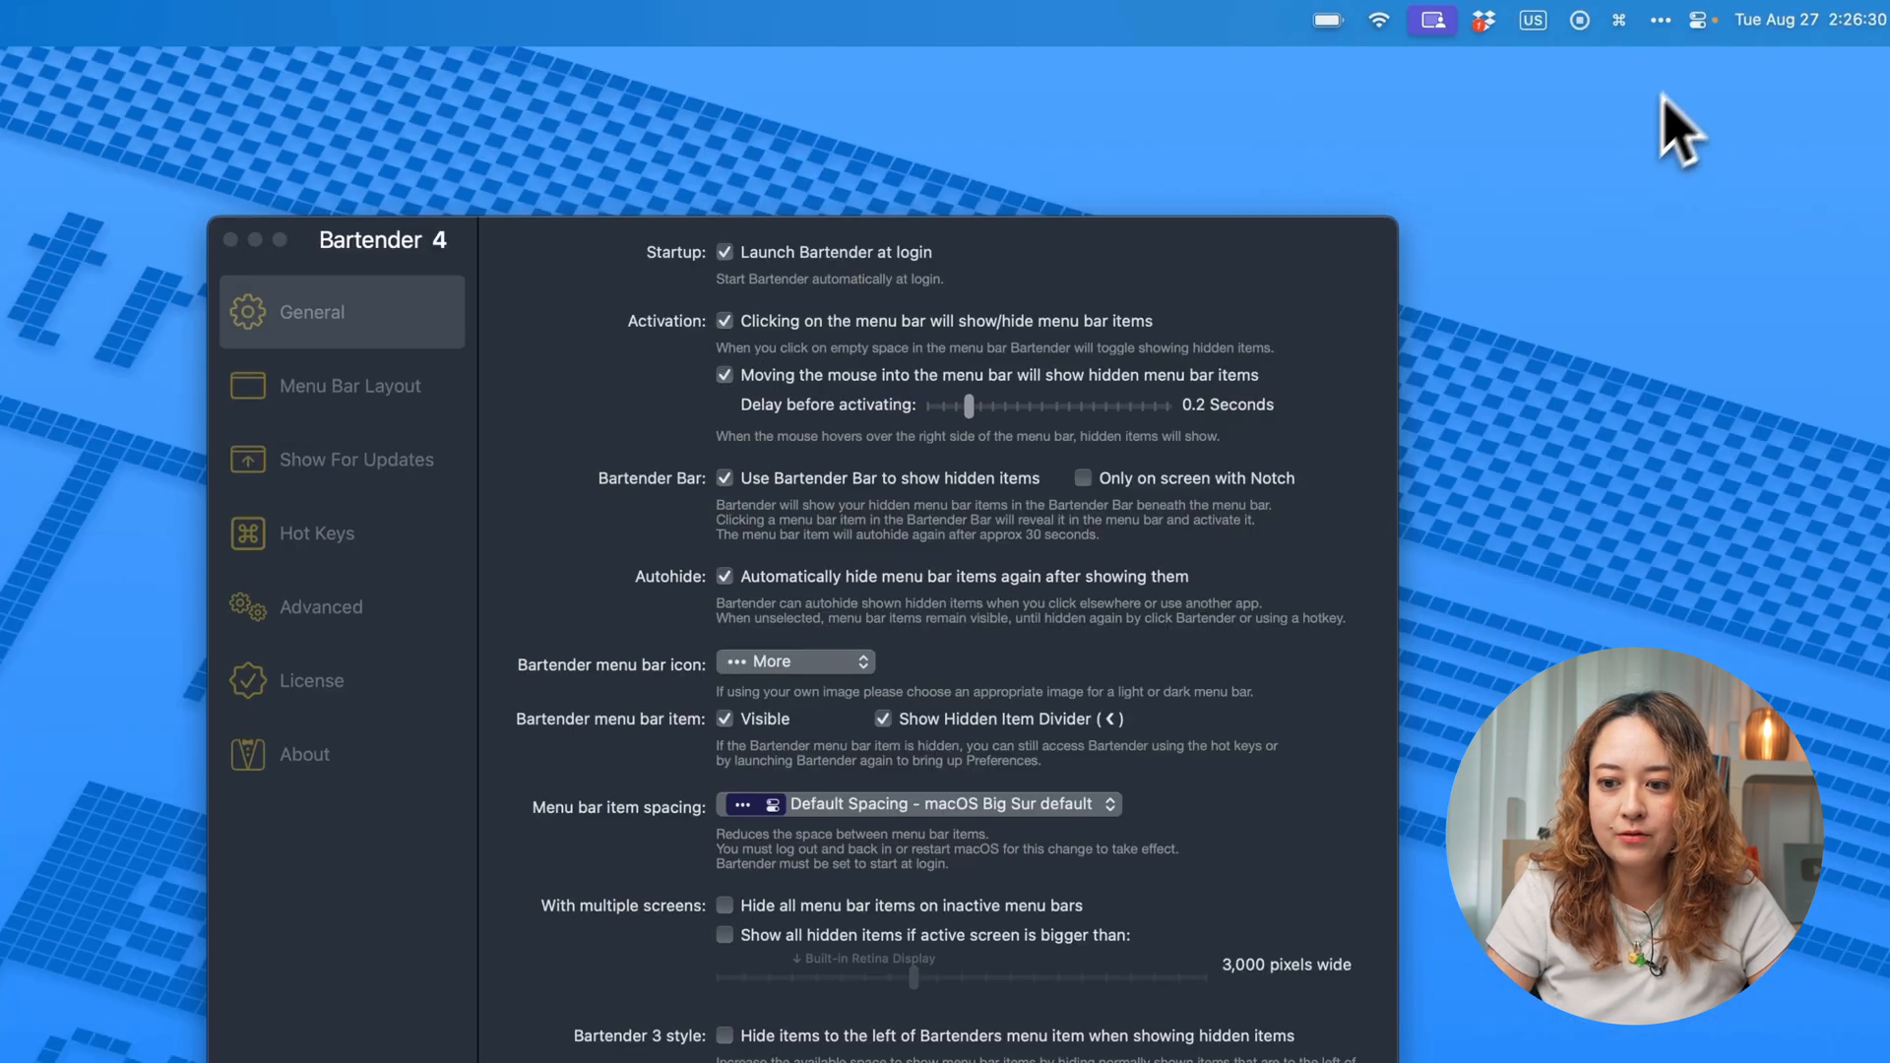
pyautogui.moveTo(1572, 85)
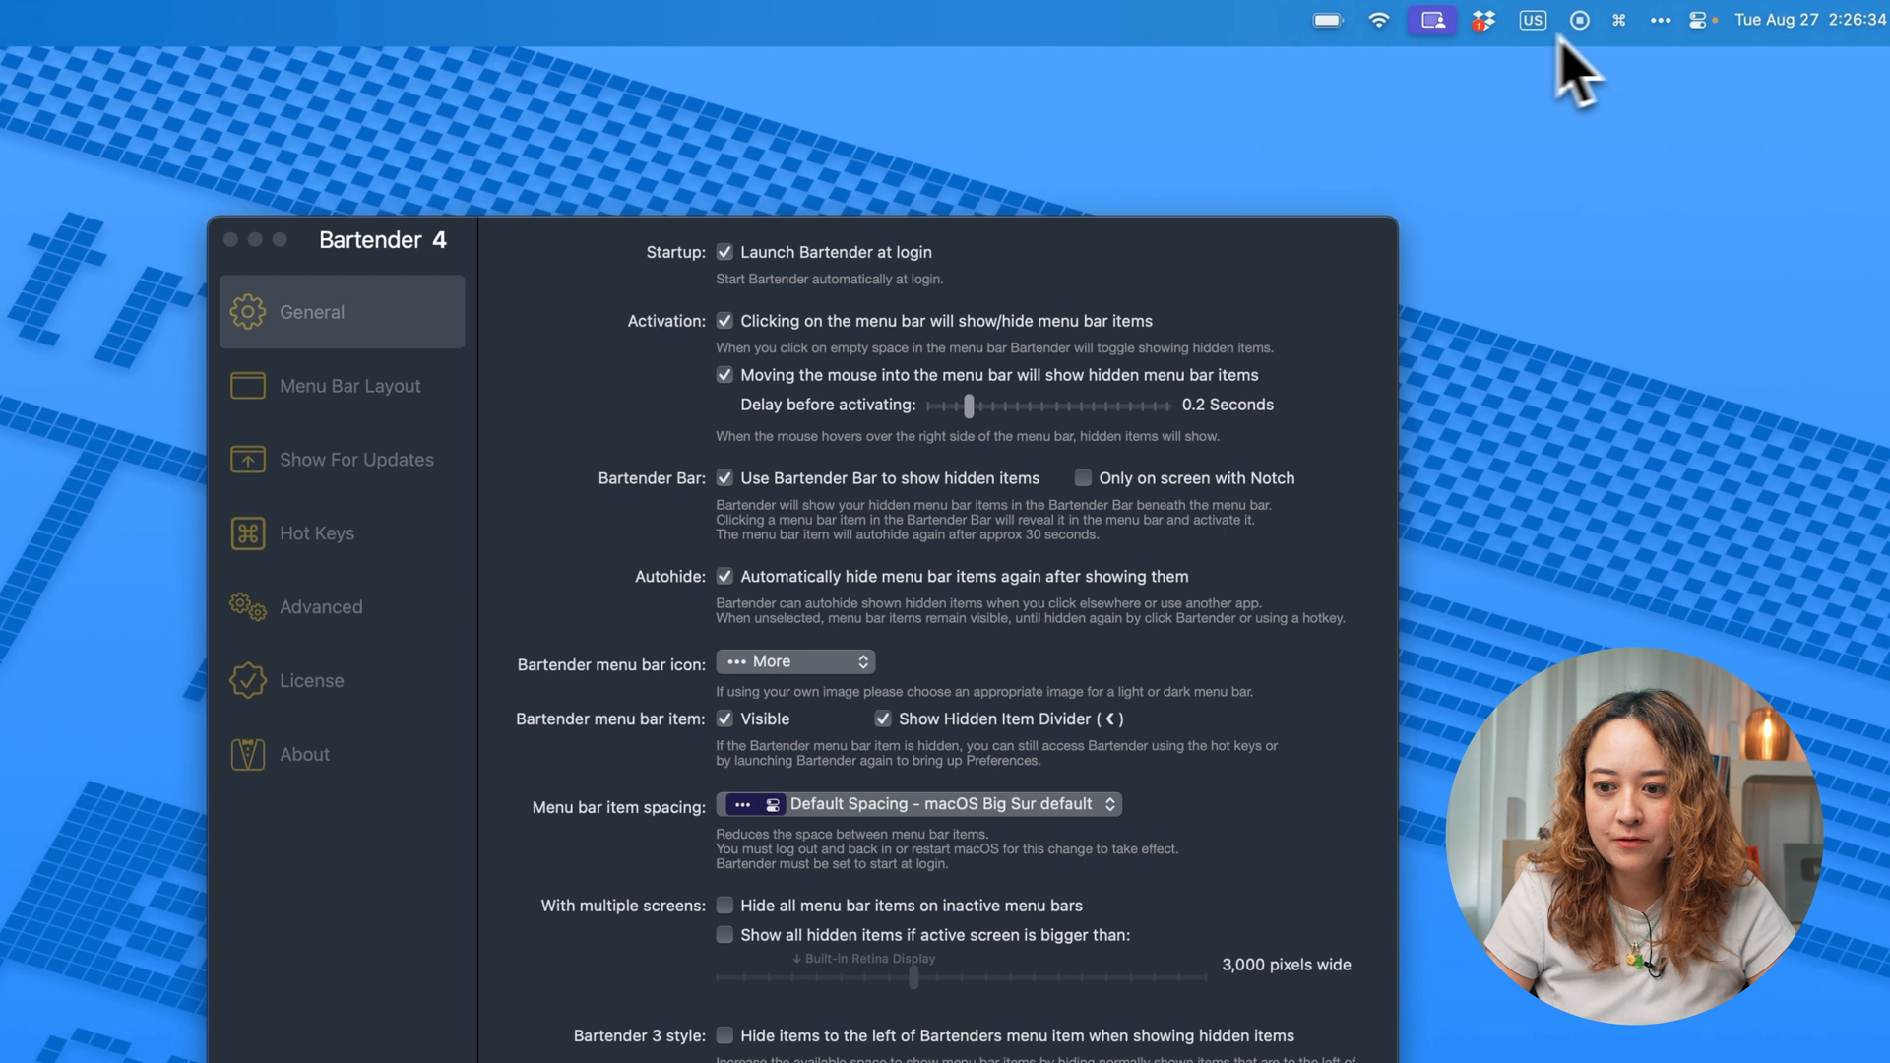
pyautogui.moveTo(1681, 67)
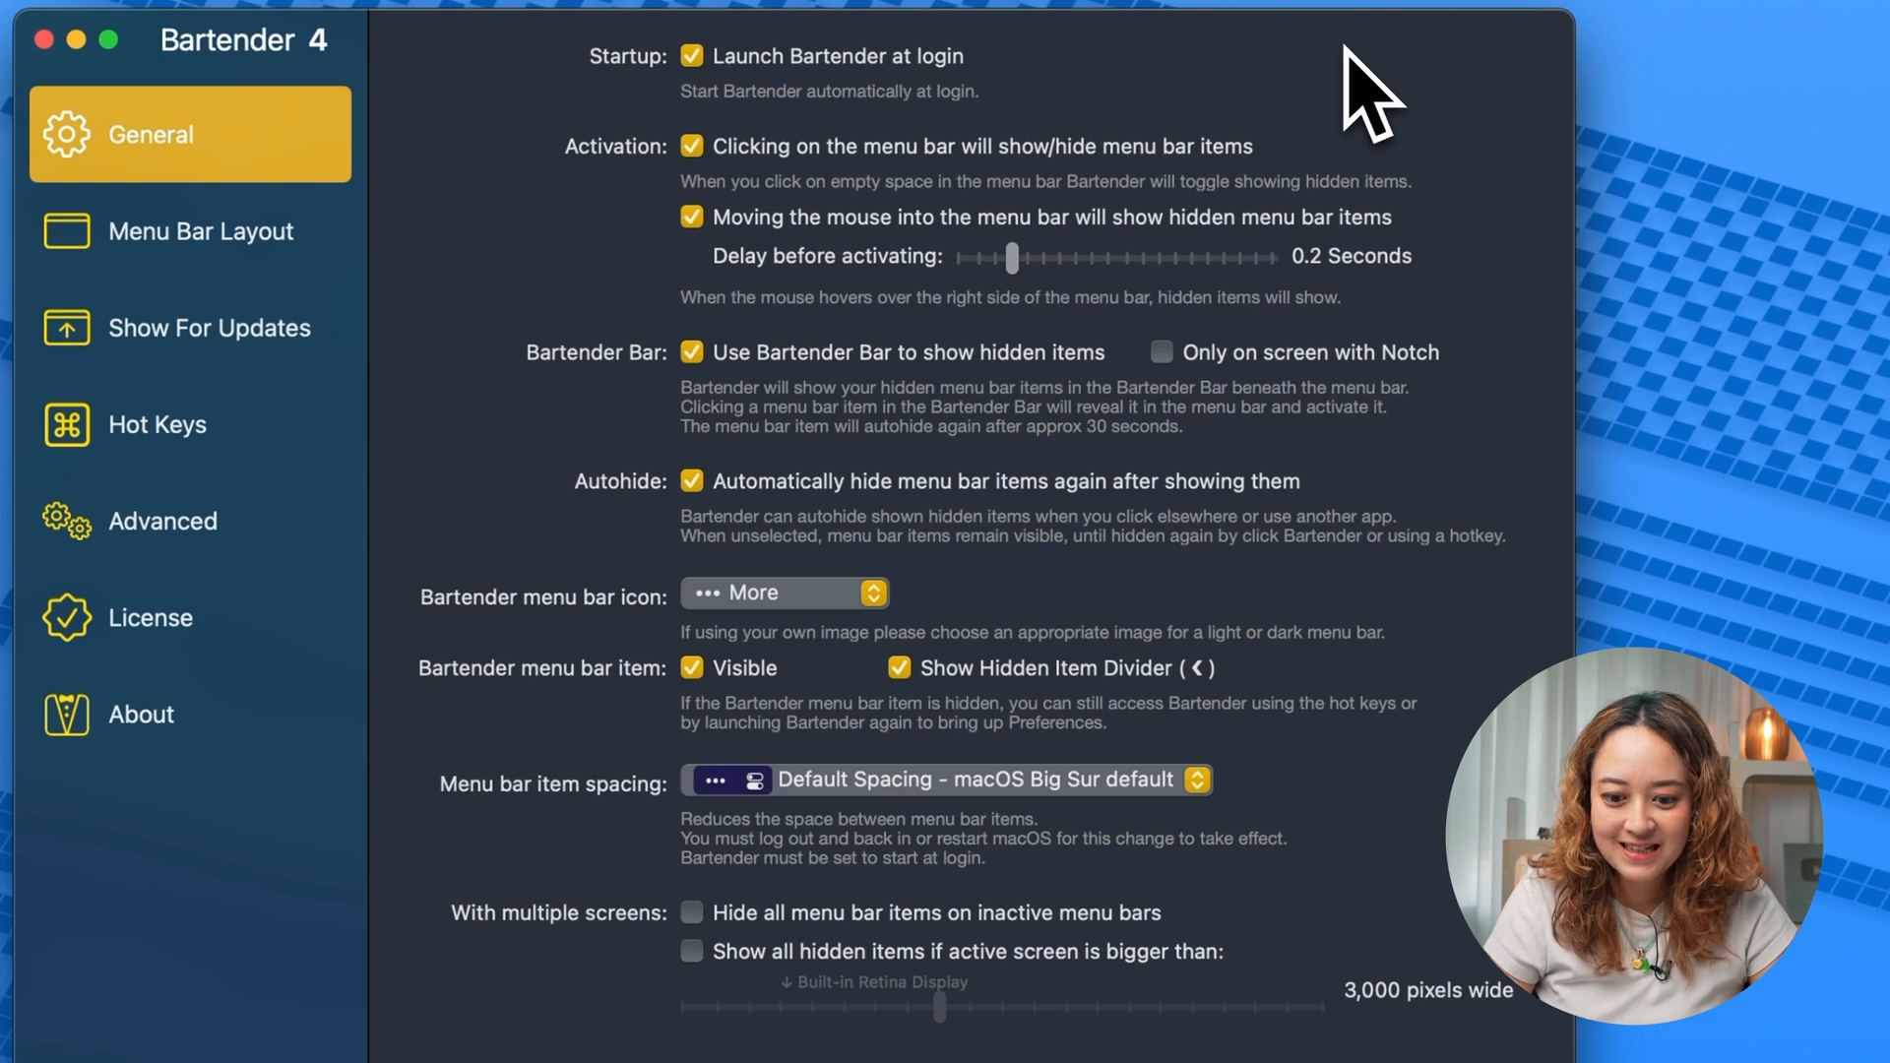
pyautogui.moveTo(1351, 277)
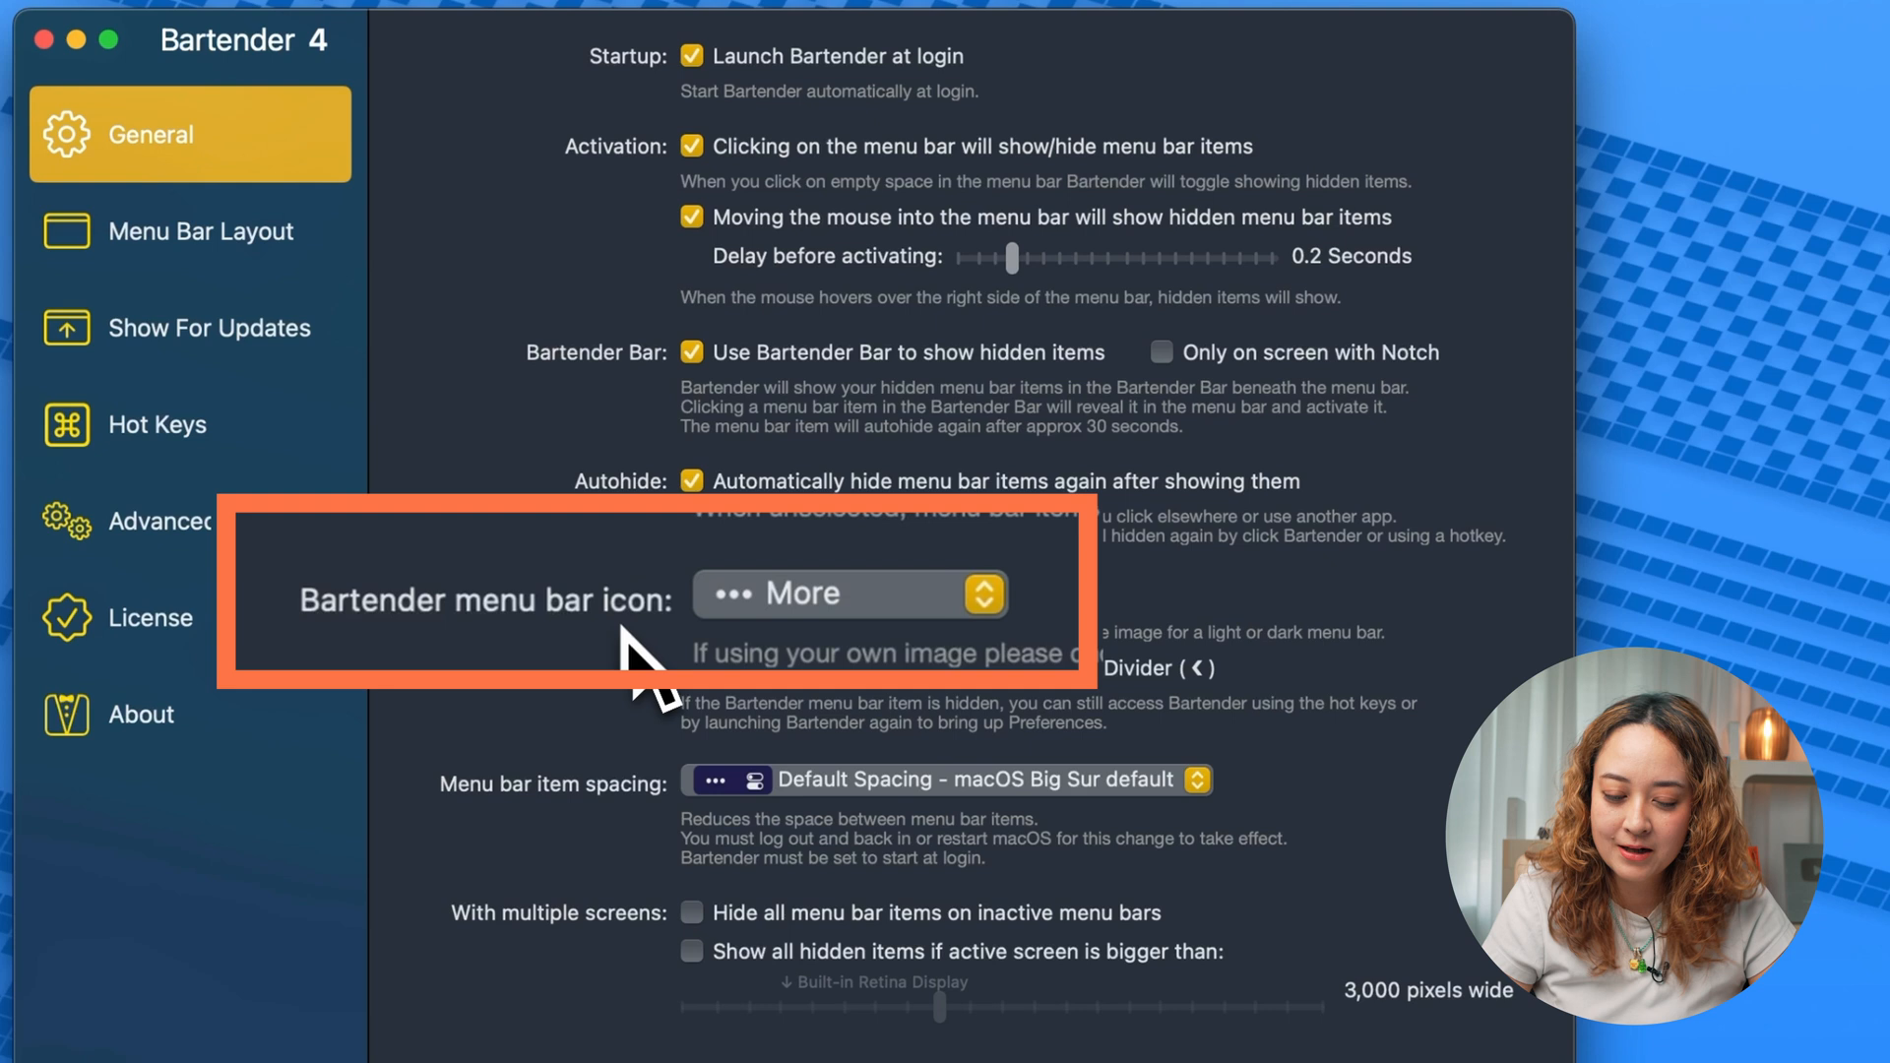
# Try the Bartender and Bowtie menu bar icons, then choose a custom image and pick yuka.png.
pyautogui.click(847, 592)
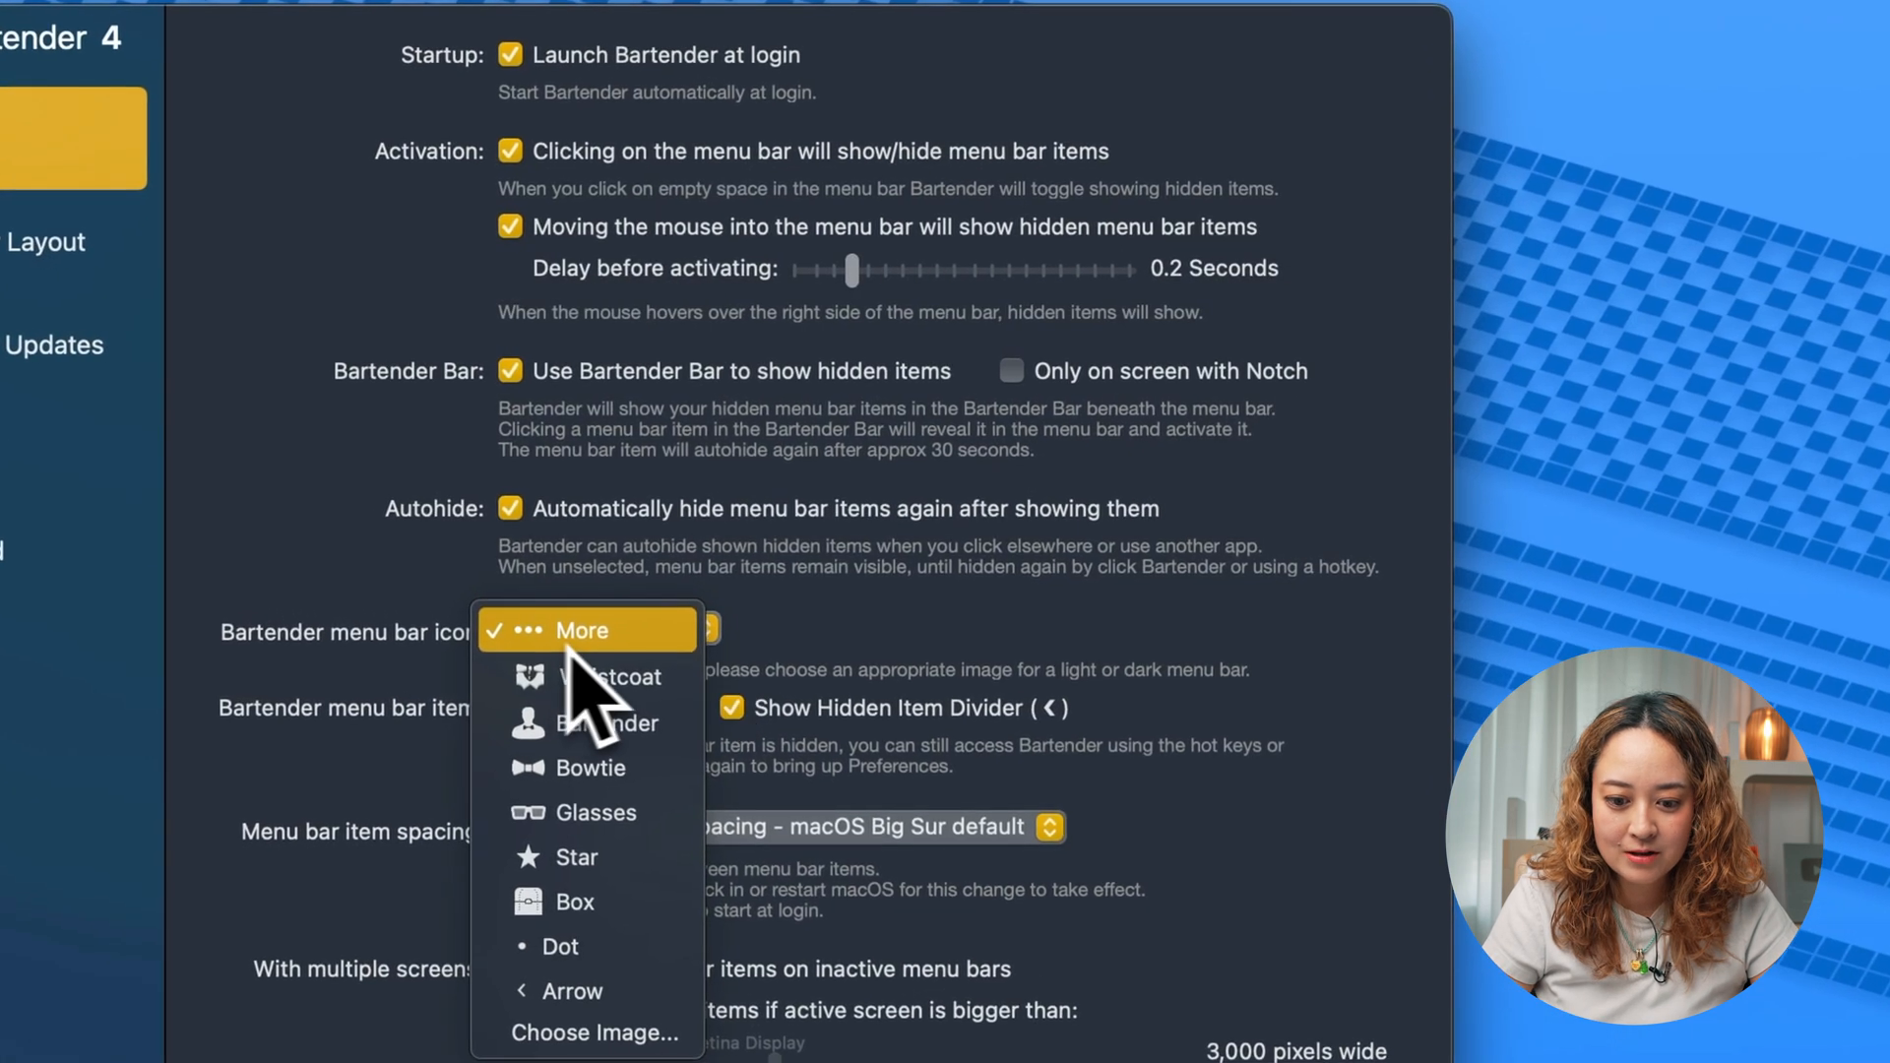
pyautogui.moveTo(590, 675)
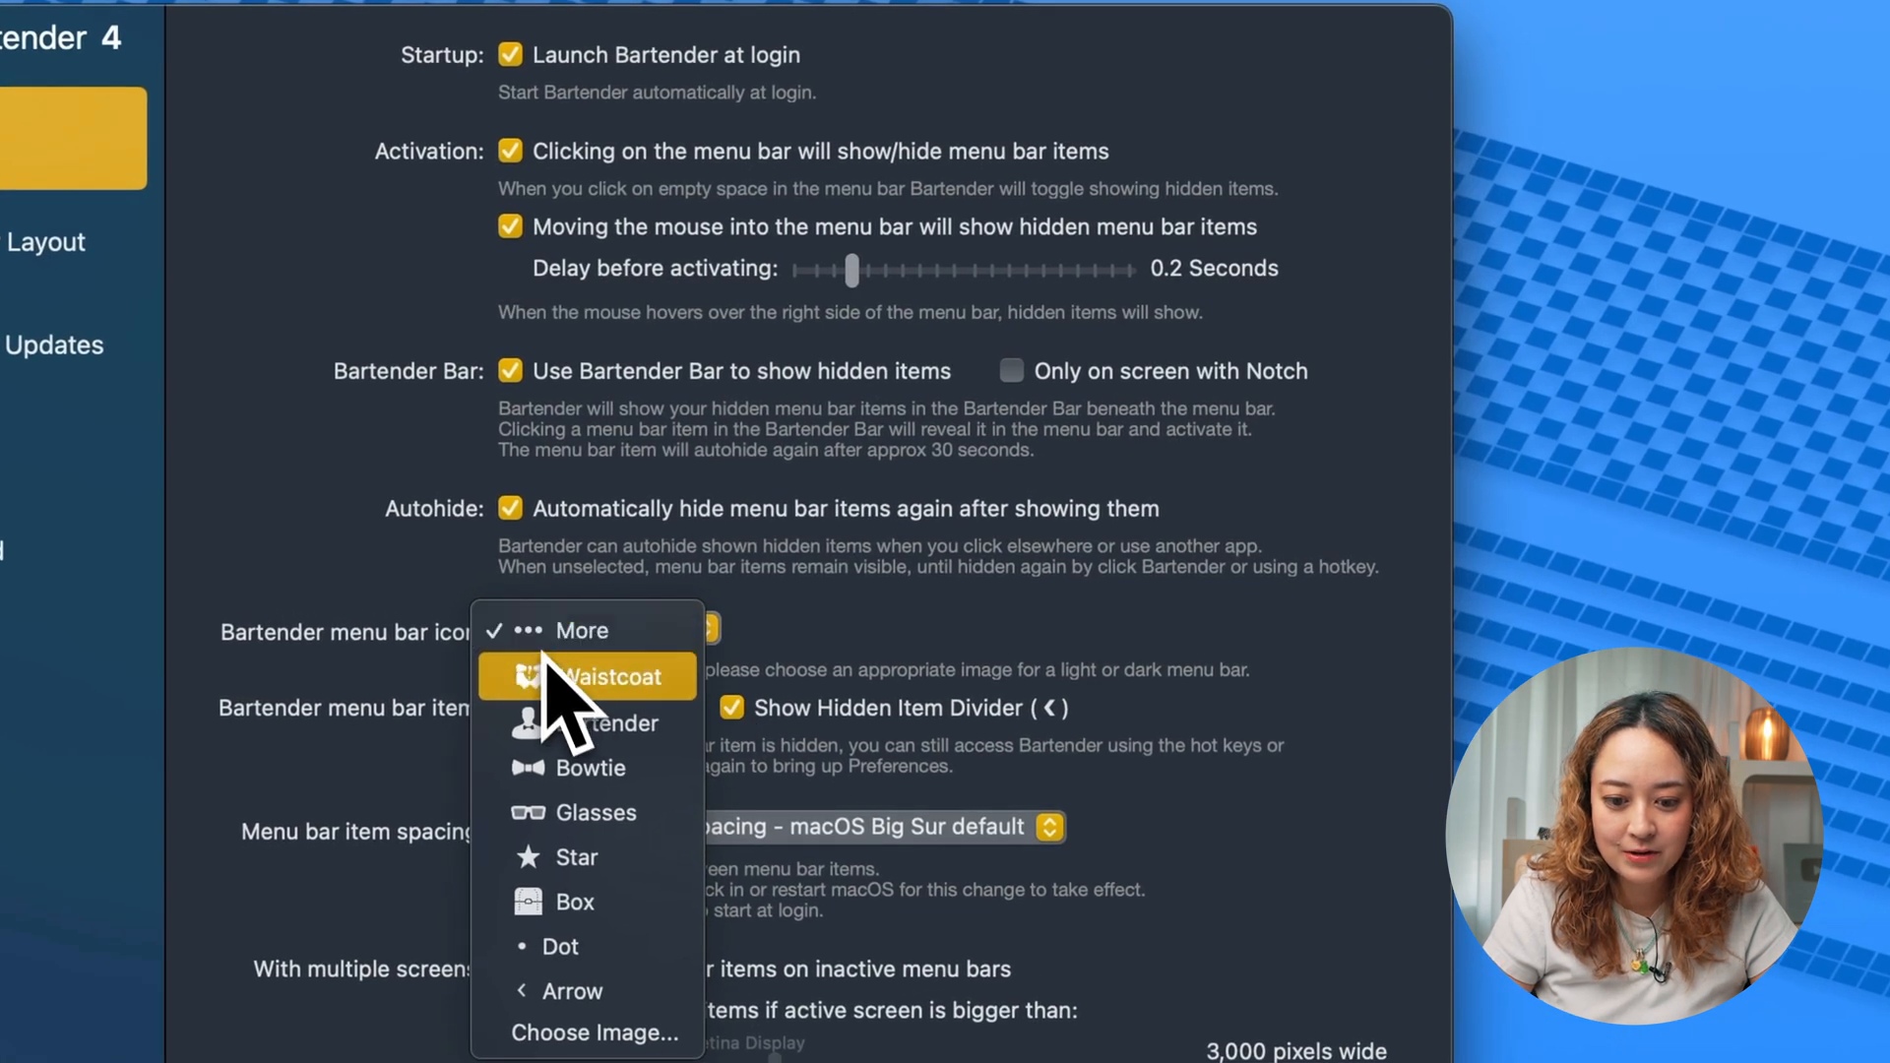
pyautogui.click(593, 722)
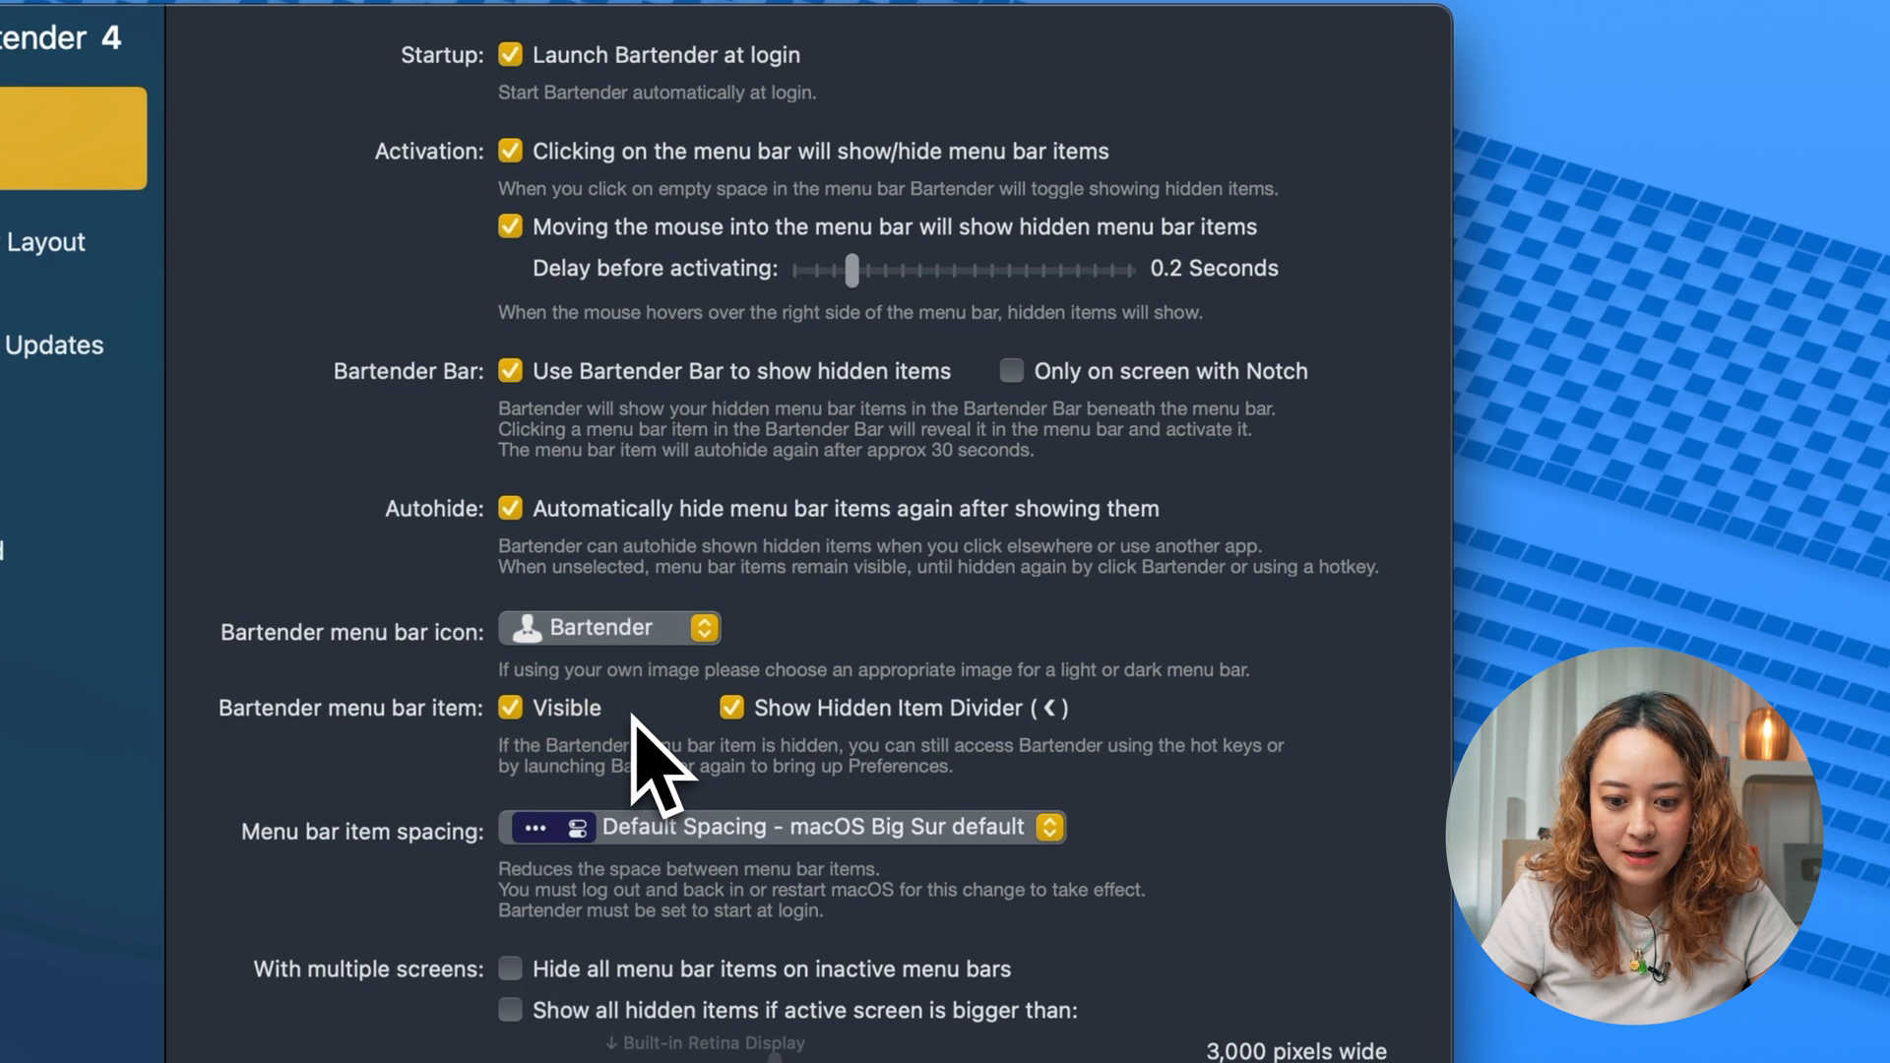
pyautogui.click(608, 626)
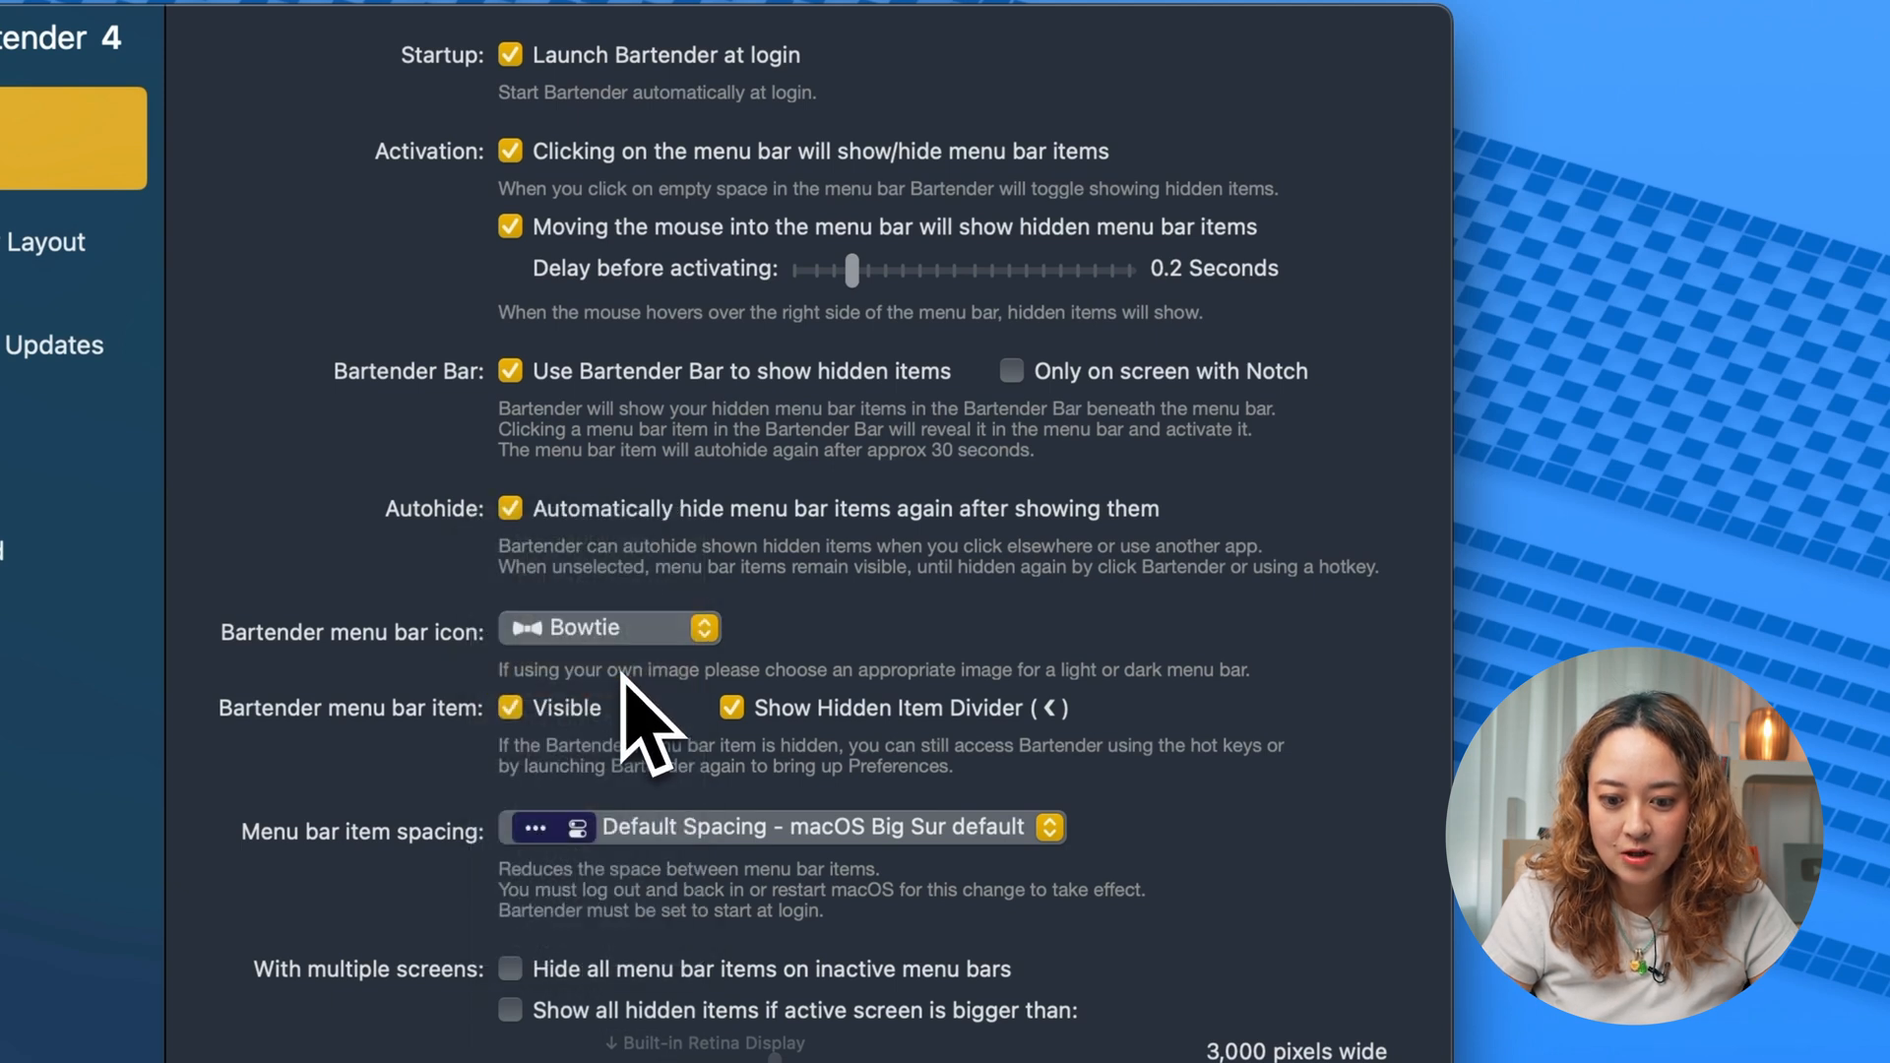
pyautogui.click(609, 626)
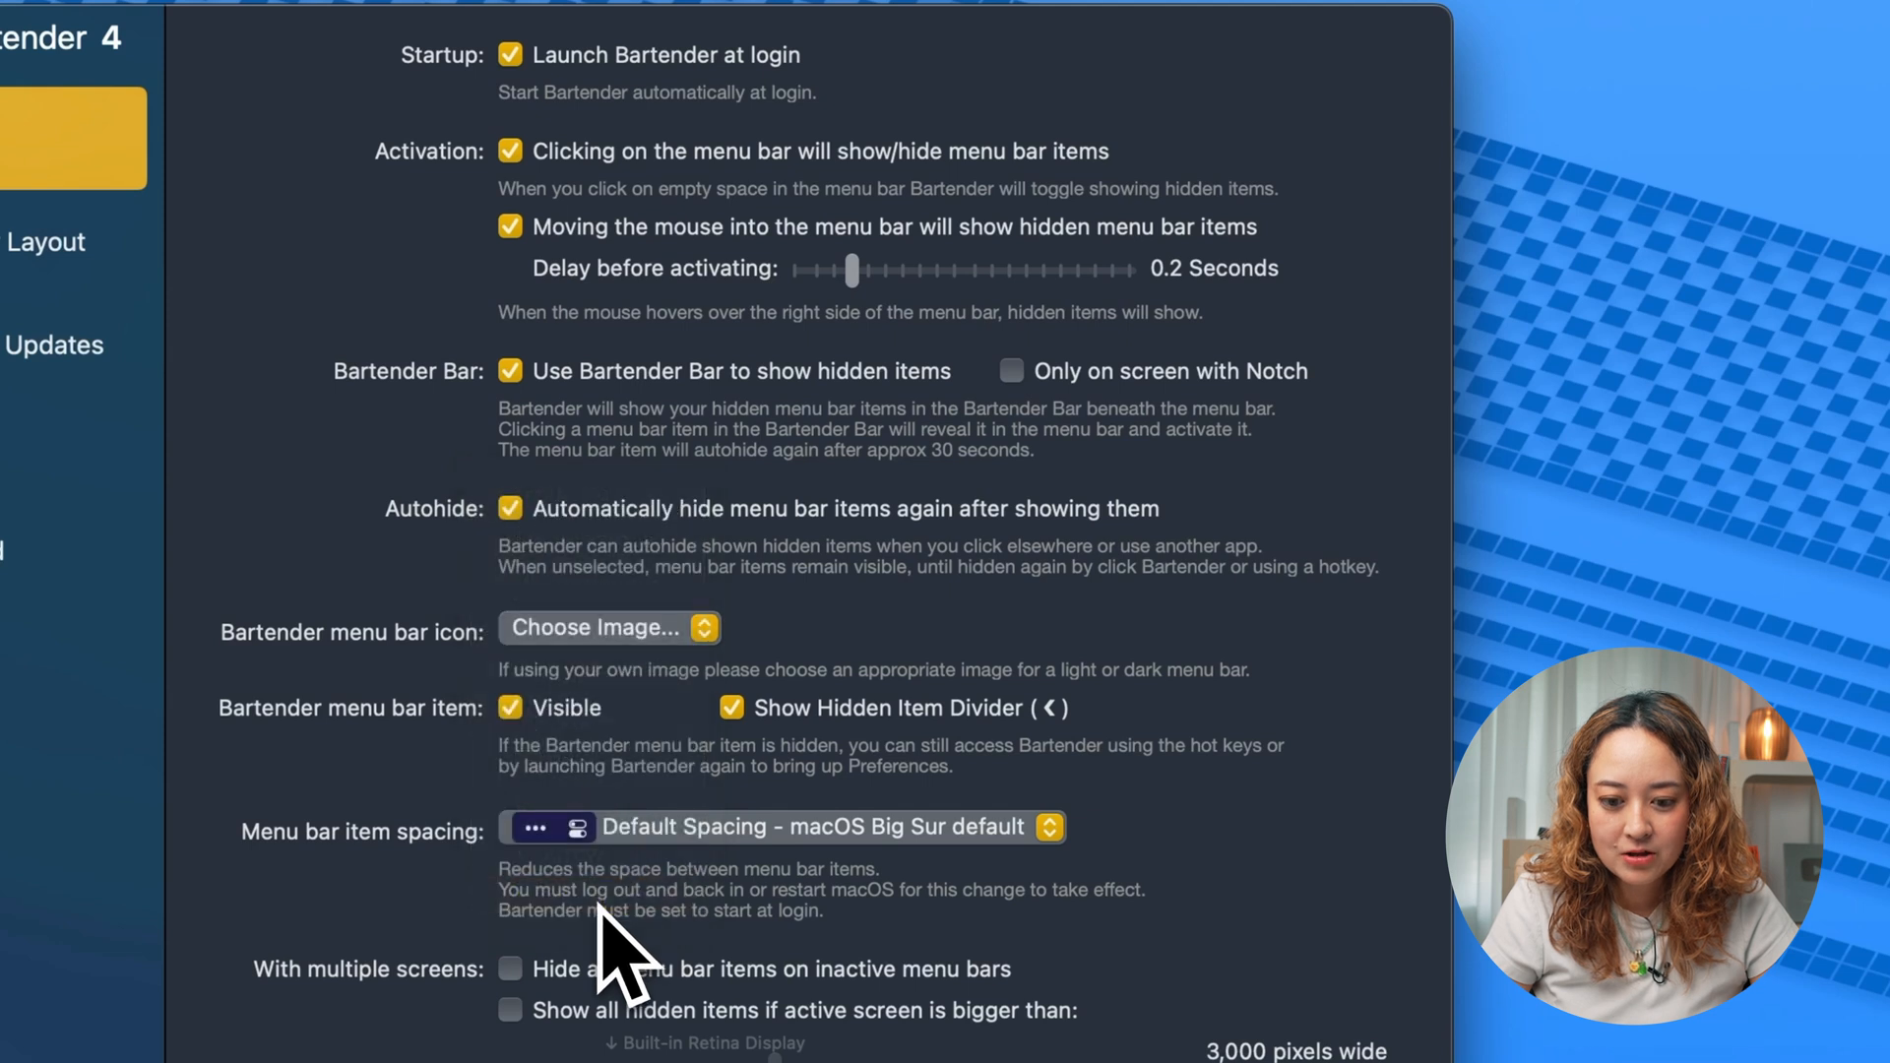
pyautogui.click(592, 626)
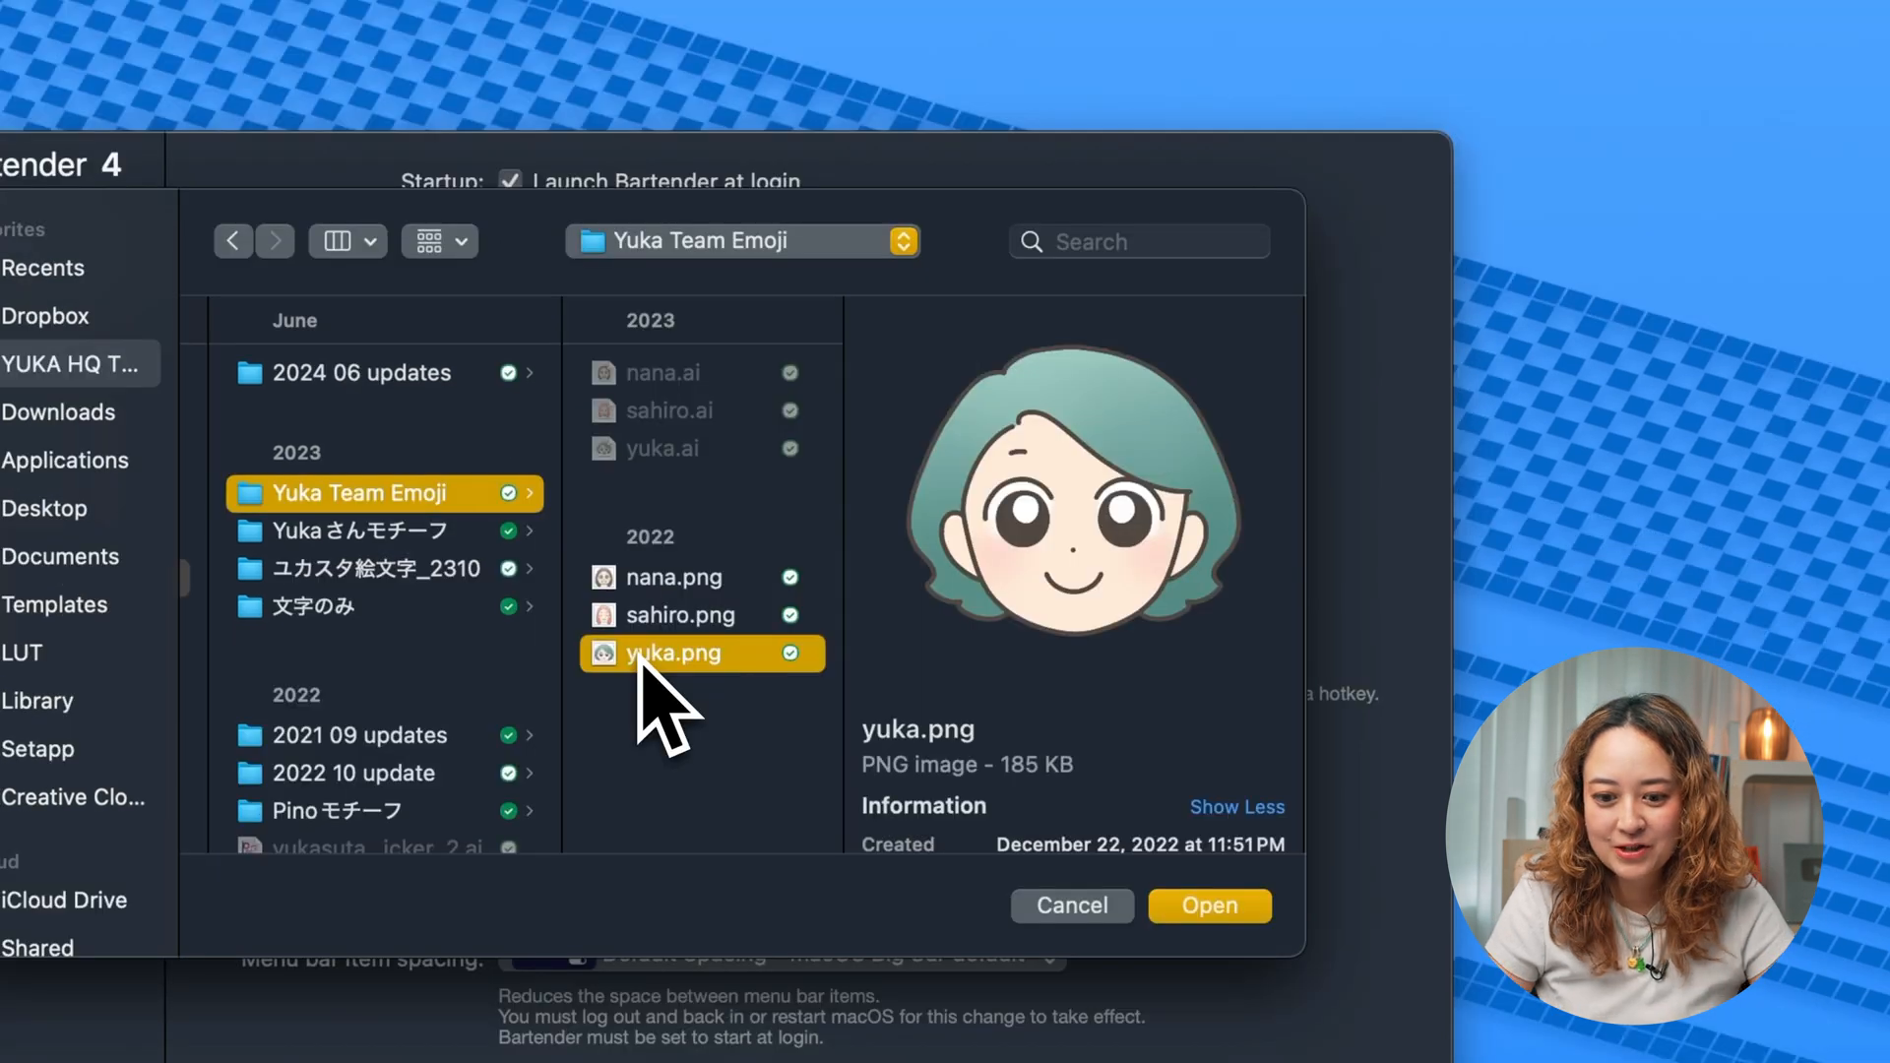
pyautogui.moveTo(1145, 818)
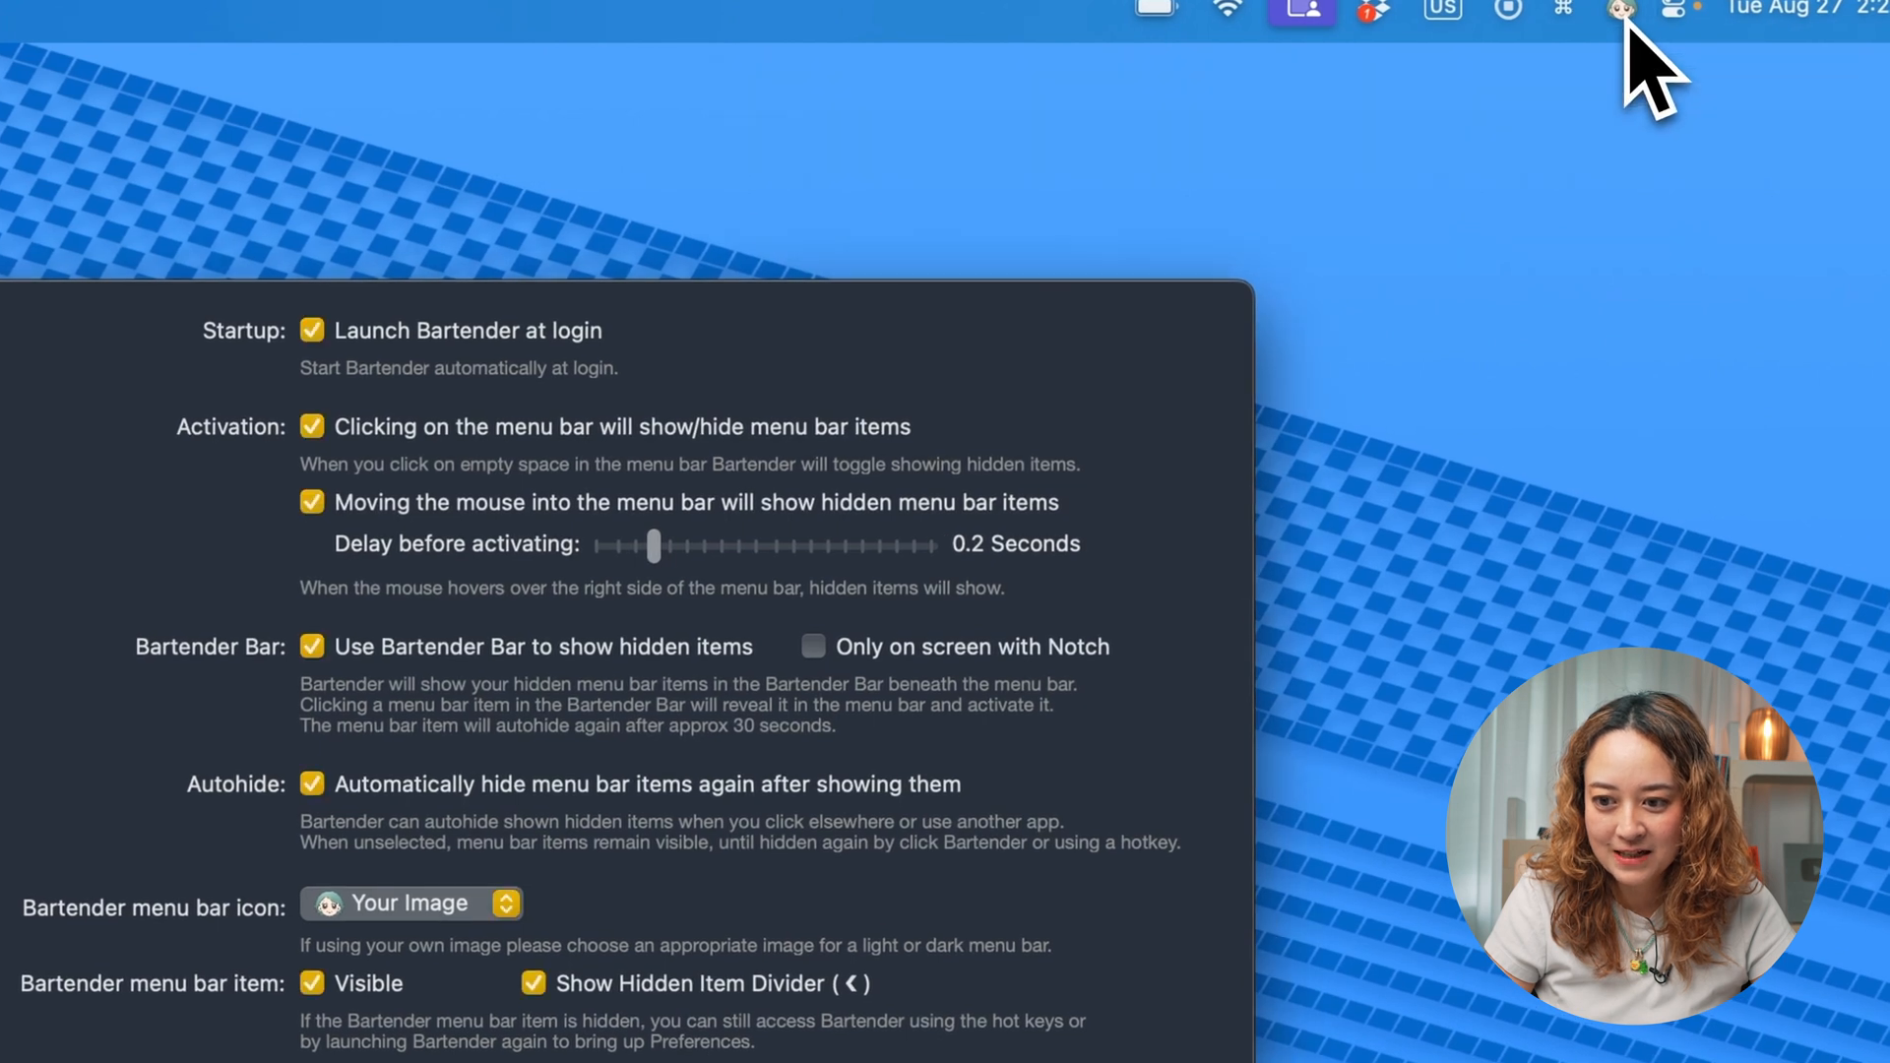
# Switch to the Menu Bar Layout settings listing shown, hidden and always-hidden items.
pyautogui.click(437, 496)
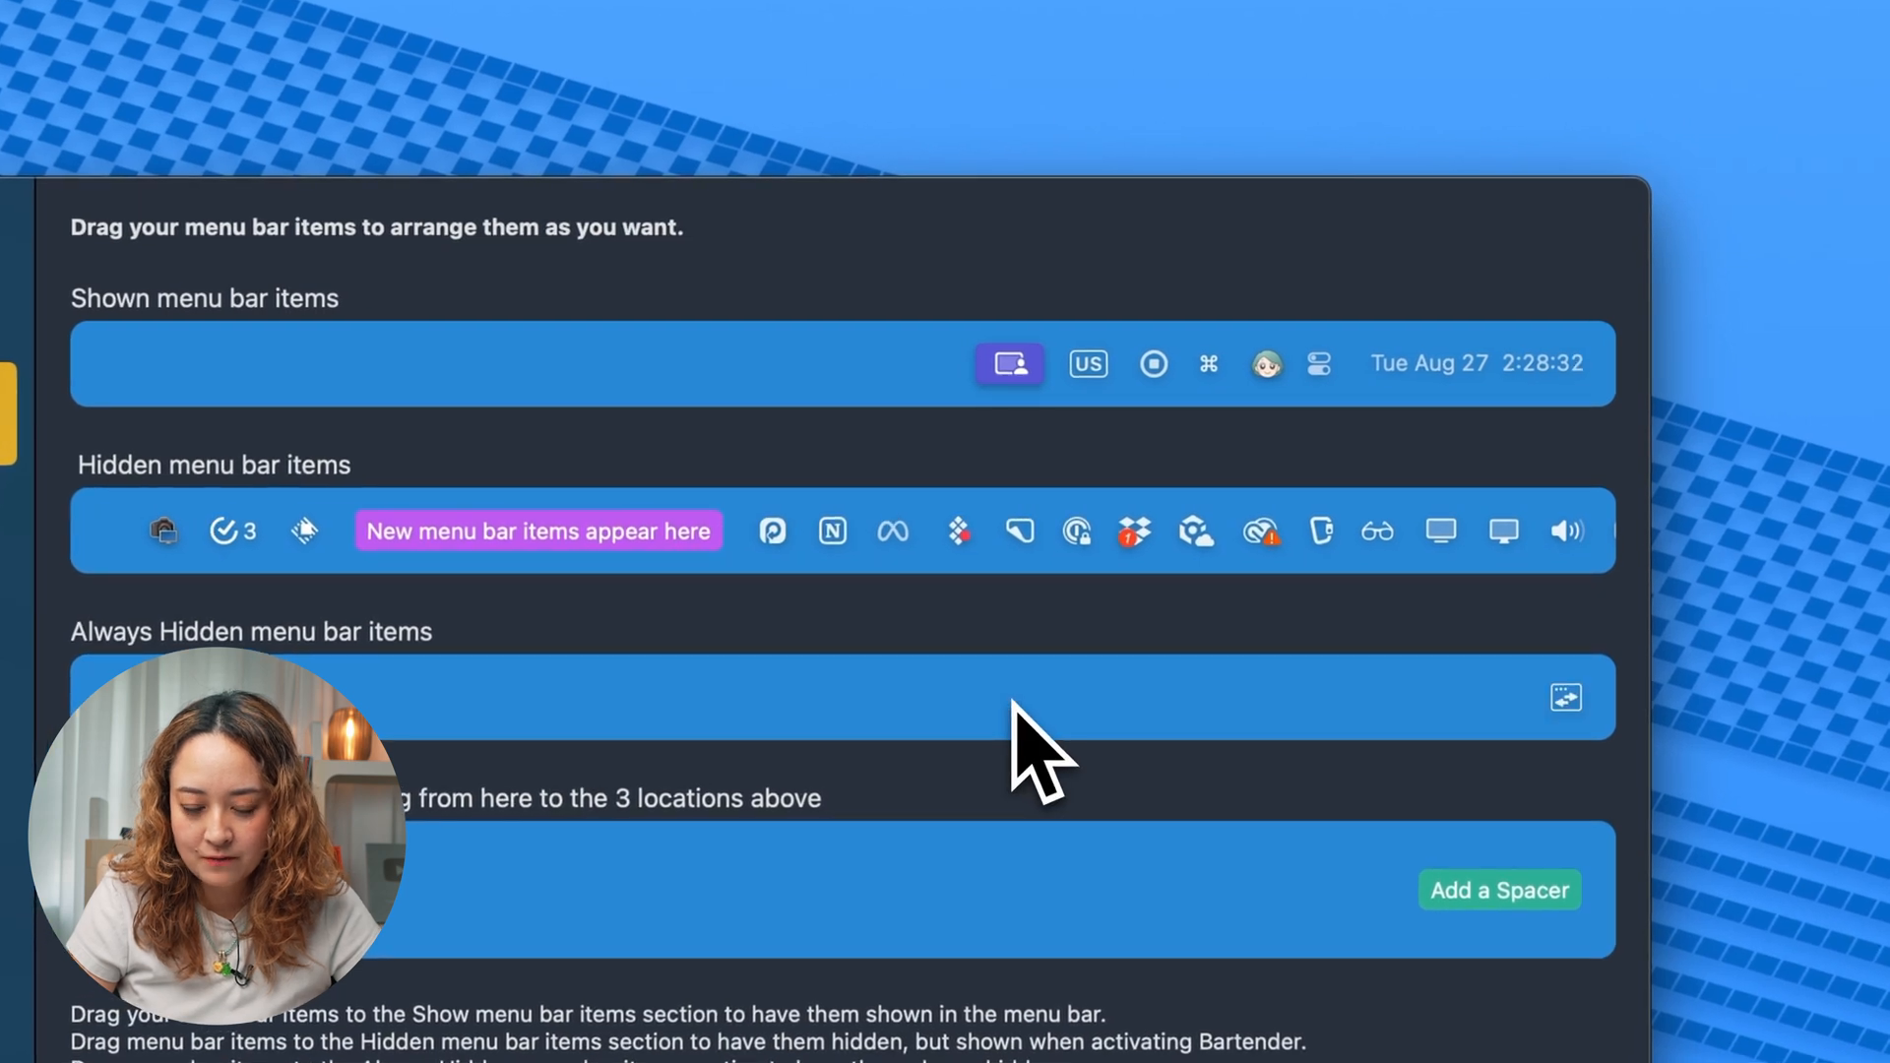
pyautogui.moveTo(1205, 743)
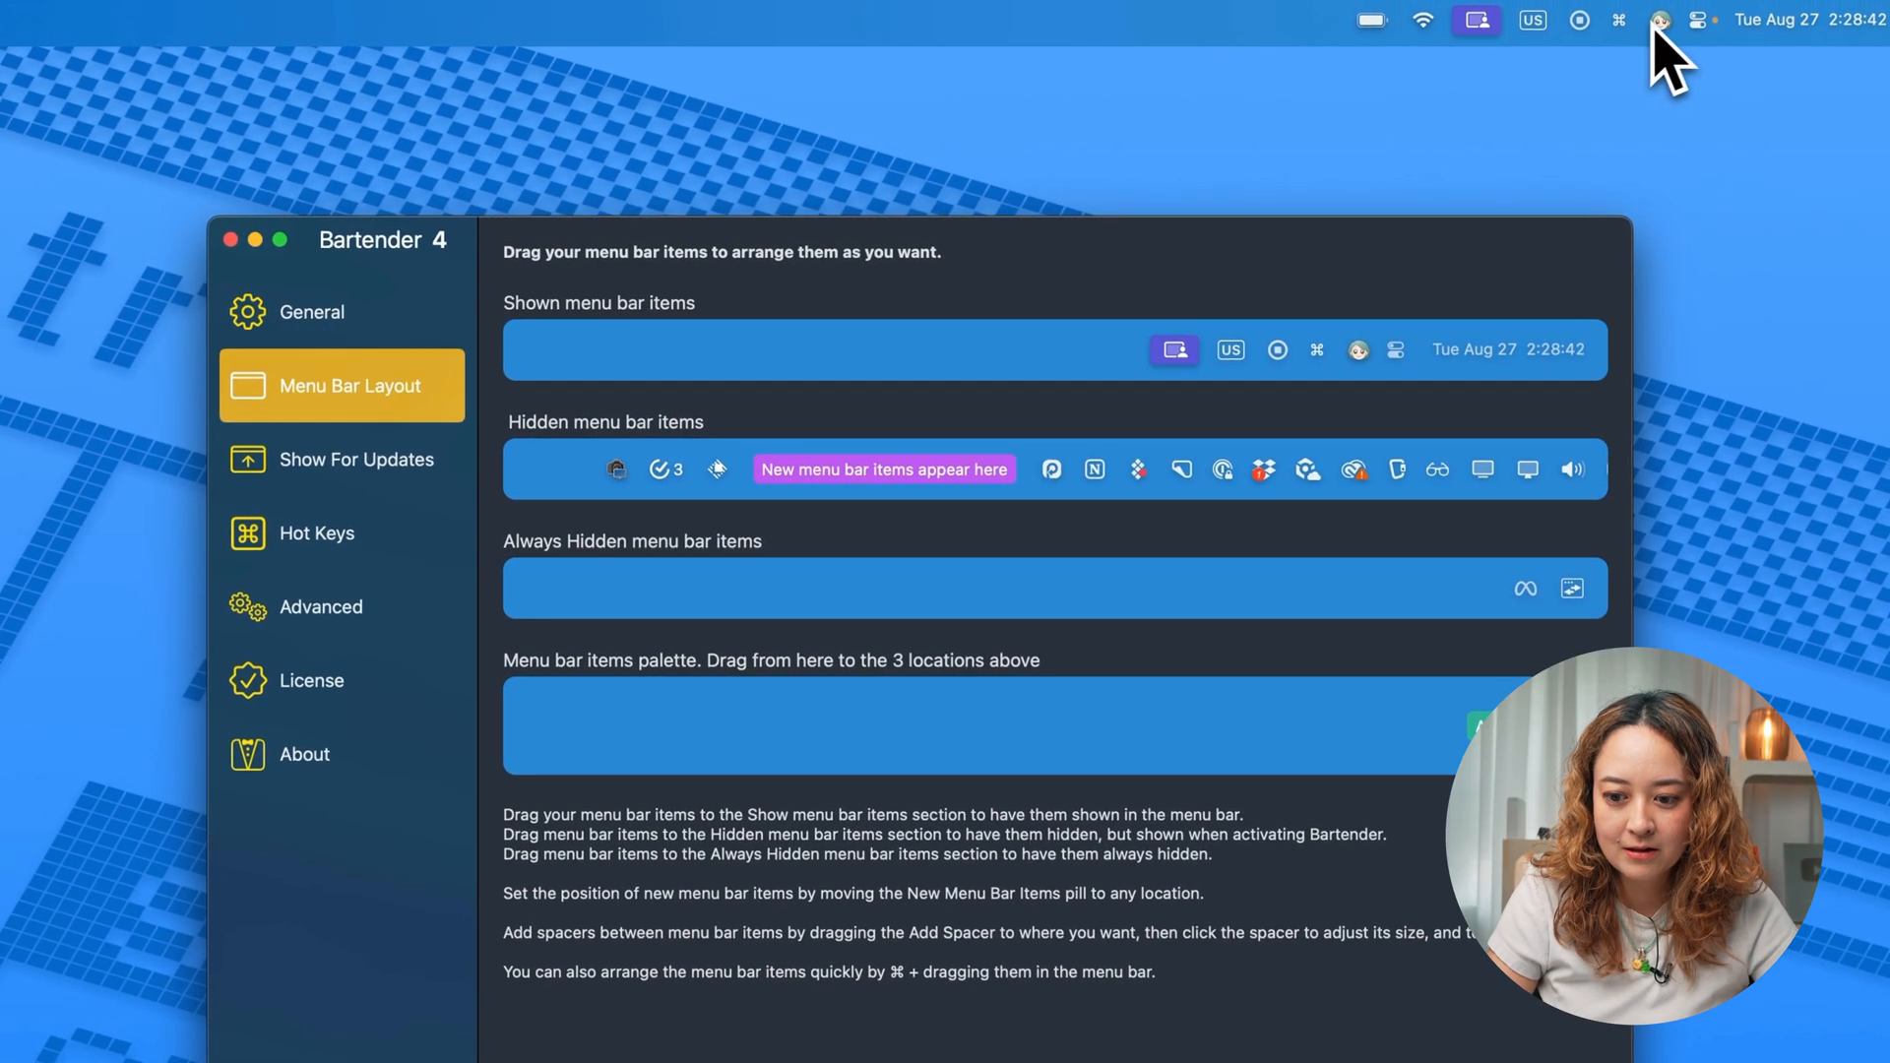
pyautogui.moveTo(1361, 557)
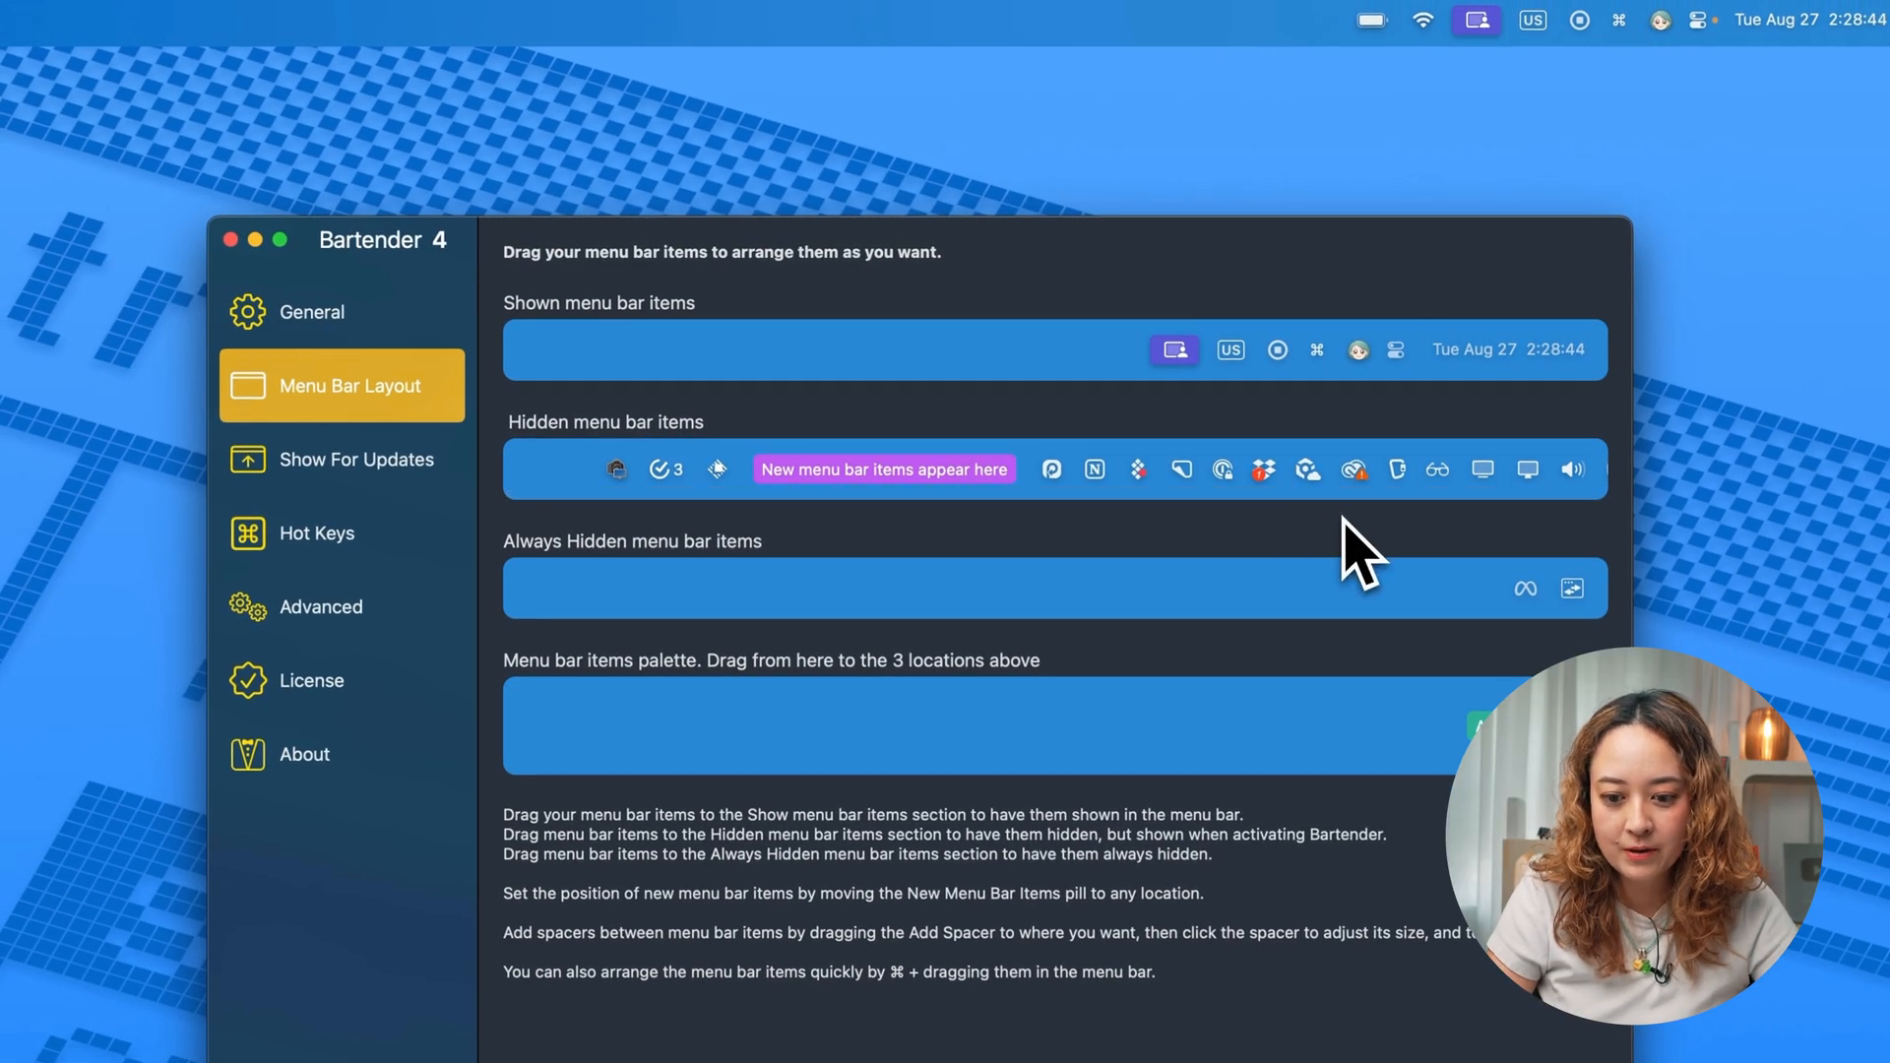
pyautogui.moveTo(1409, 591)
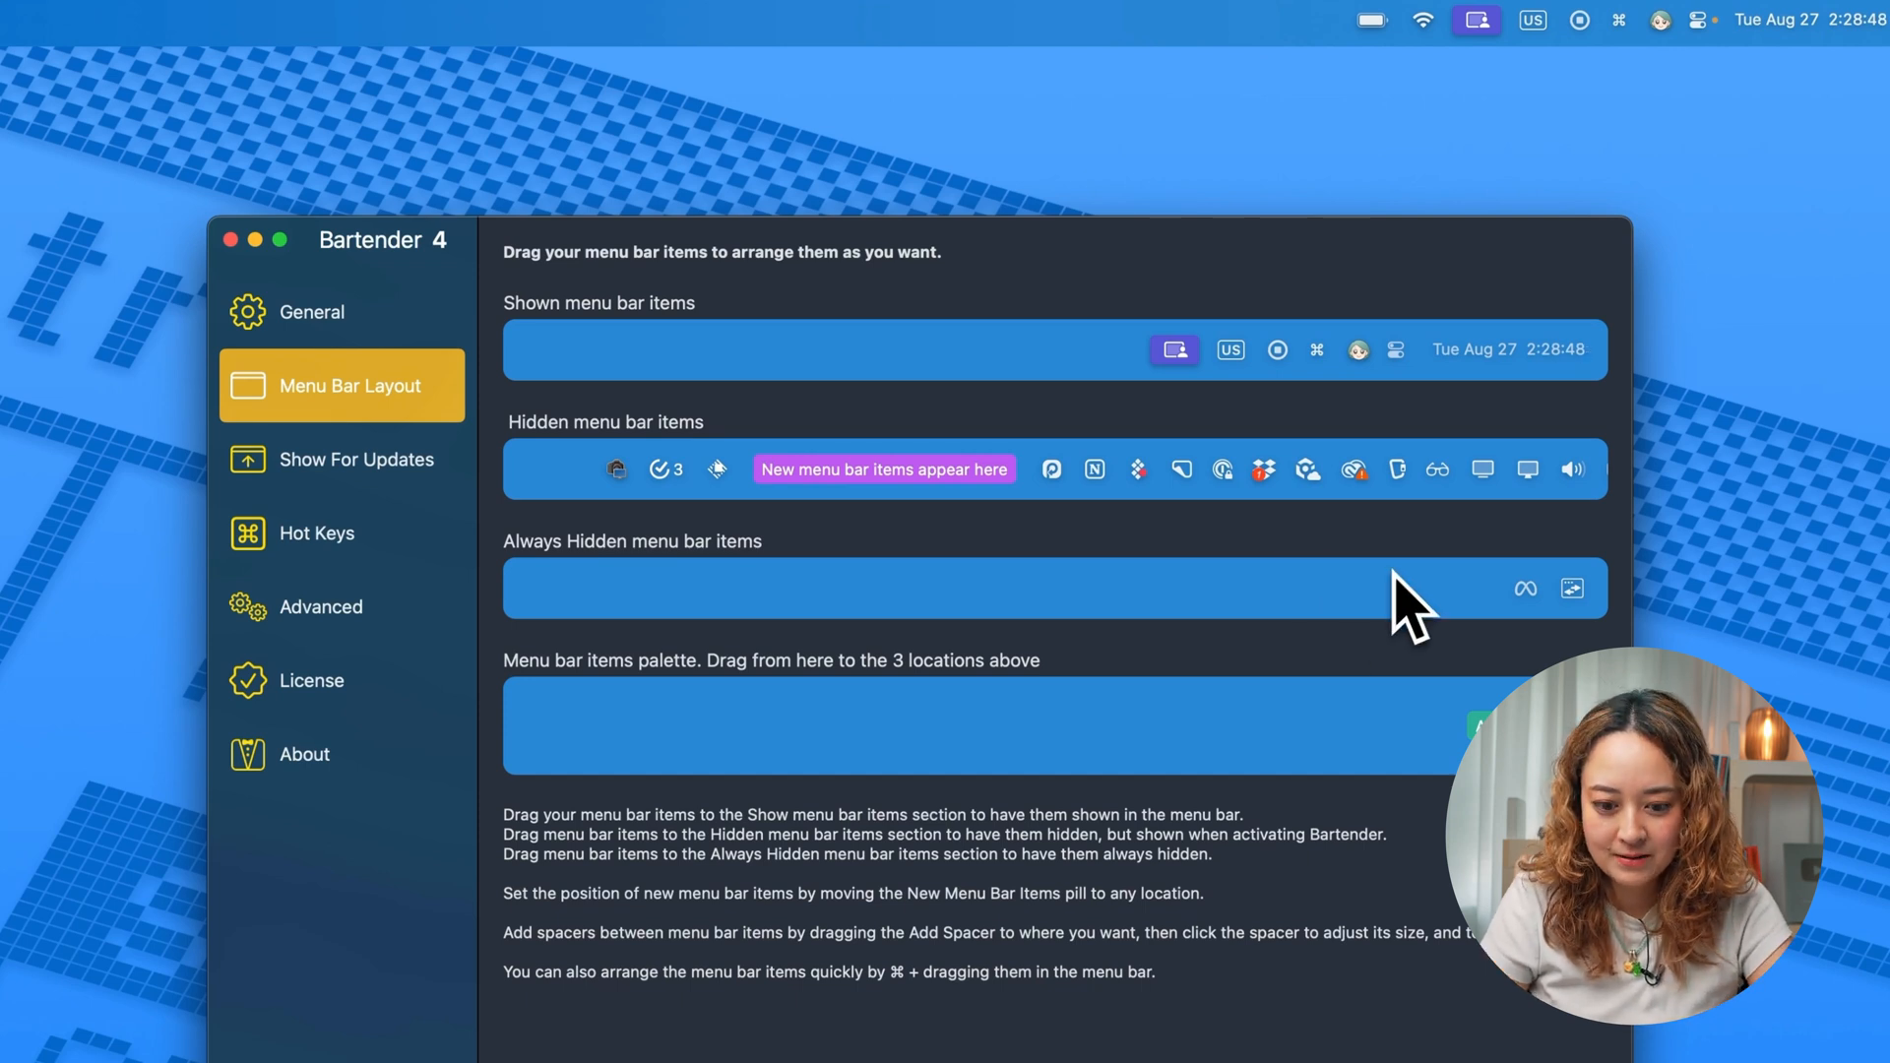
# Go to Show For Updates and add a new trigger, browsing the menu bar item list.
pyautogui.click(357, 459)
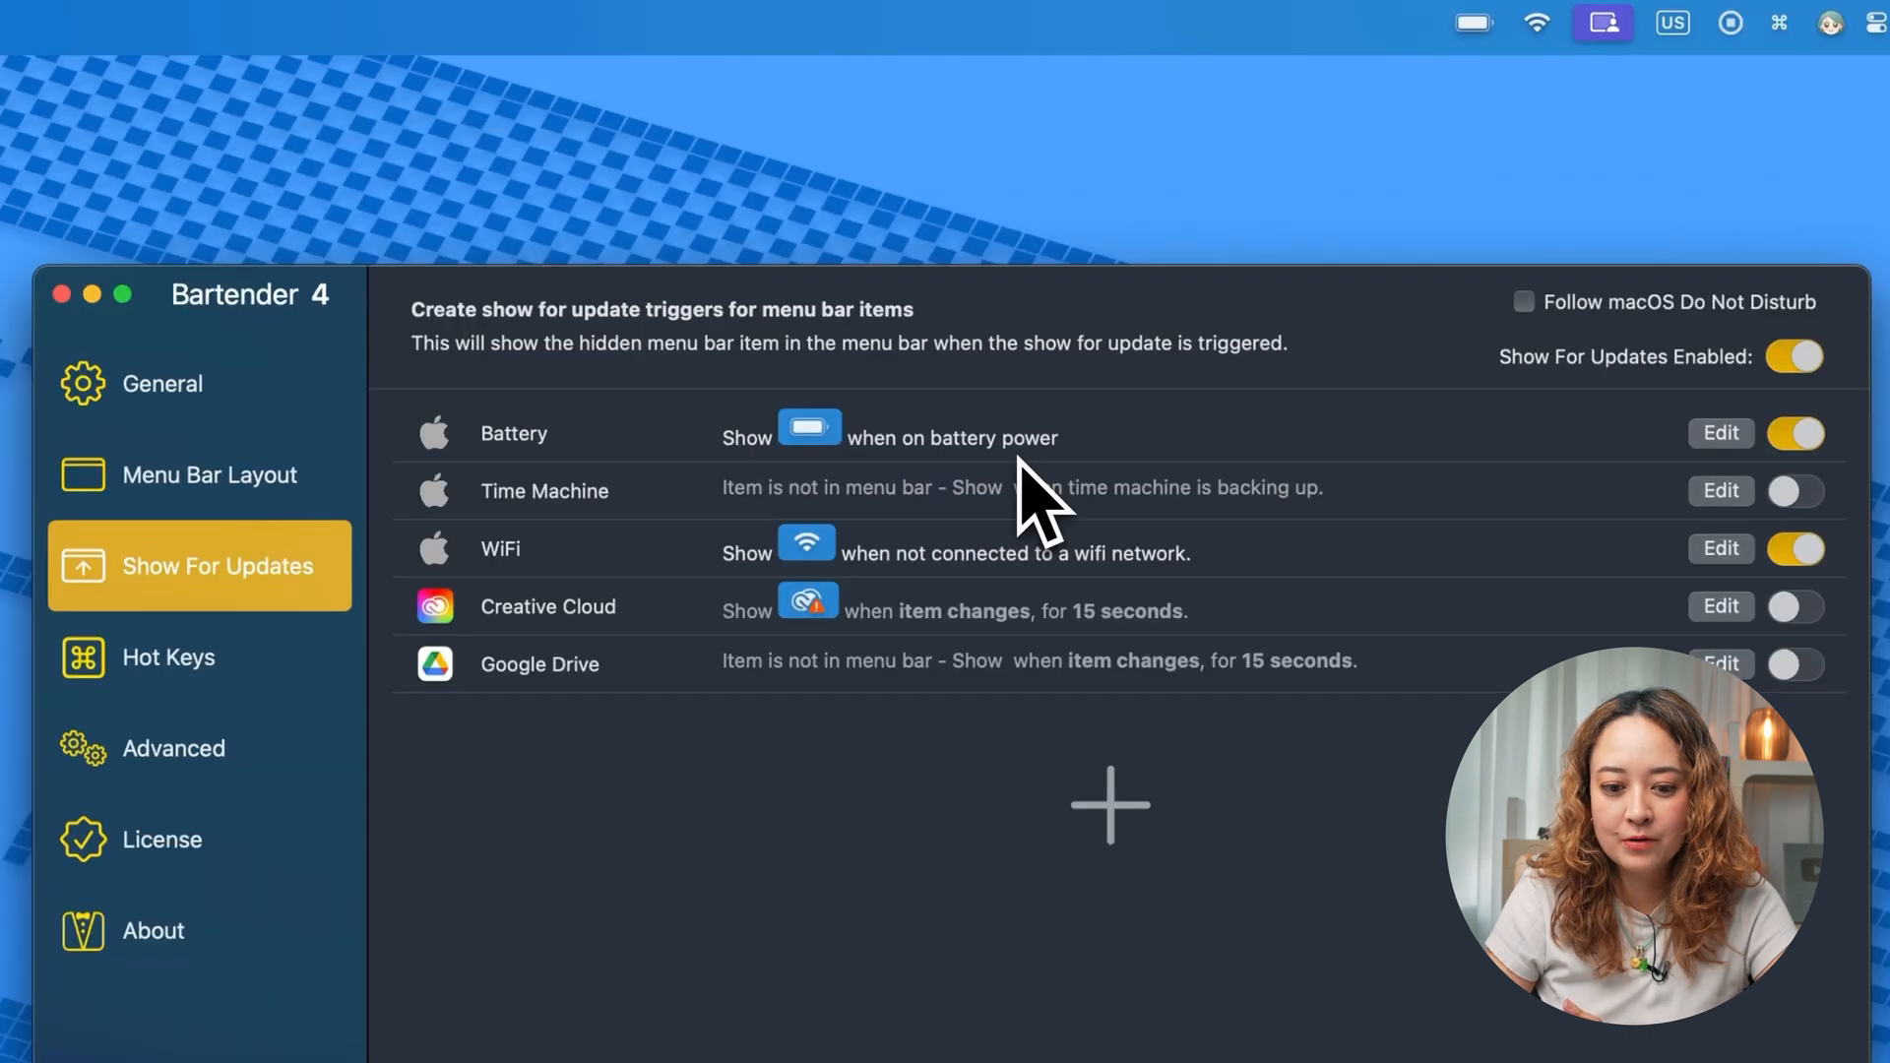
pyautogui.moveTo(1012, 494)
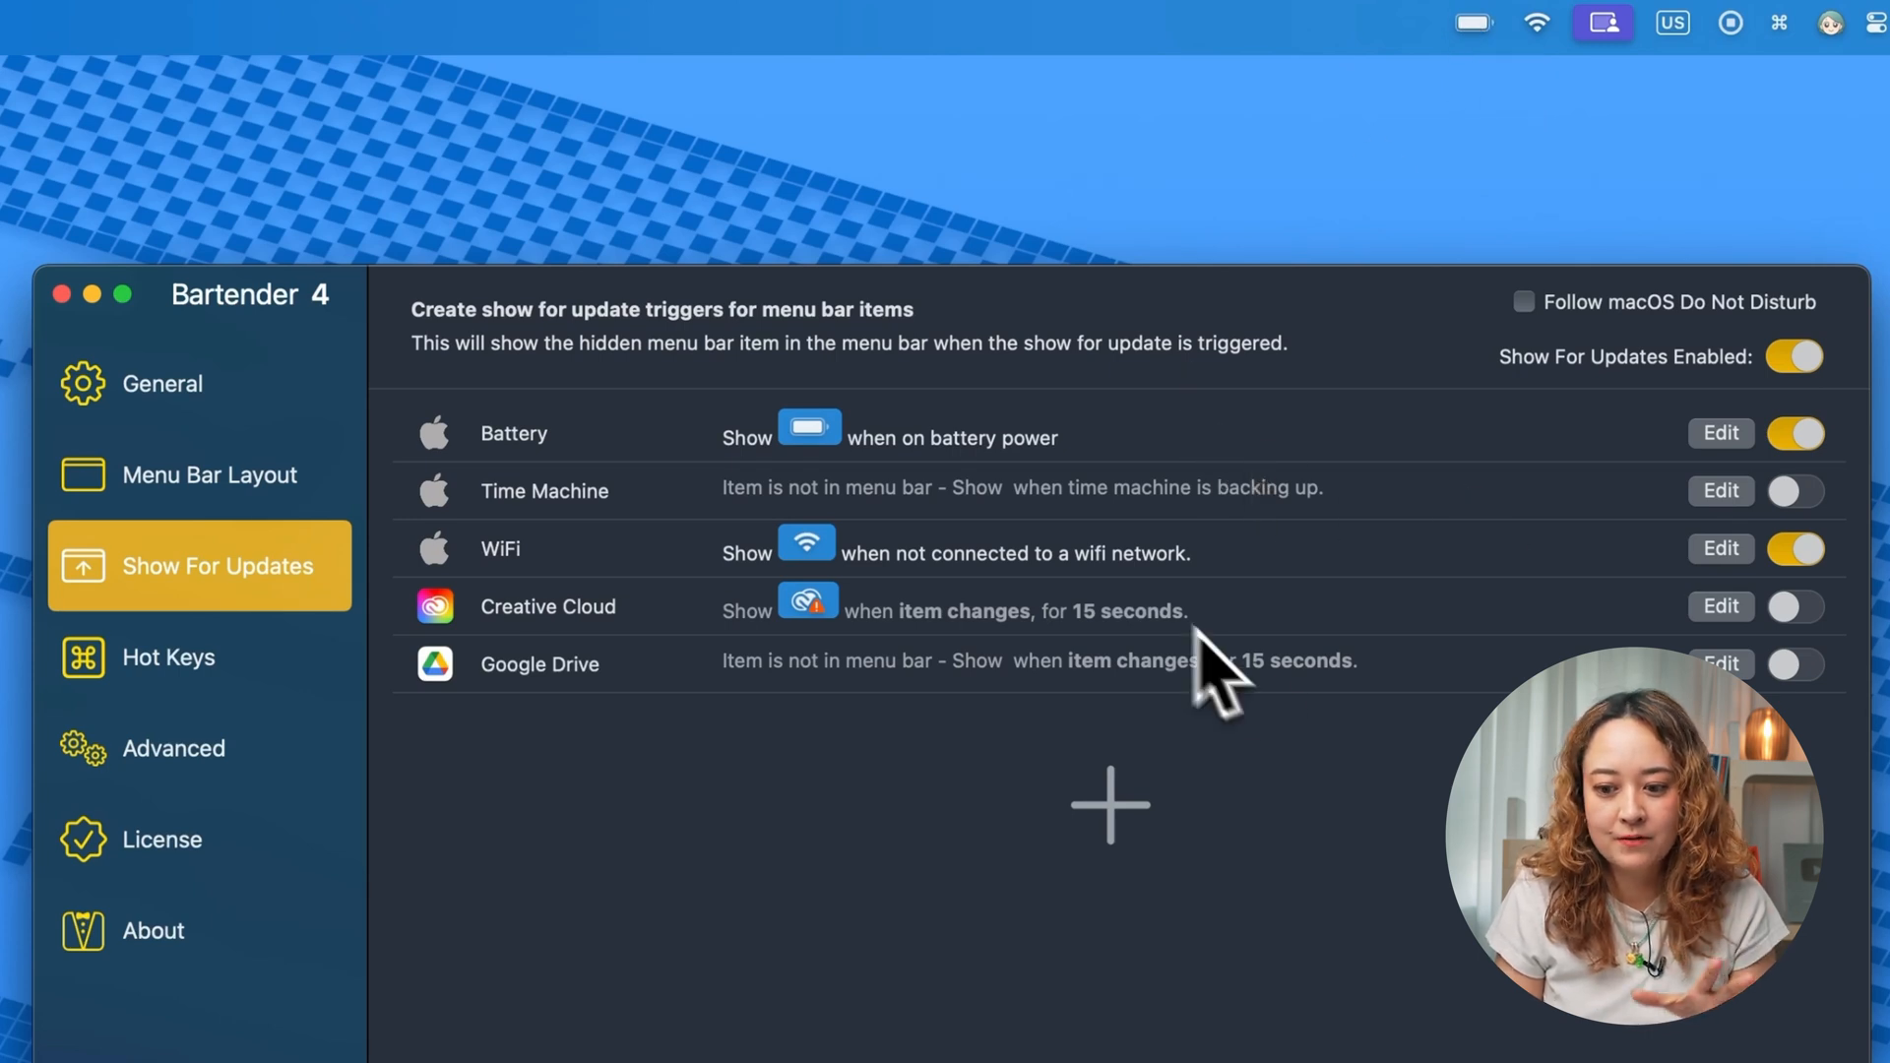
pyautogui.click(1108, 807)
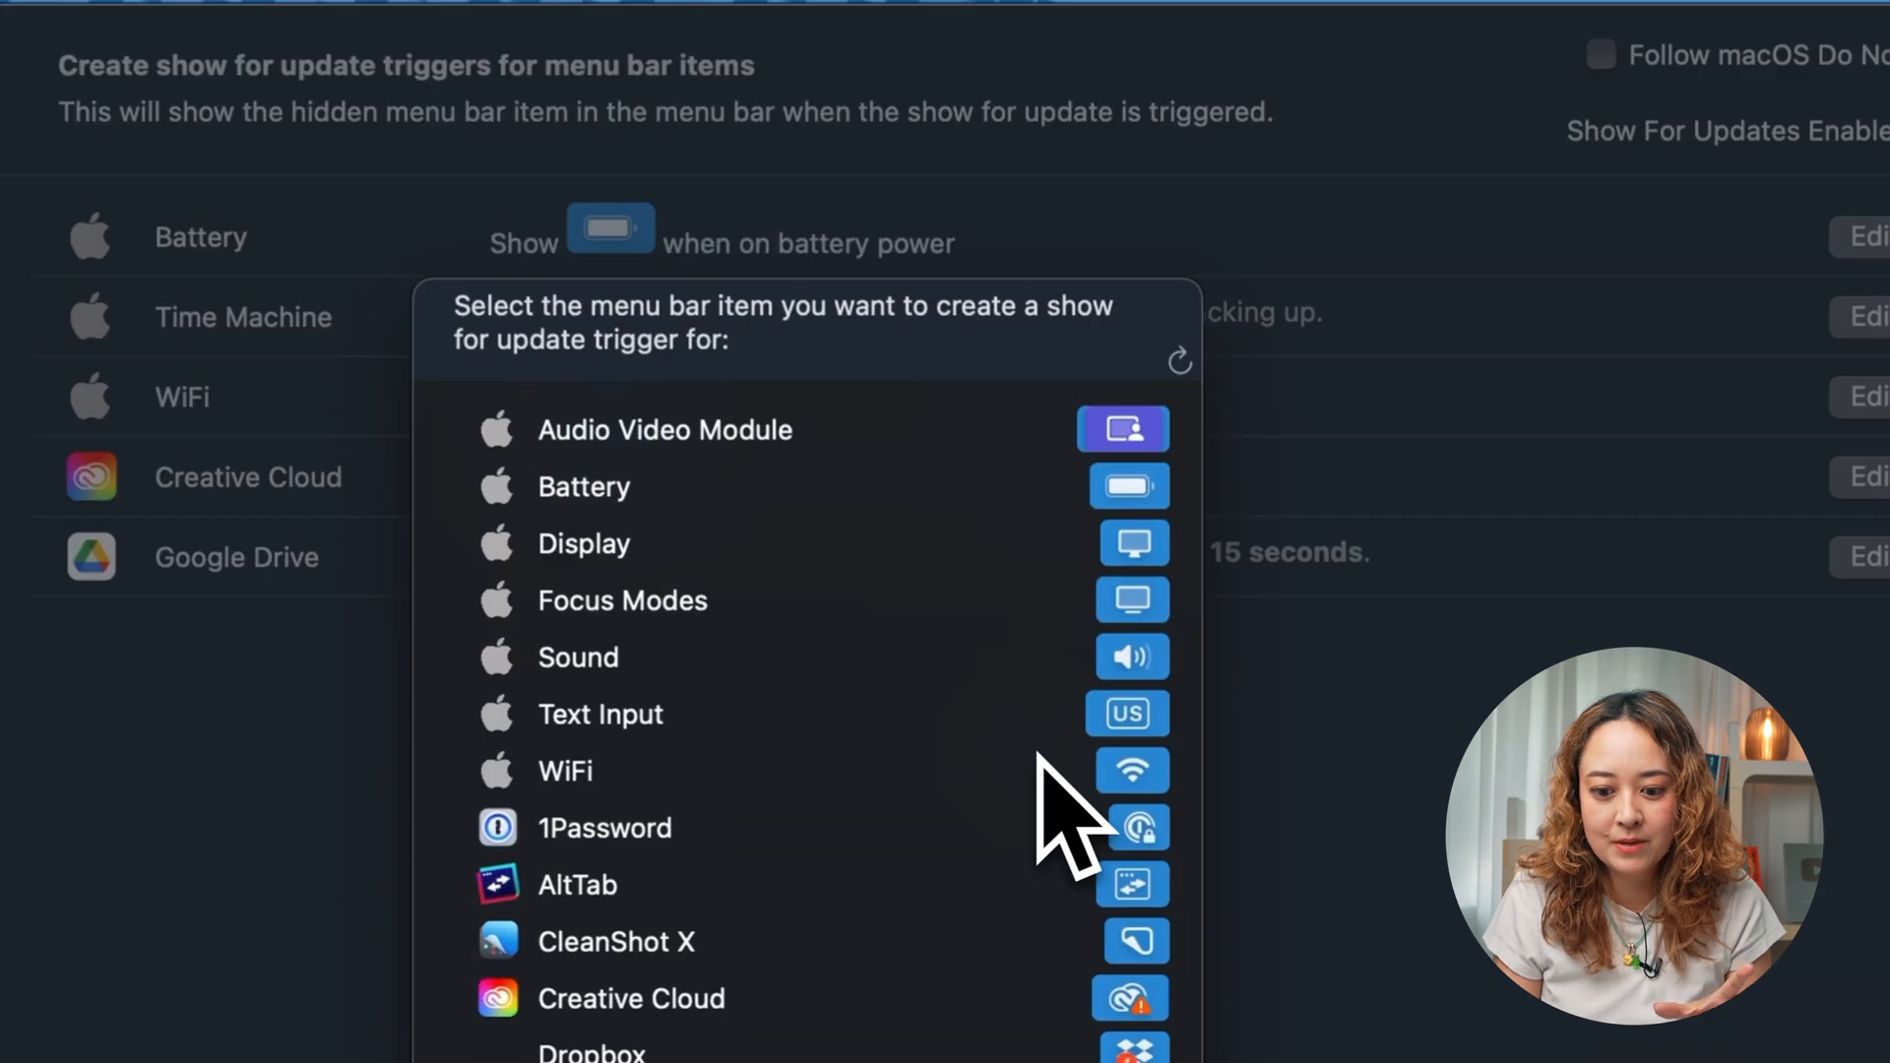
pyautogui.scroll(-3)
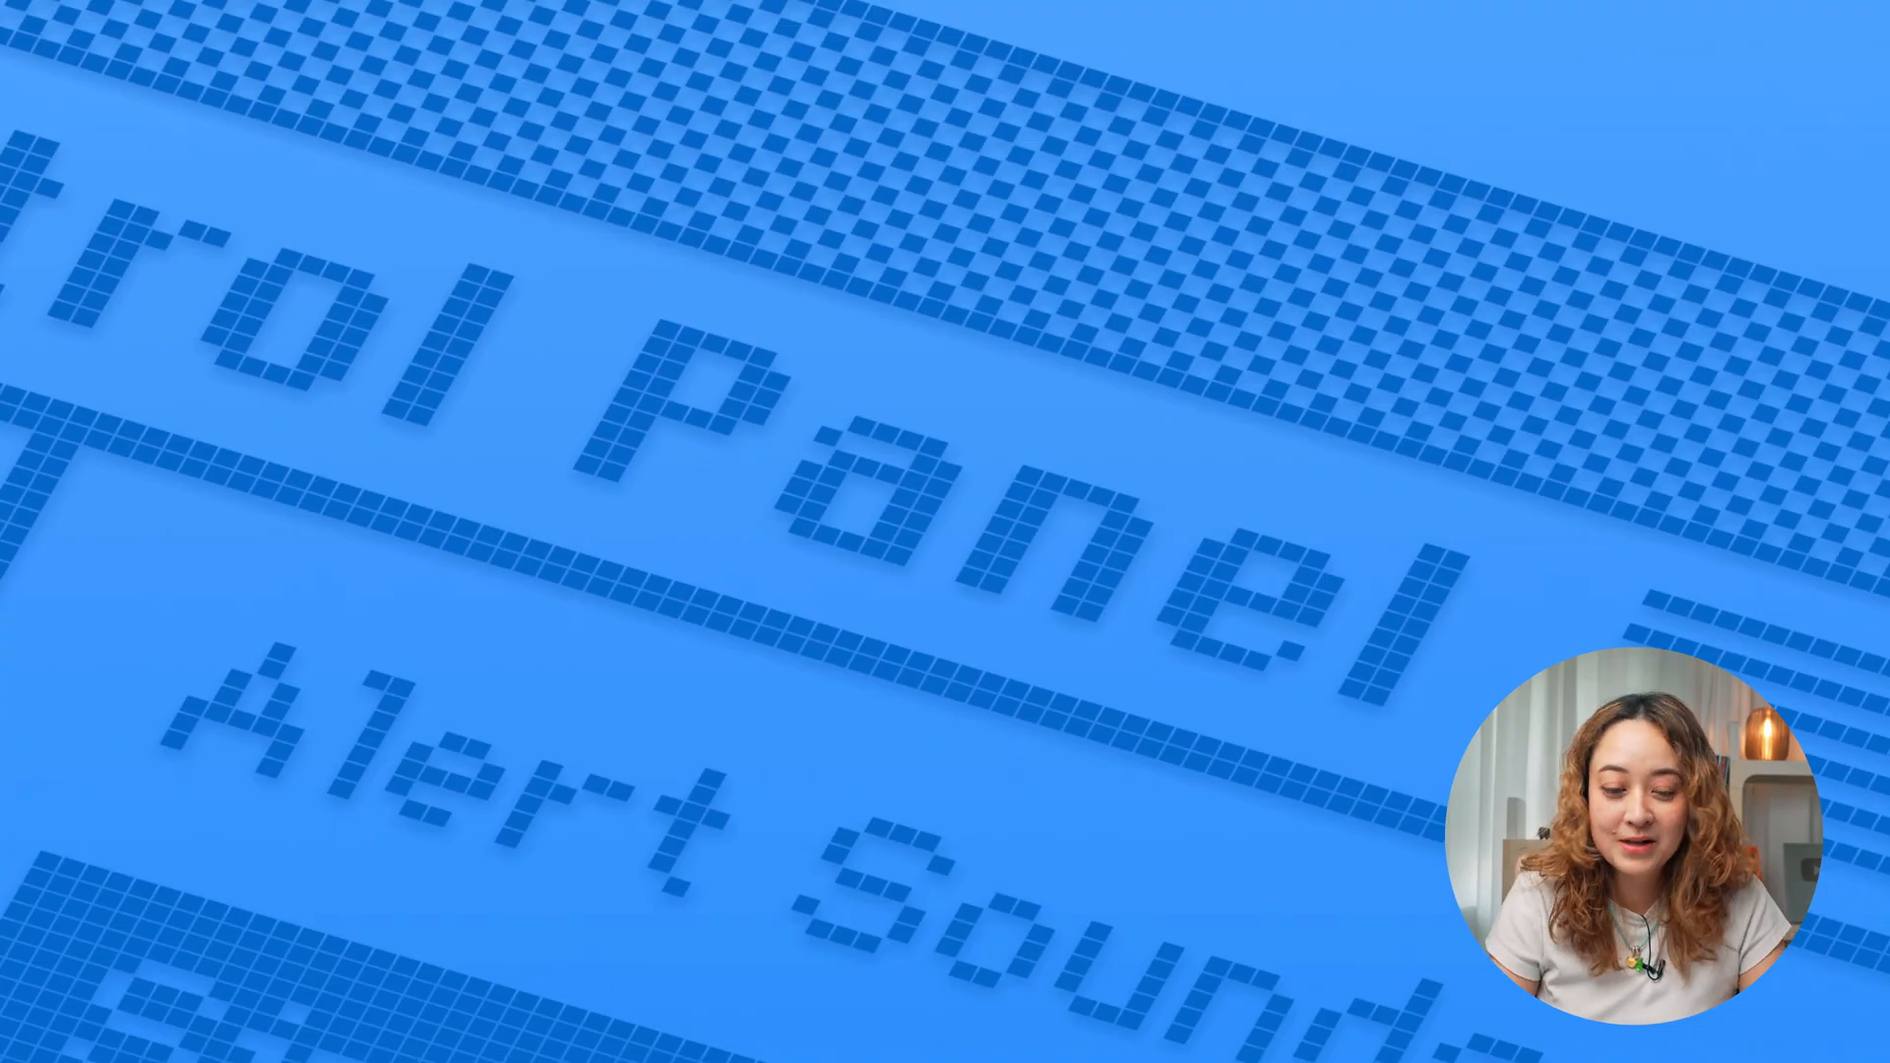
# Summon Raycast with cmd+space, browse its command list and search 'notion'.
pyautogui.press('cmd+space')
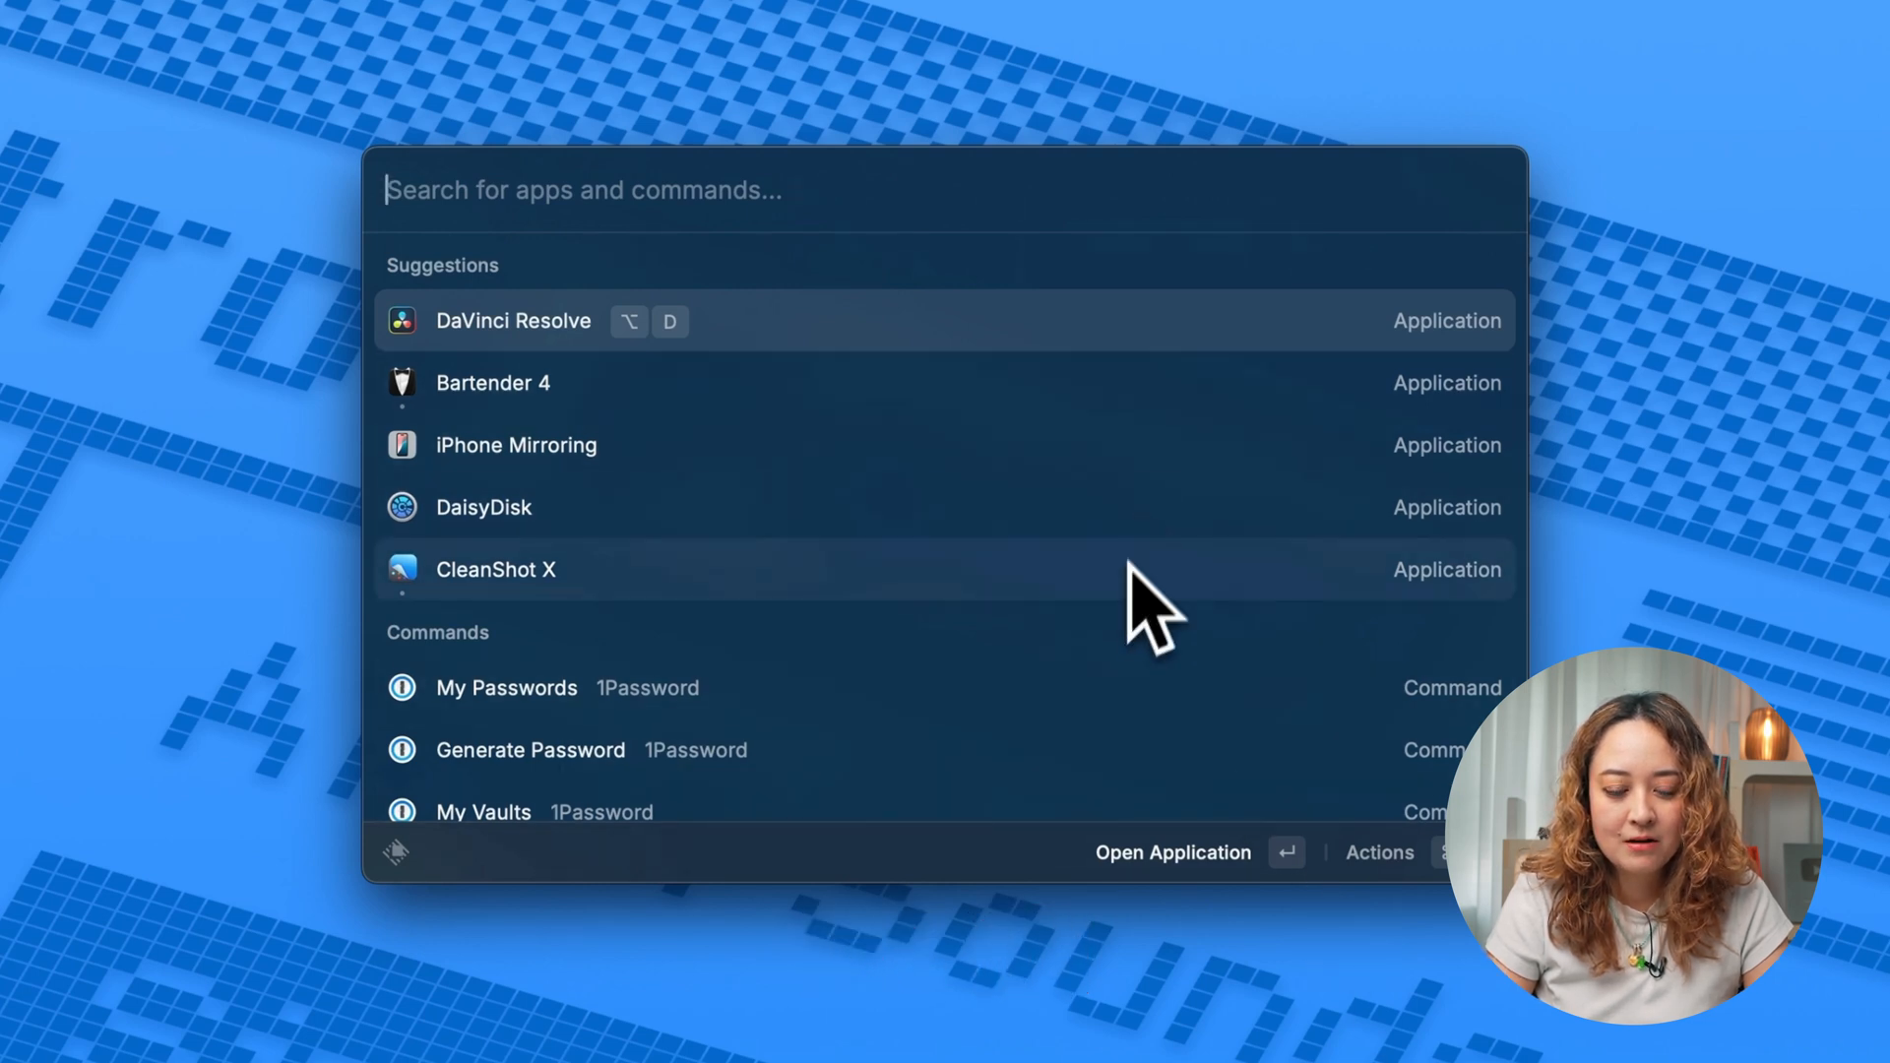
pyautogui.moveTo(1217, 433)
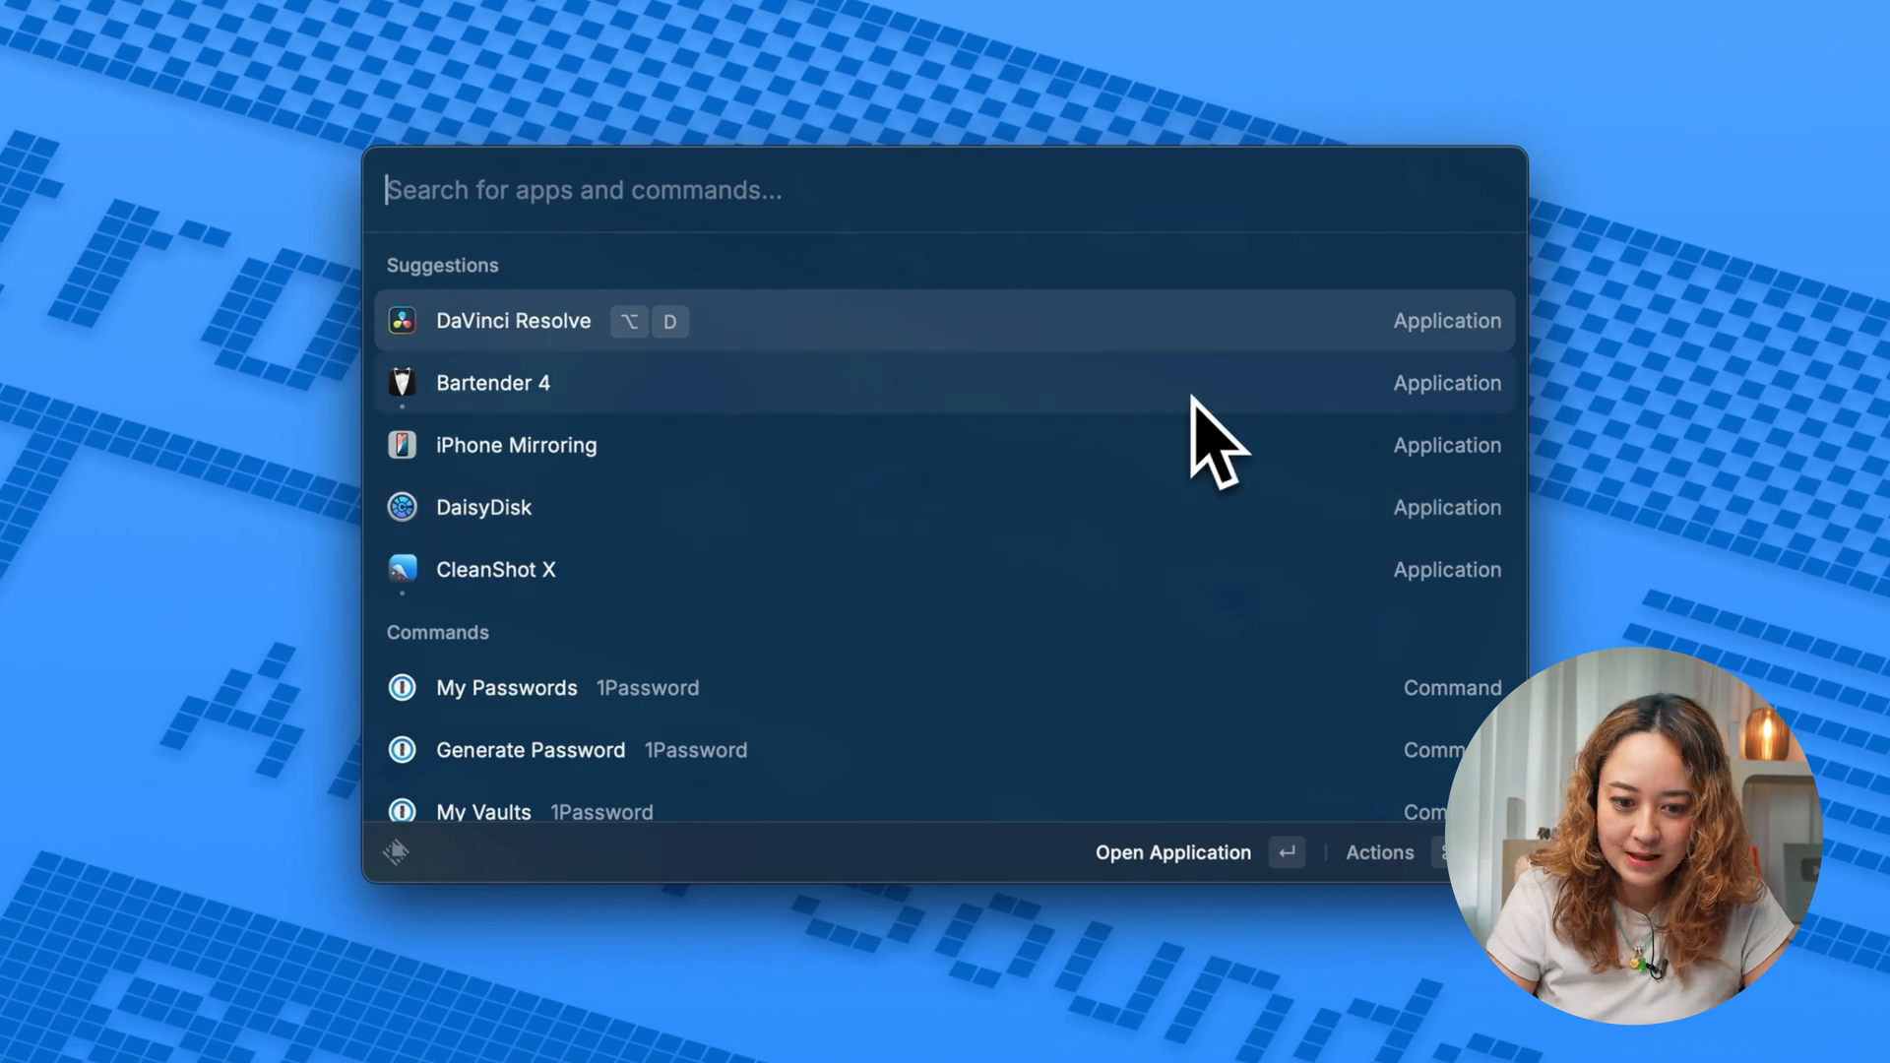
pyautogui.scroll(-3)
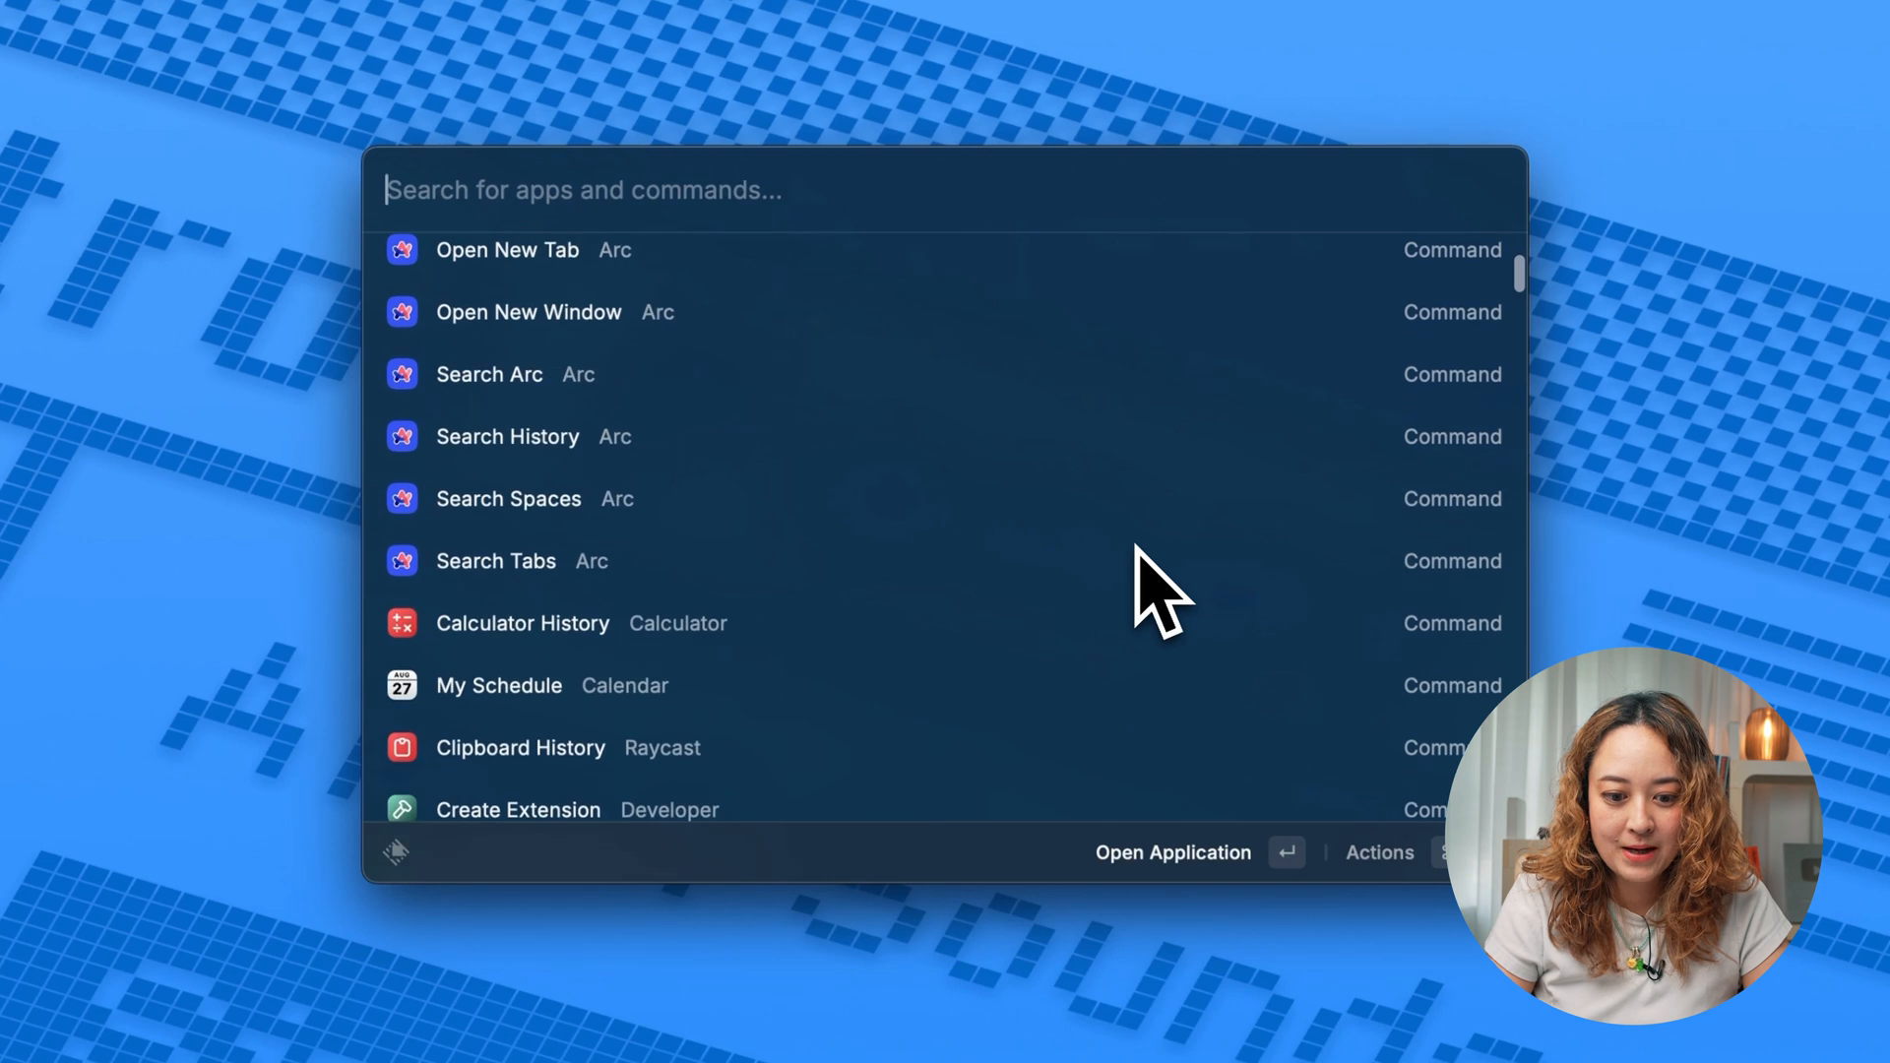
pyautogui.scroll(-3)
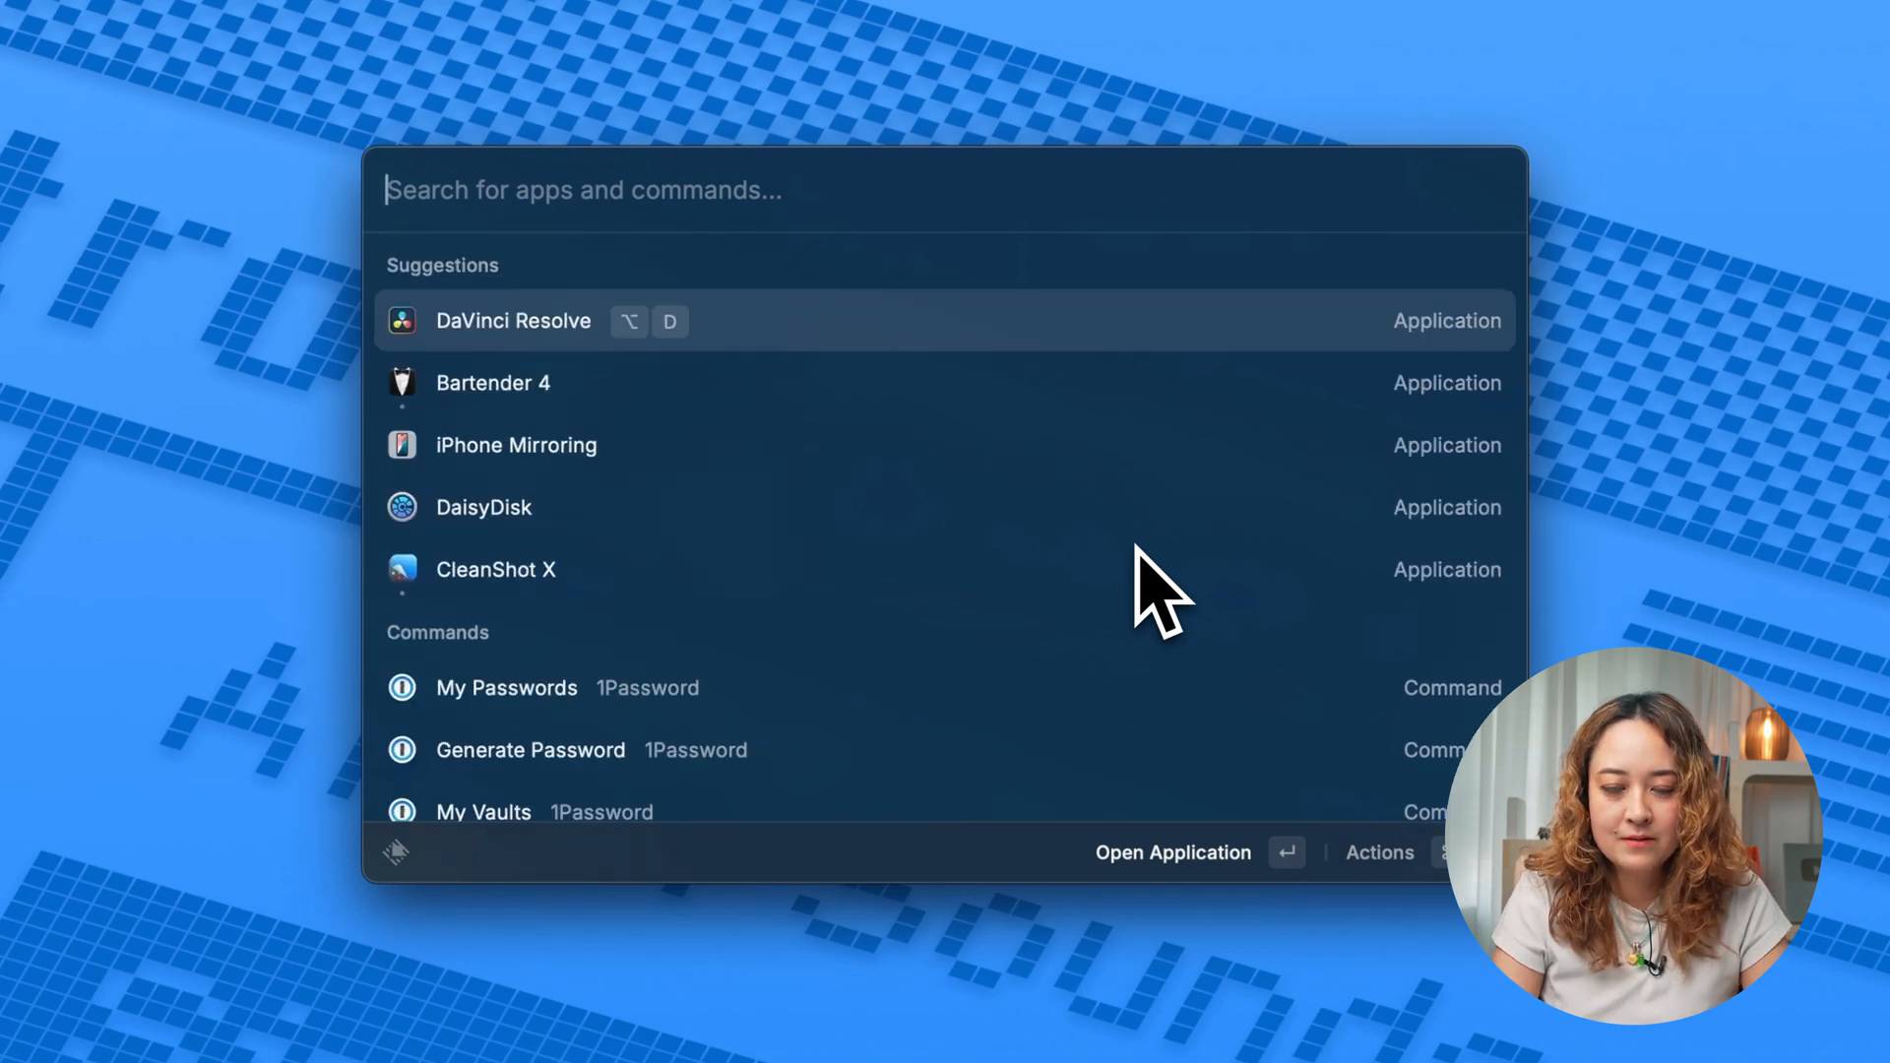
pyautogui.write('notion')
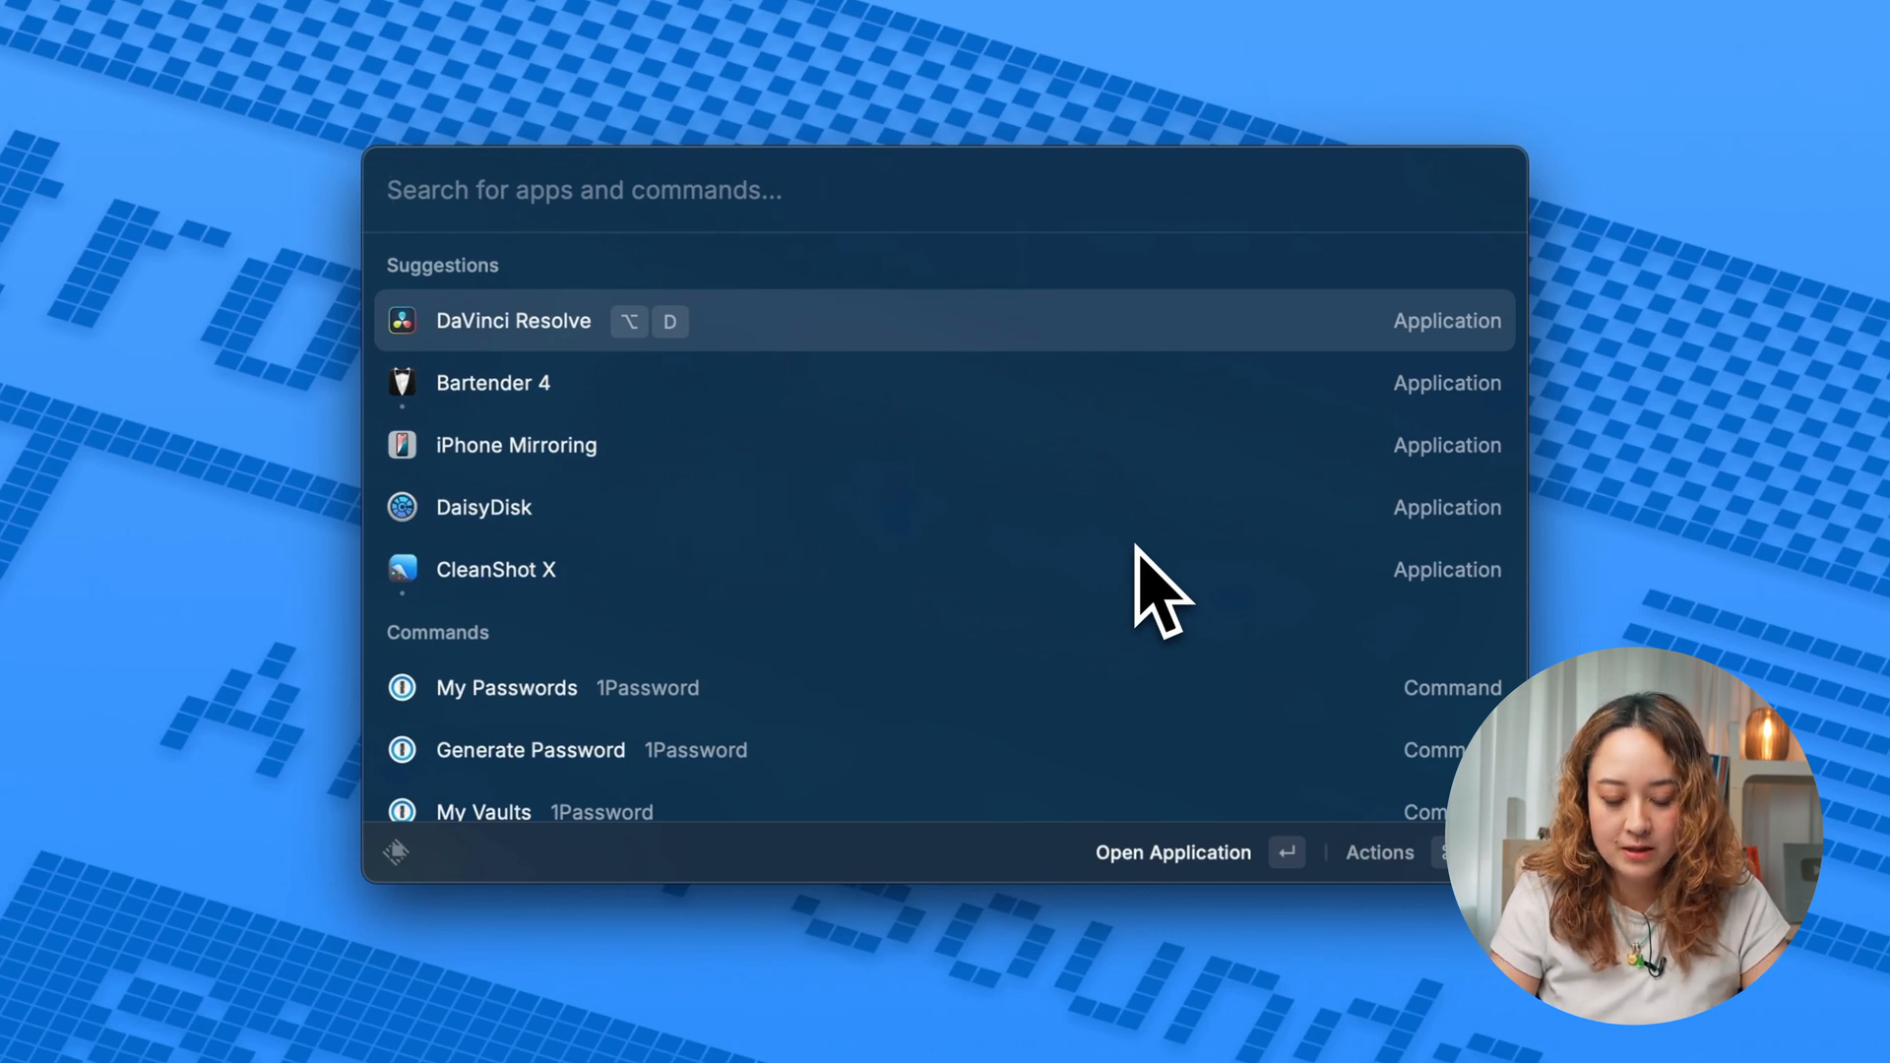
# Search 'clipbo' to reach Clipboard History, browse entries and filter by 'you'.
pyautogui.write('clipbo')
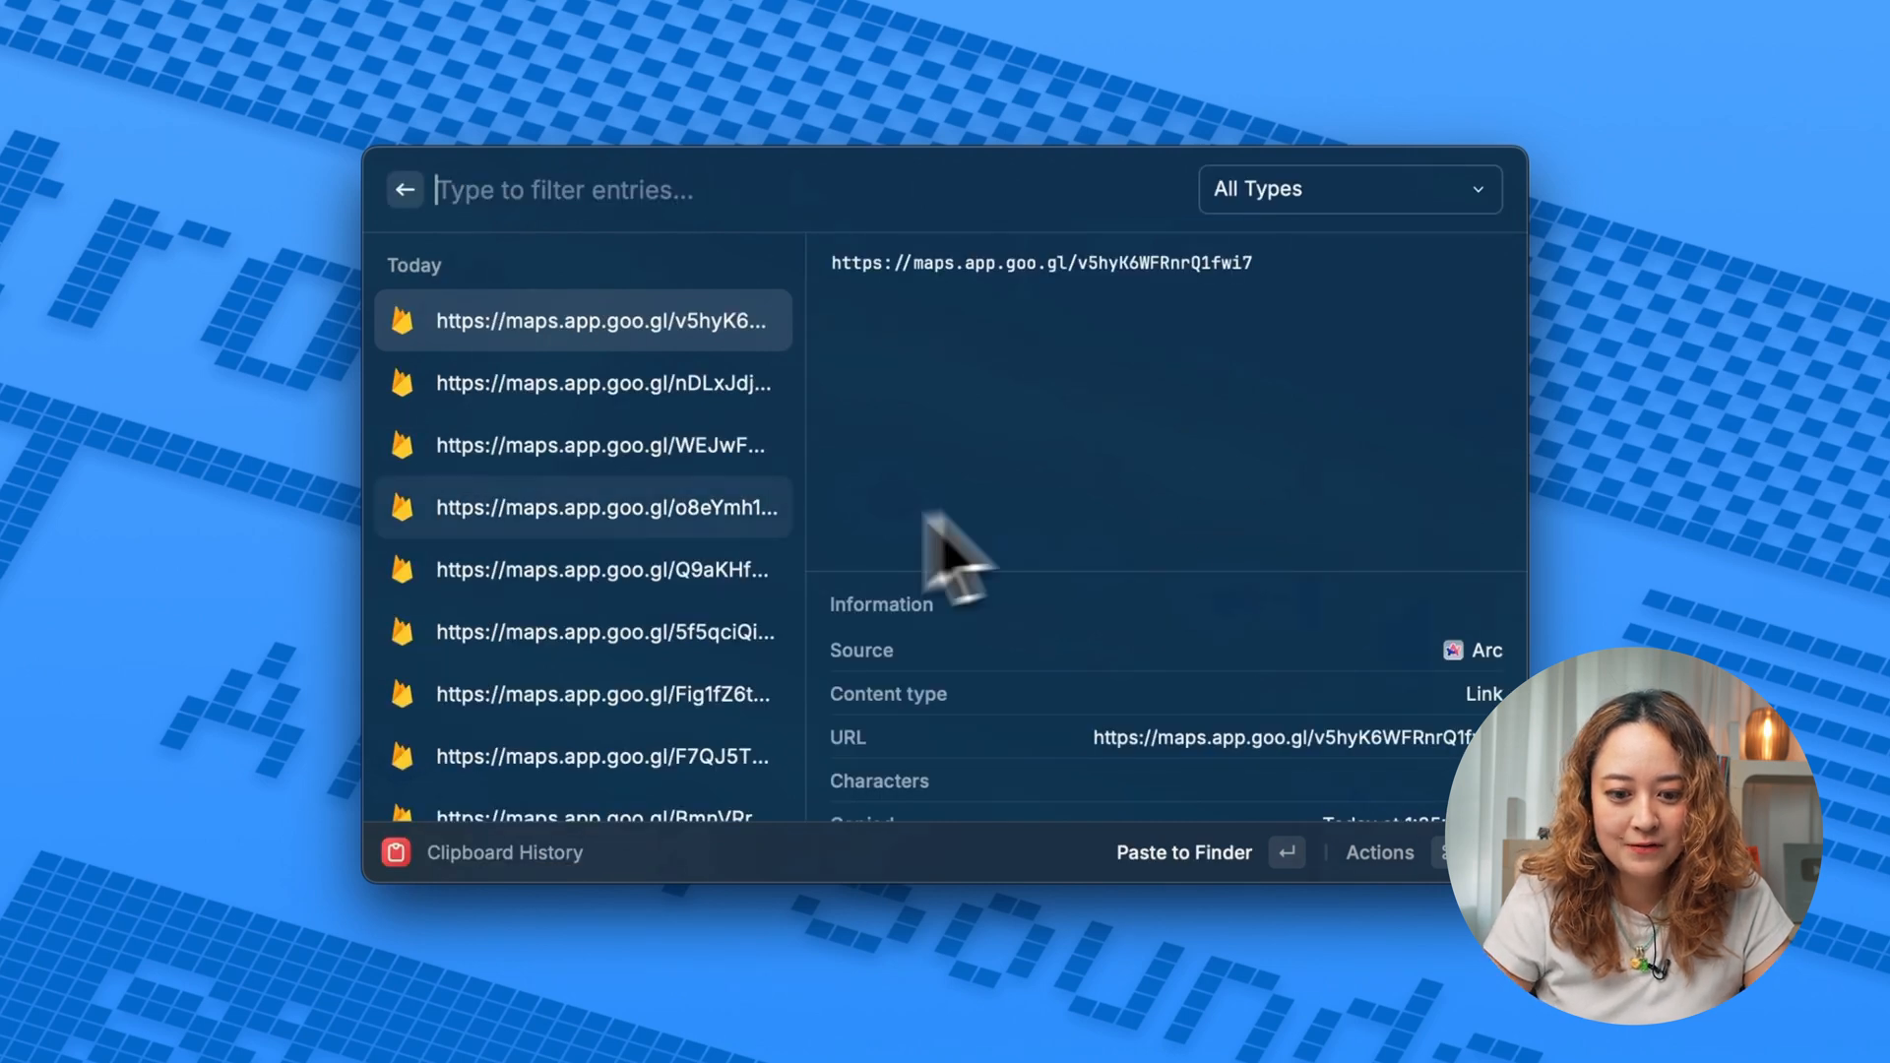
pyautogui.scroll(-3)
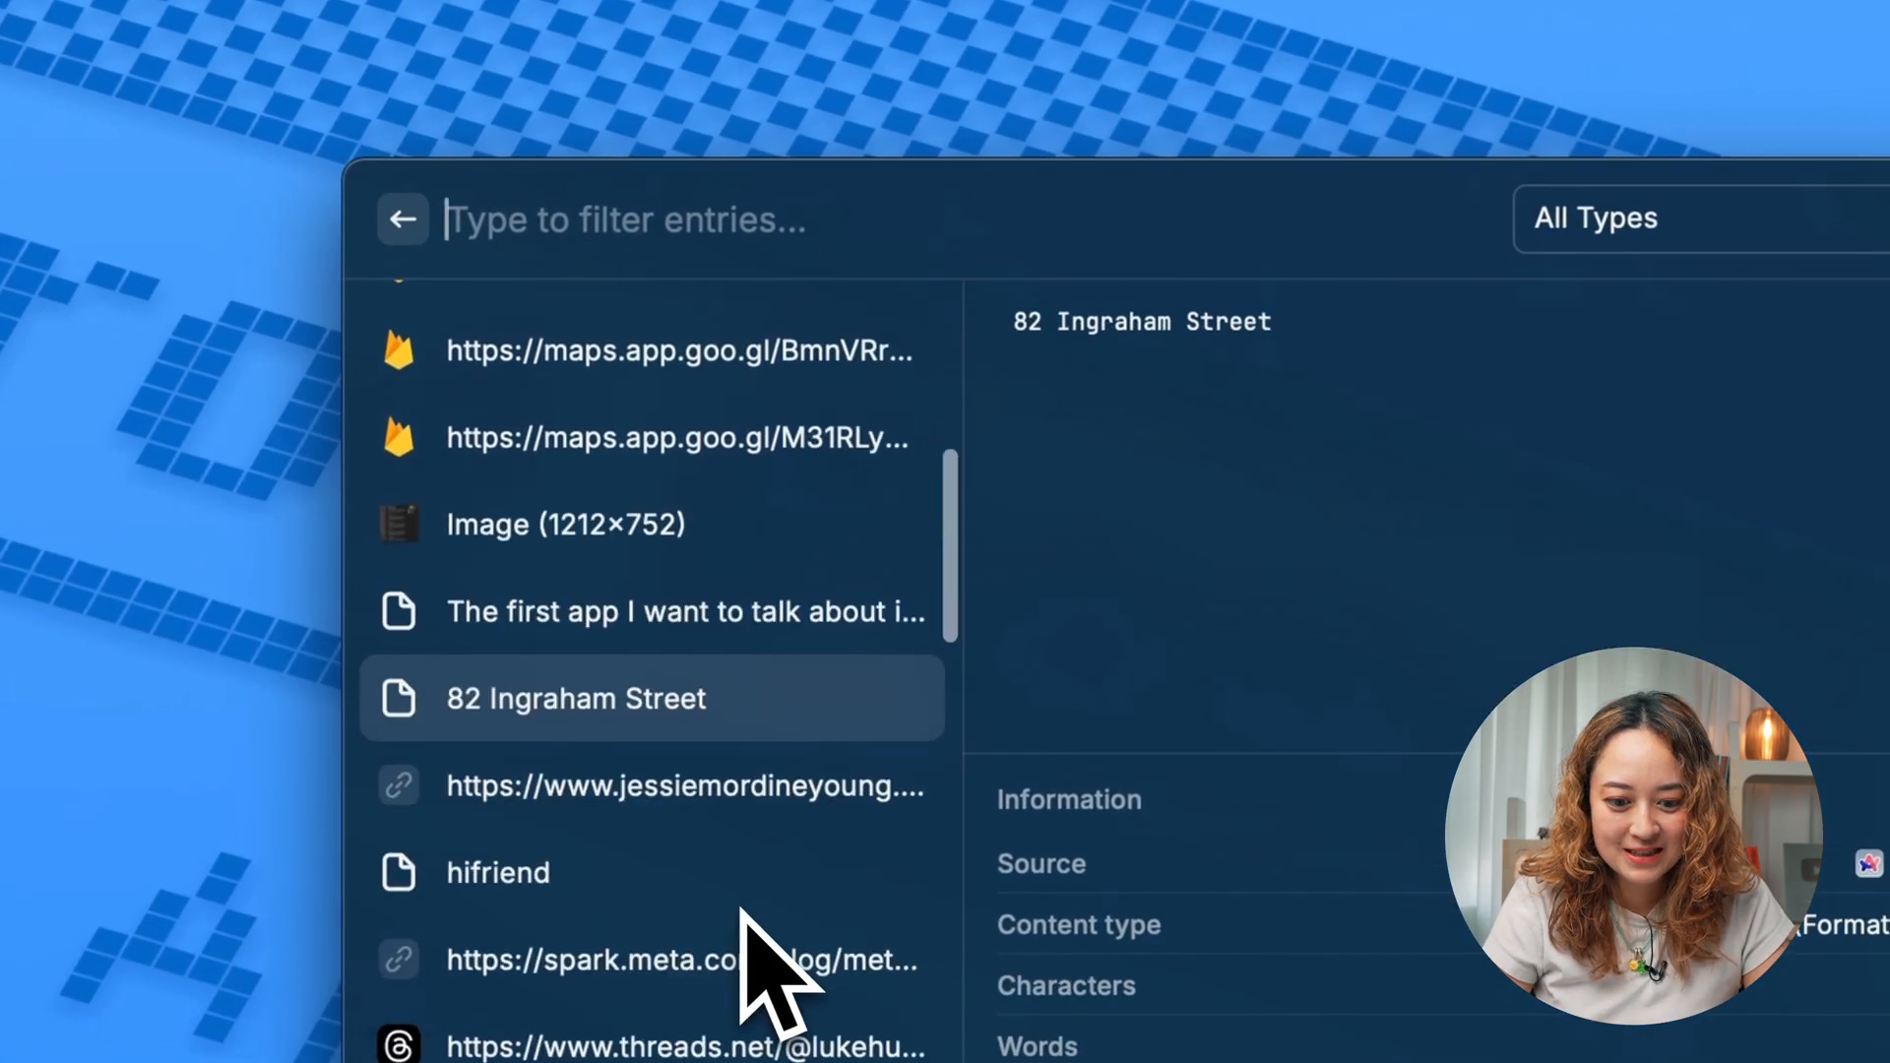
pyautogui.write('you')
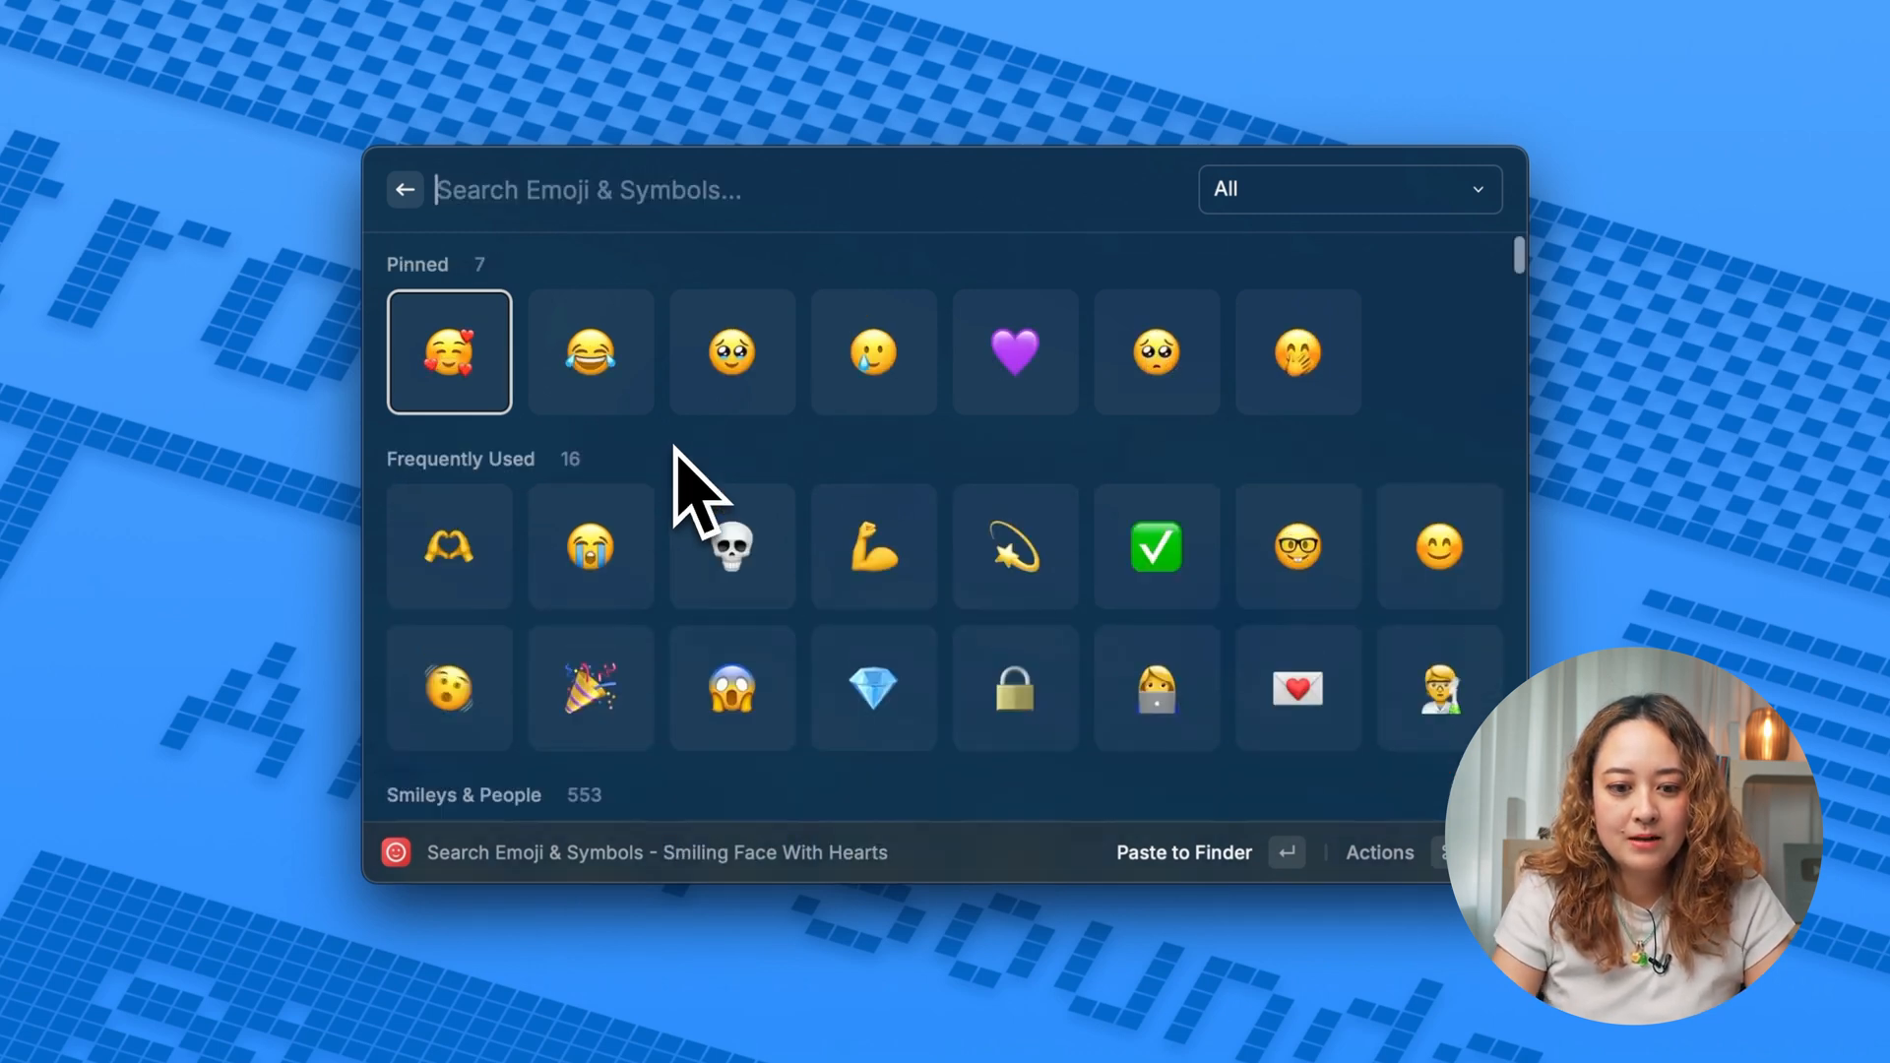
pyautogui.moveTo(1015, 547)
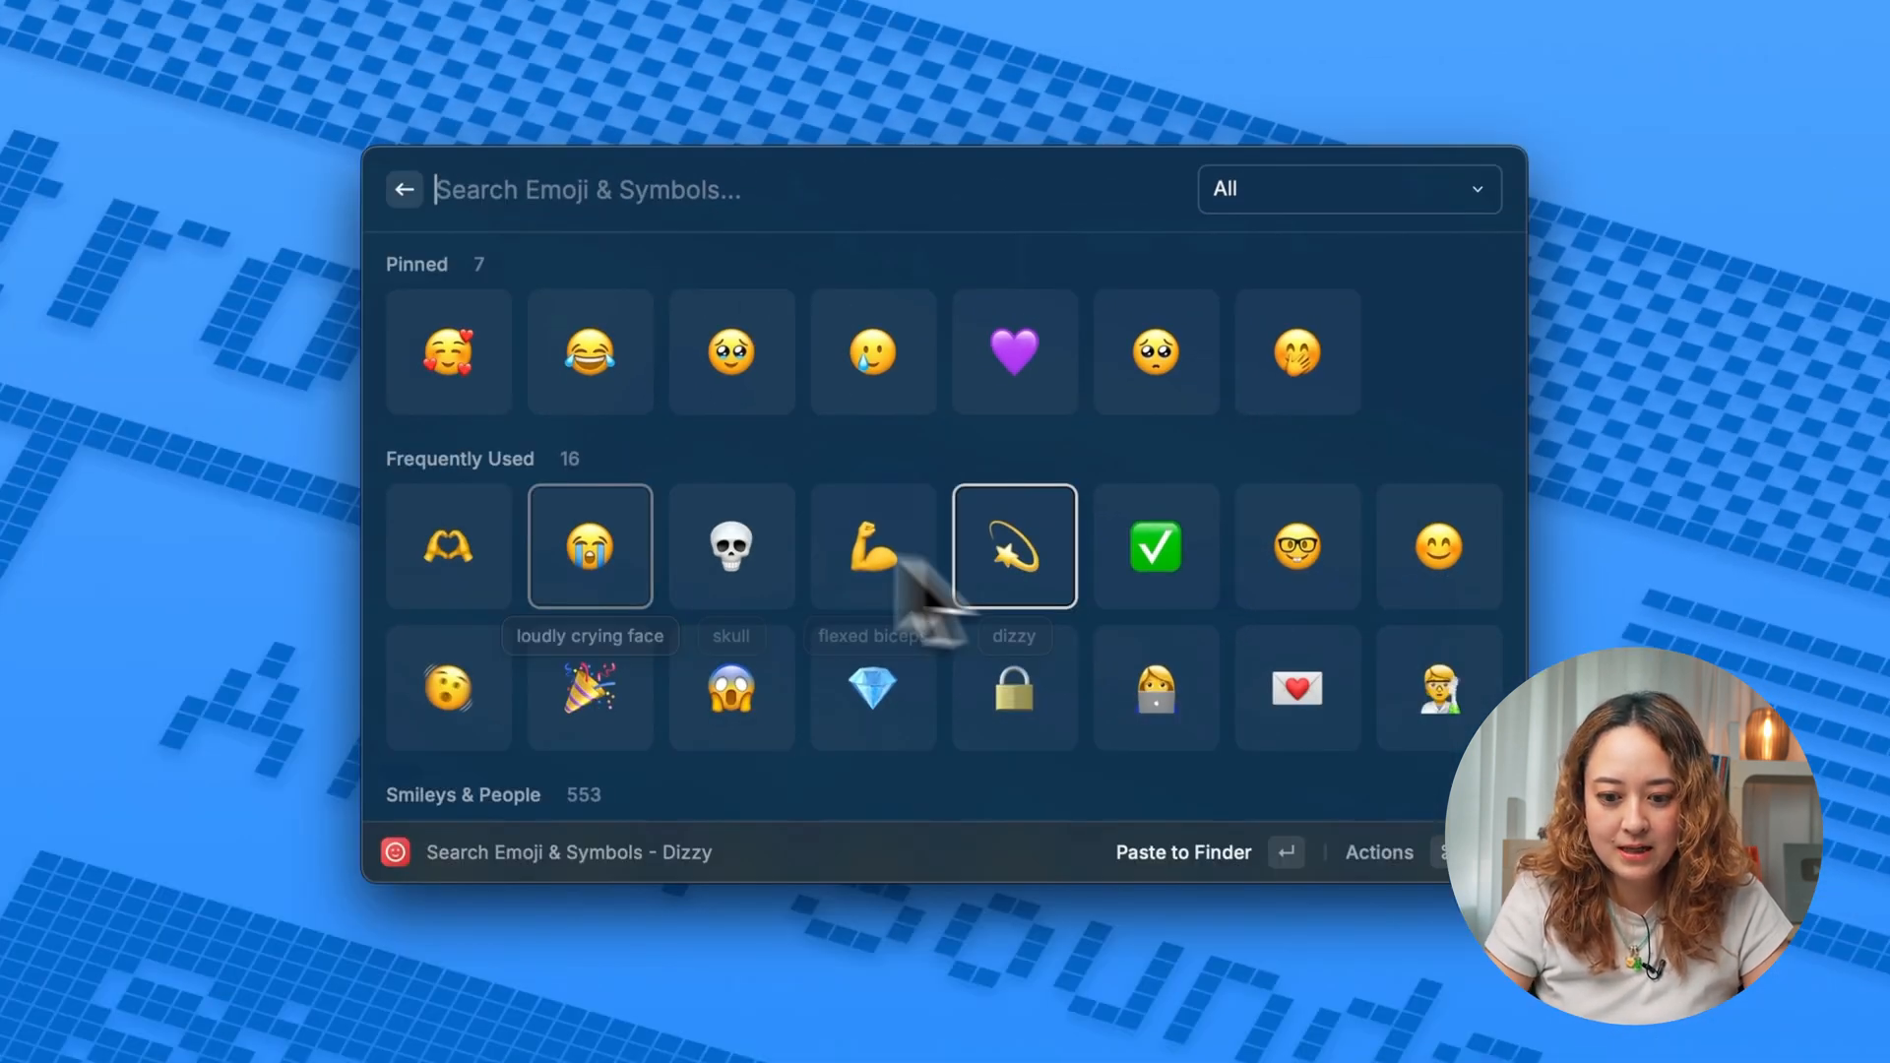
# Pick the dizzy emoji from the frequently used set in the emoji picker.
pyautogui.click(1378, 853)
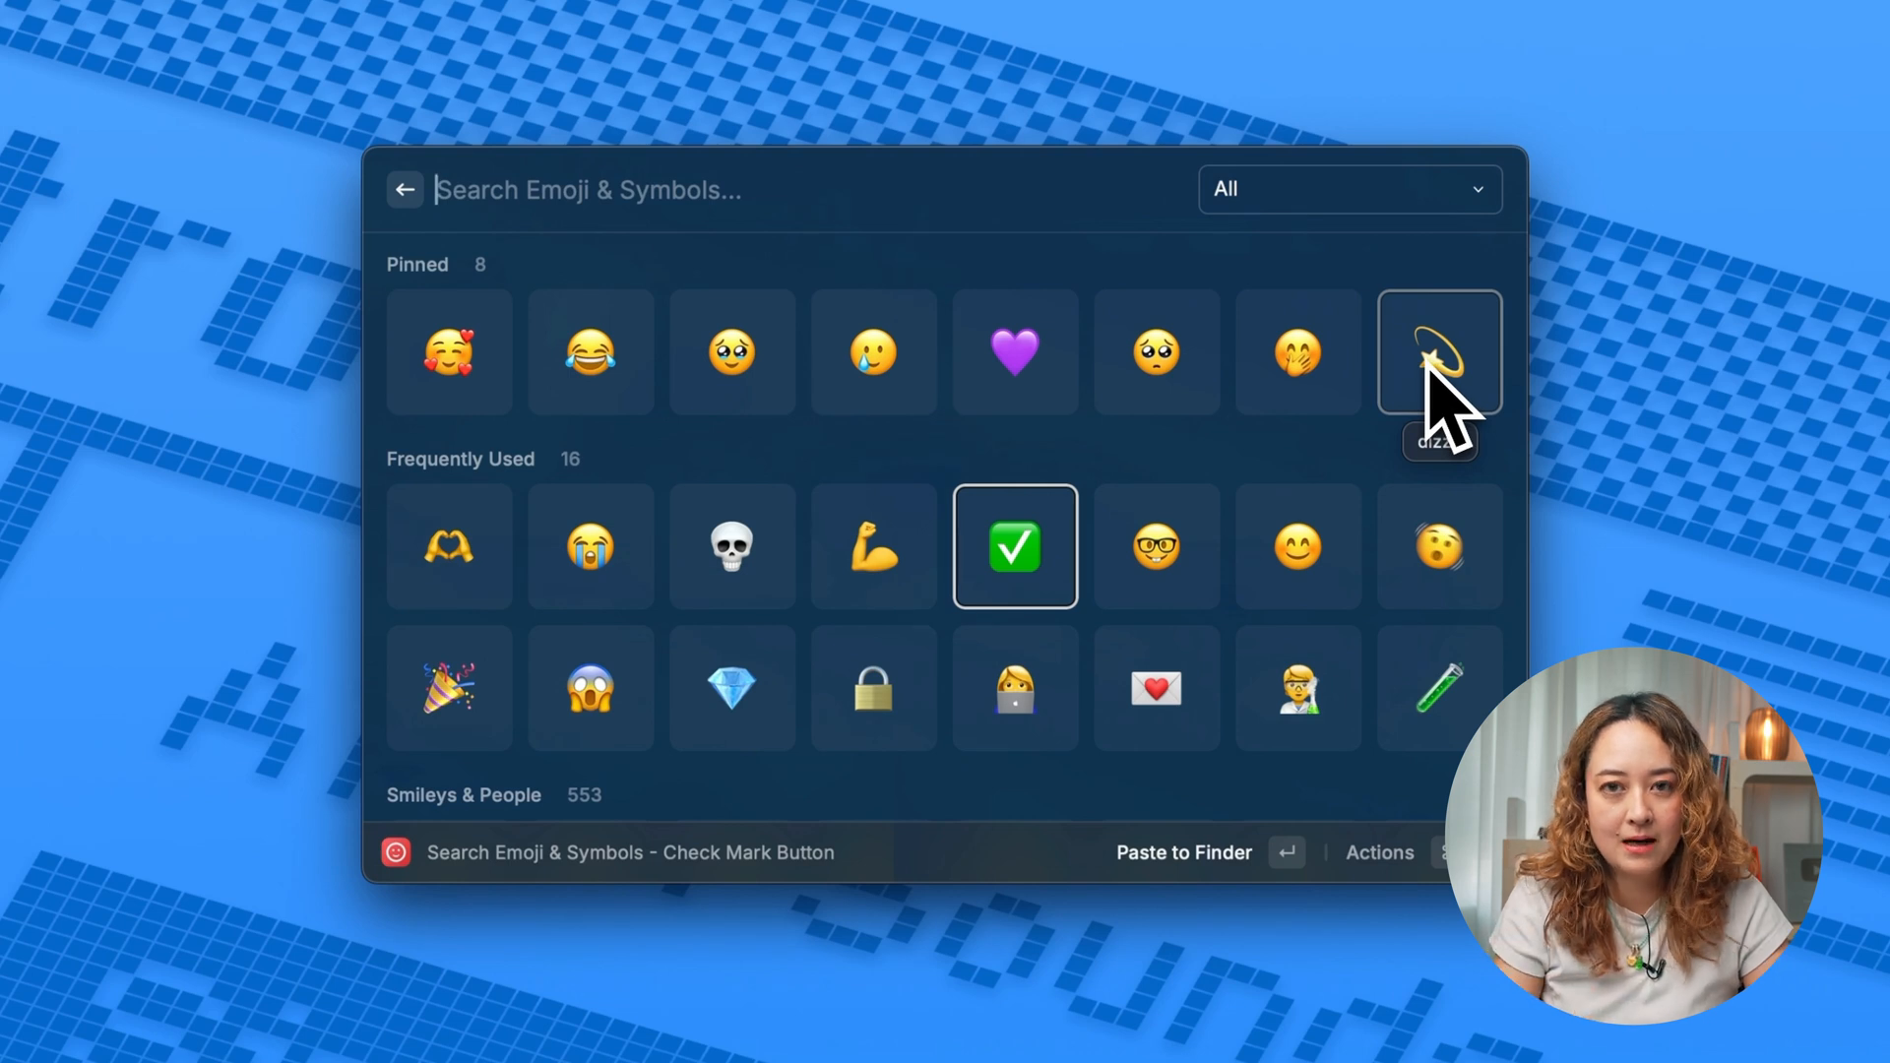
pyautogui.moveTo(1254, 529)
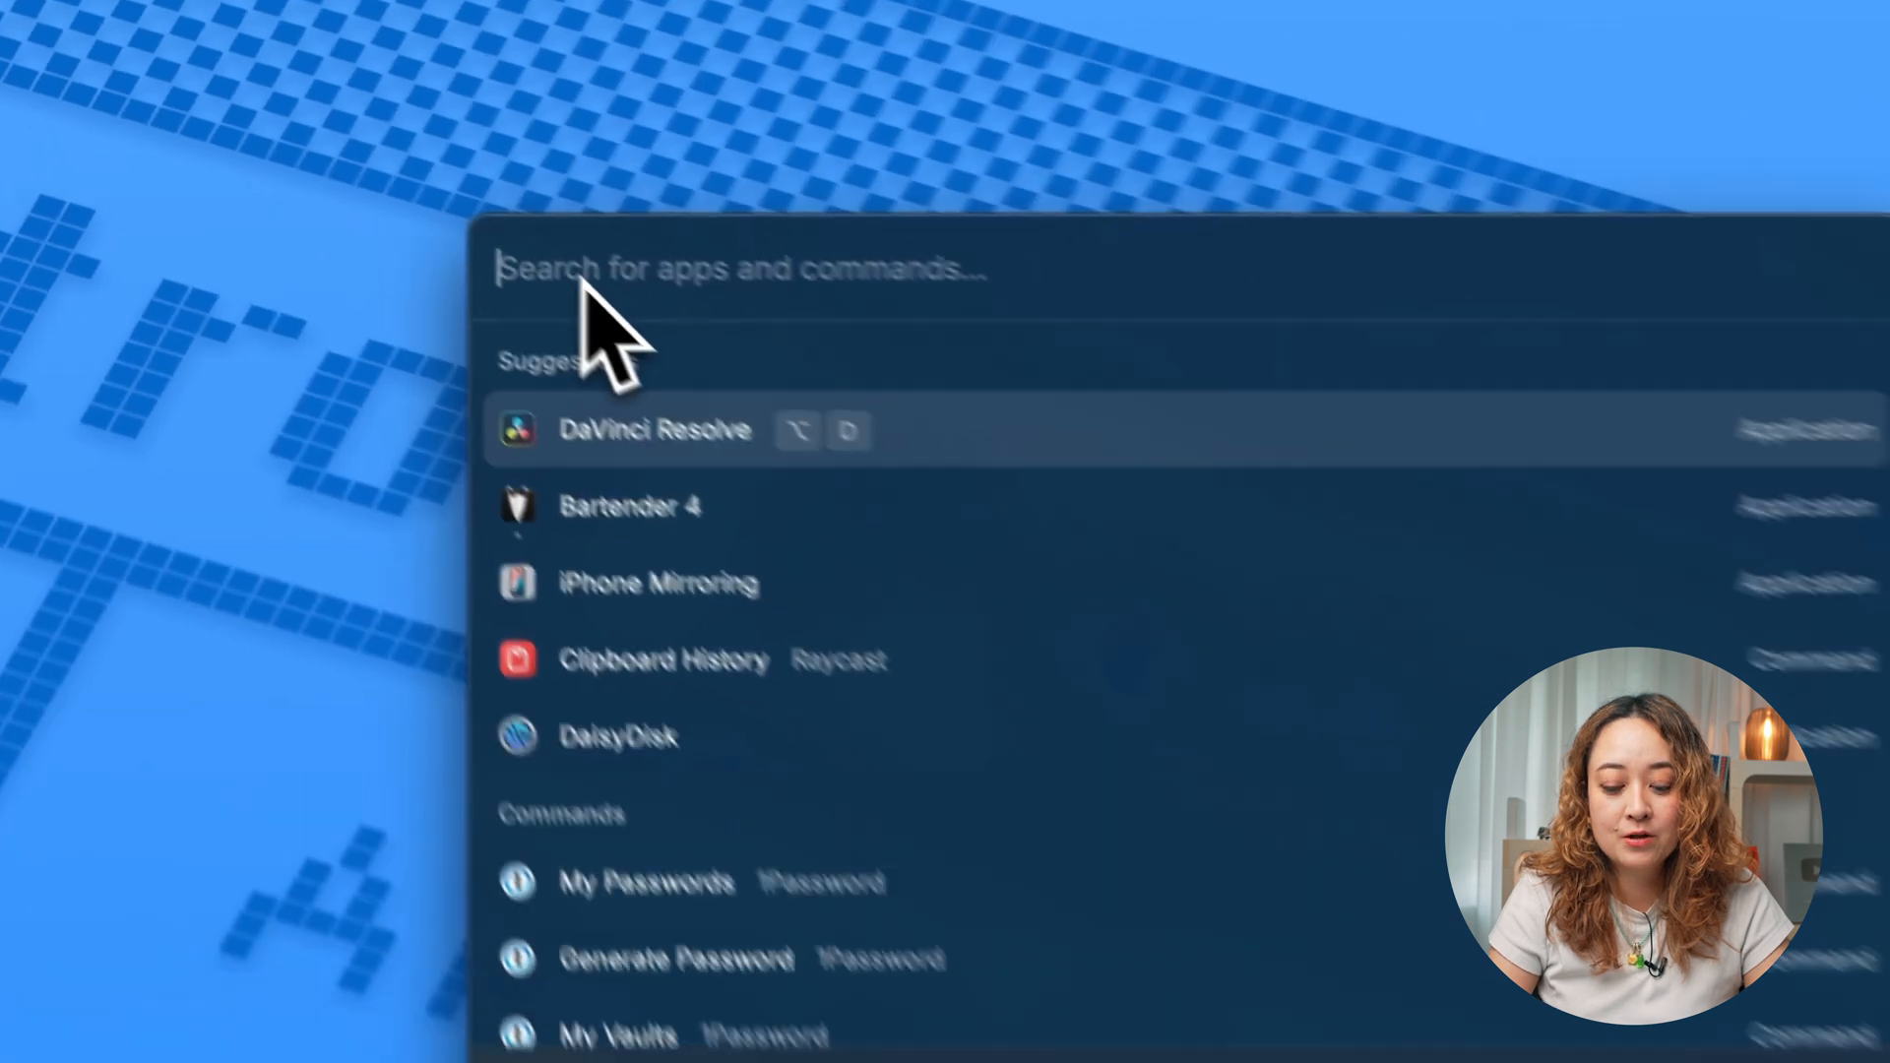
pyautogui.write('snippets')
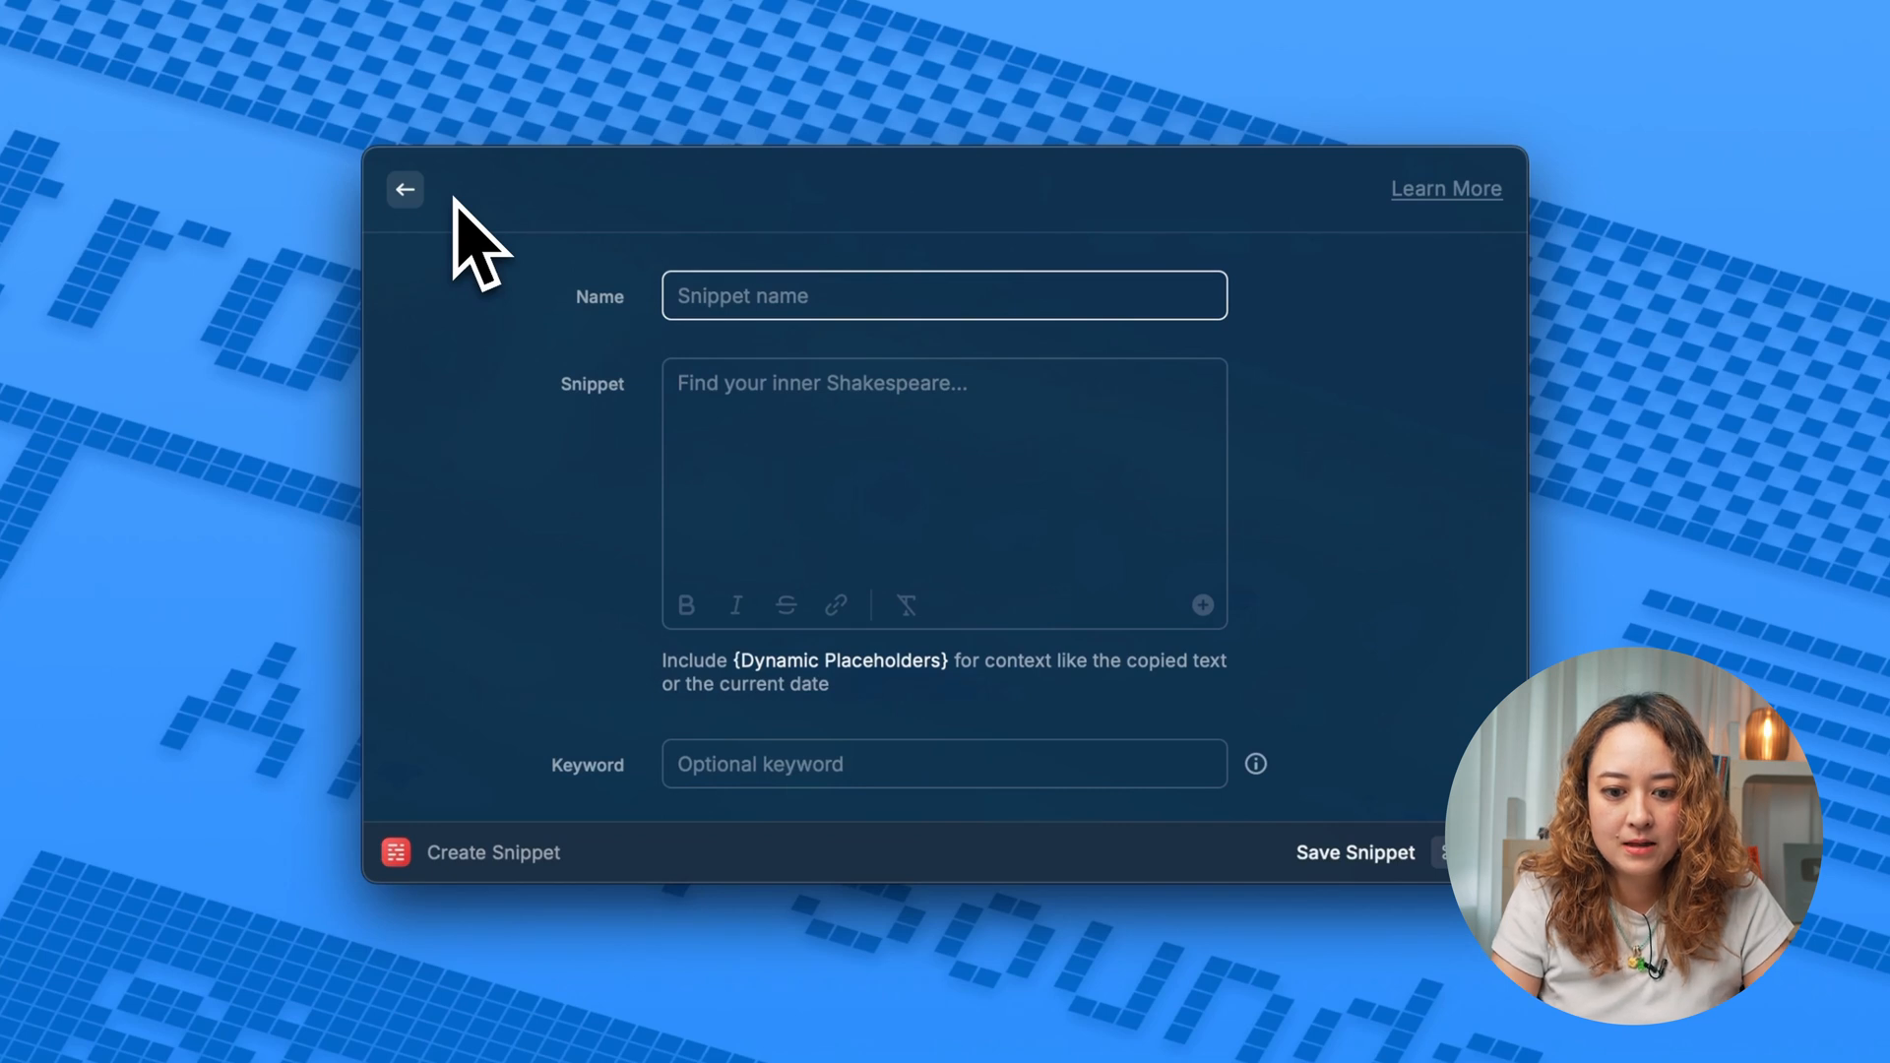
pyautogui.write('follow me')
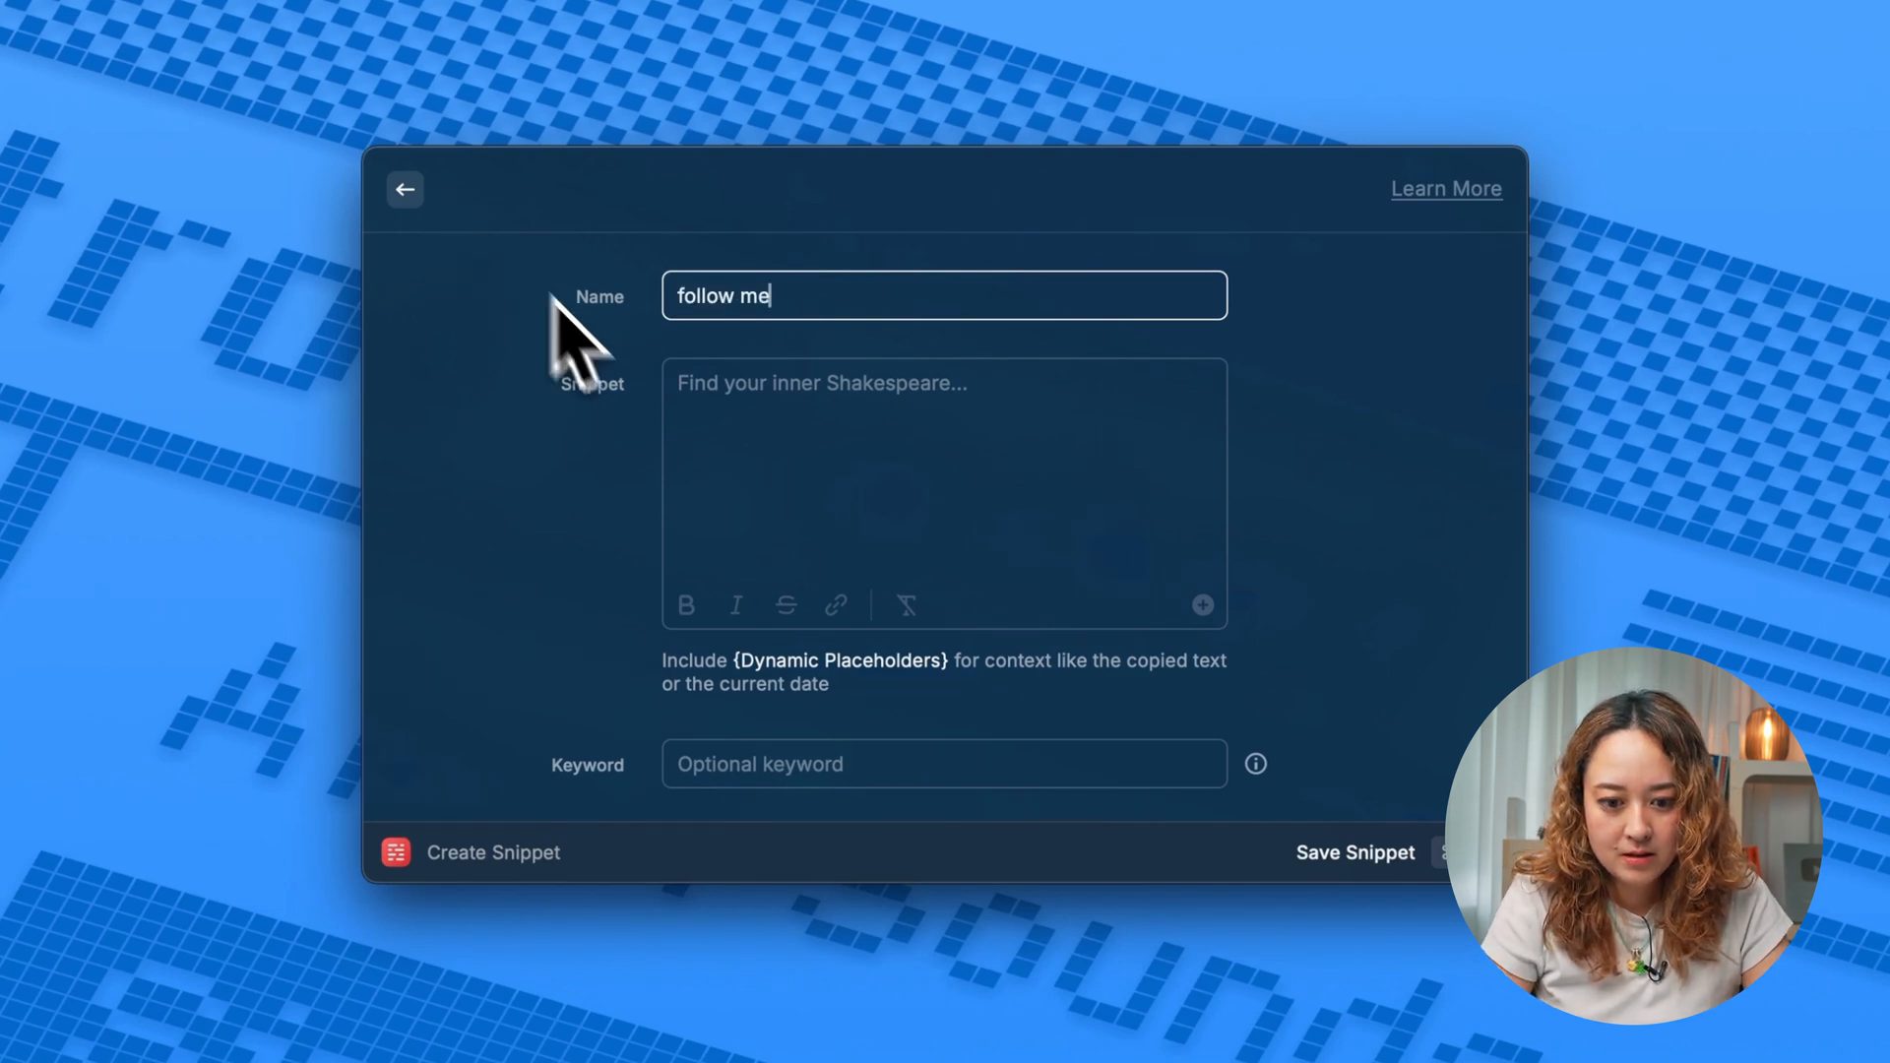
pyautogui.write('Follow me here!')
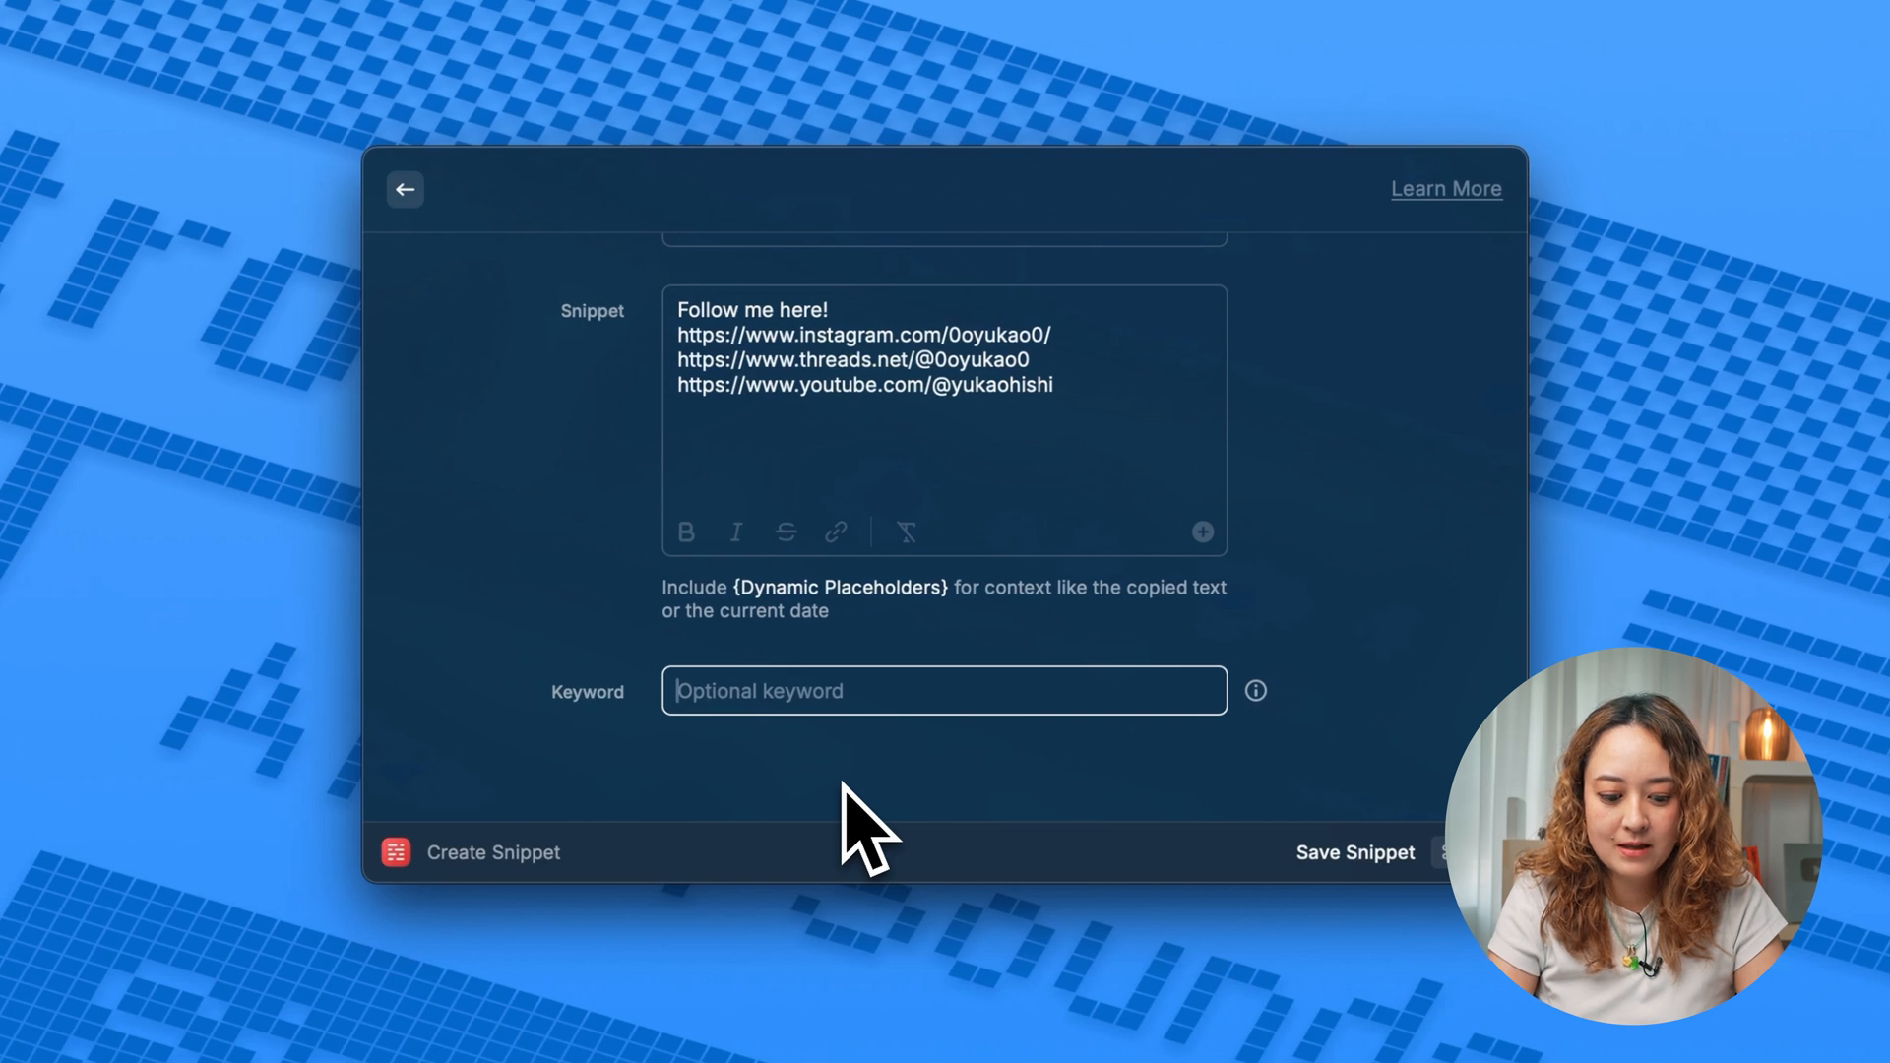
pyautogui.write('@follow')
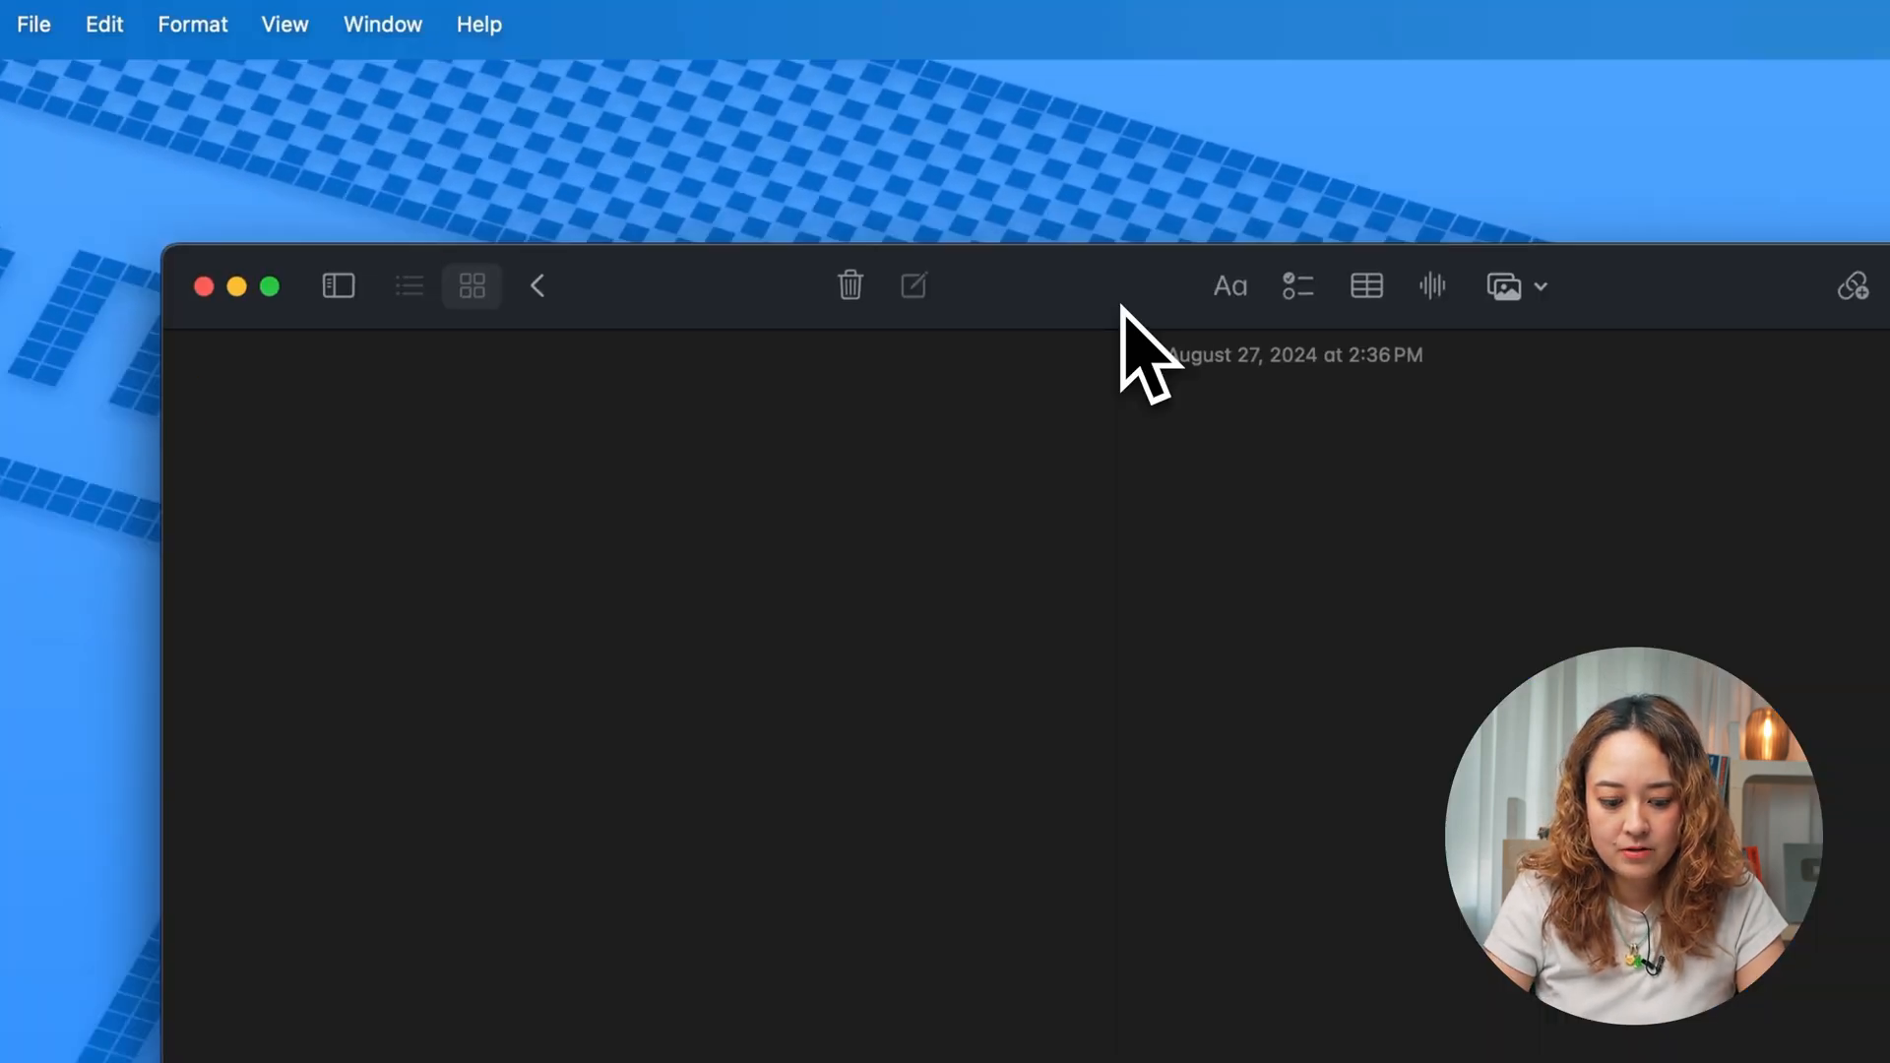
pyautogui.write('@yukaohishi')
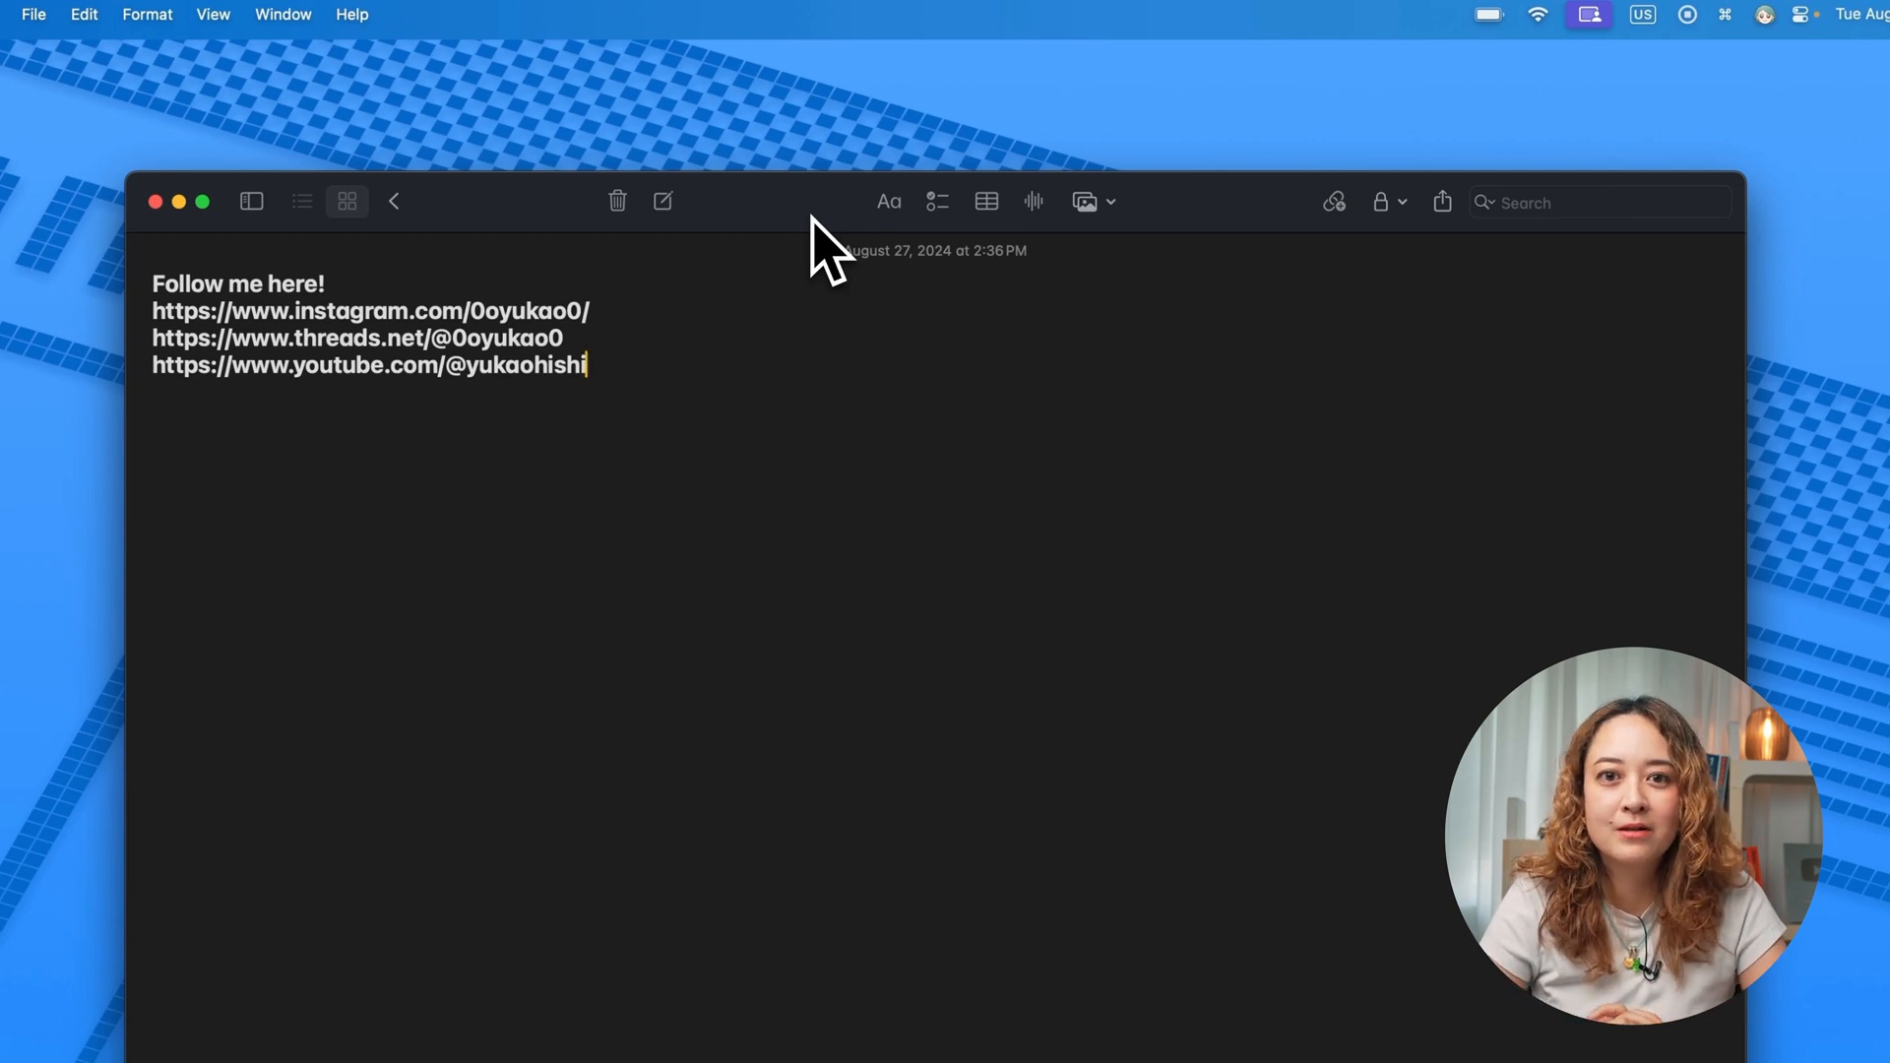
pyautogui.press('cmd+space')
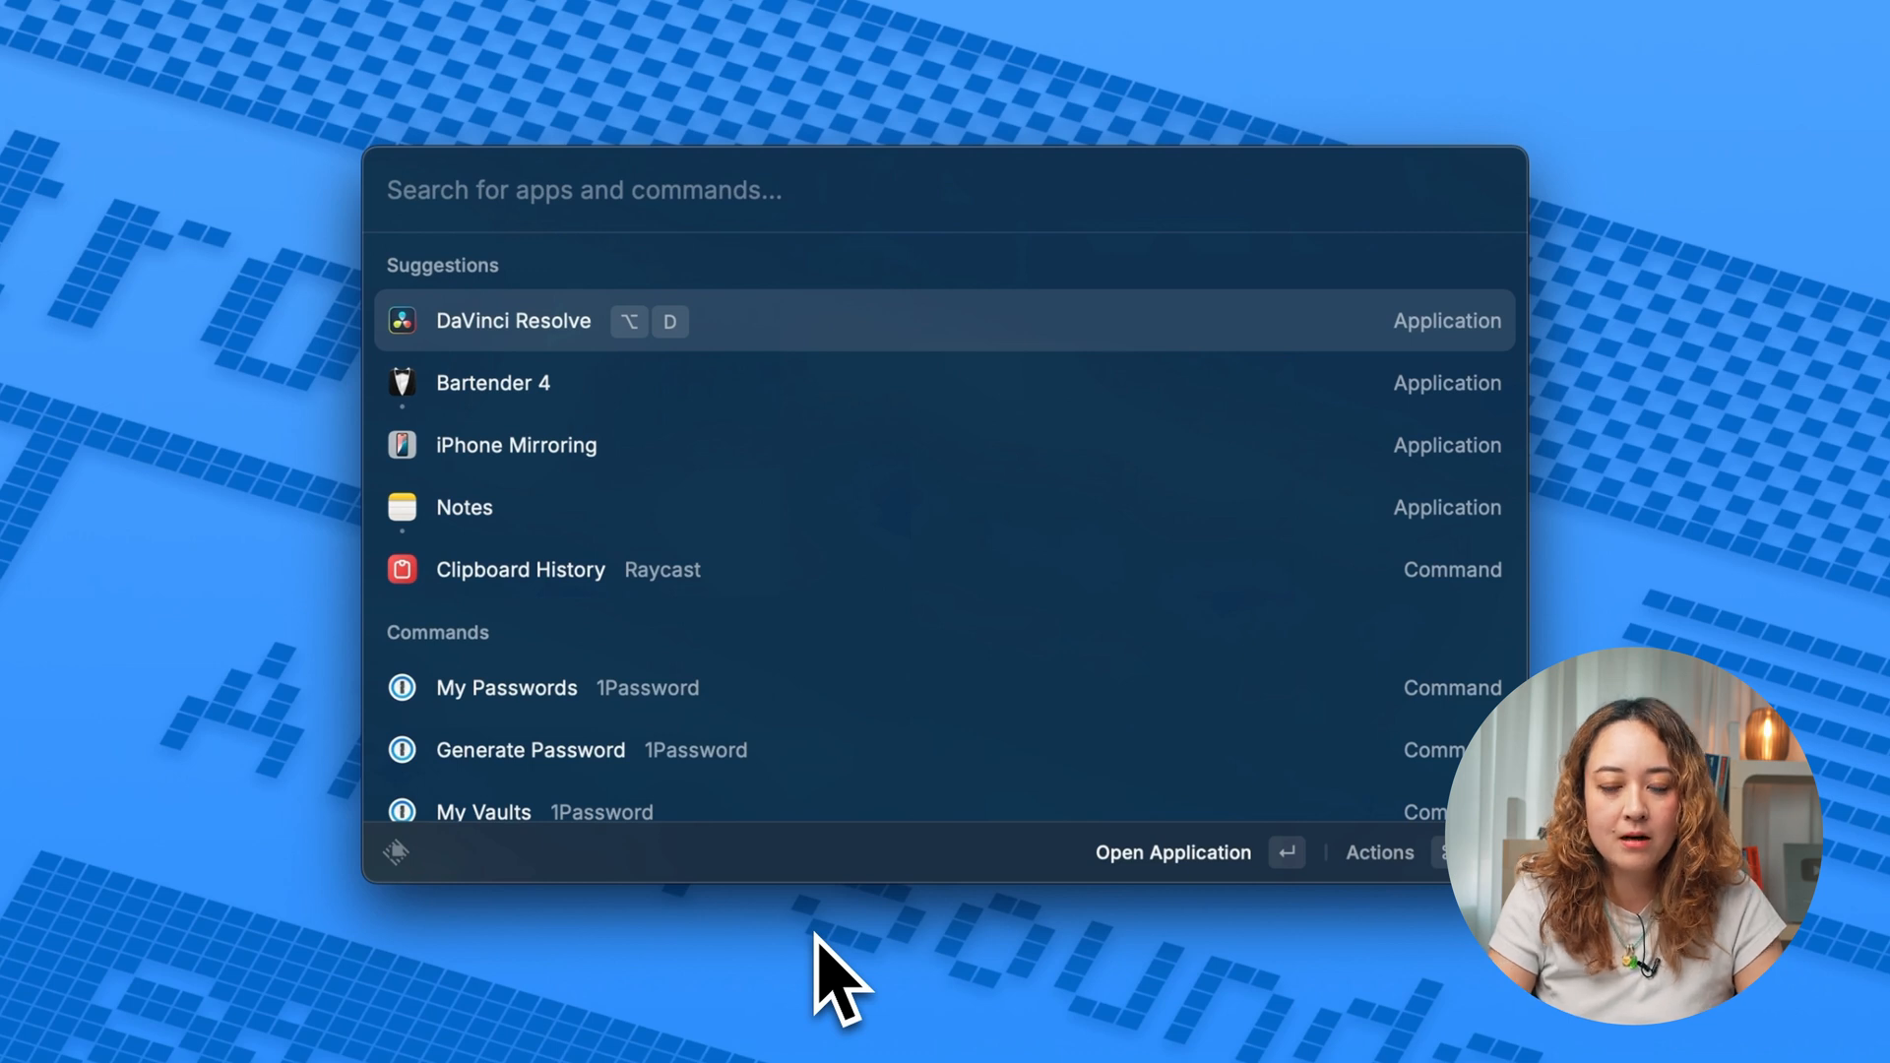
# Configure DaVinci Resolve via its actions and browse the Extensions list of aliases and hotkeys.
pyautogui.click(1378, 852)
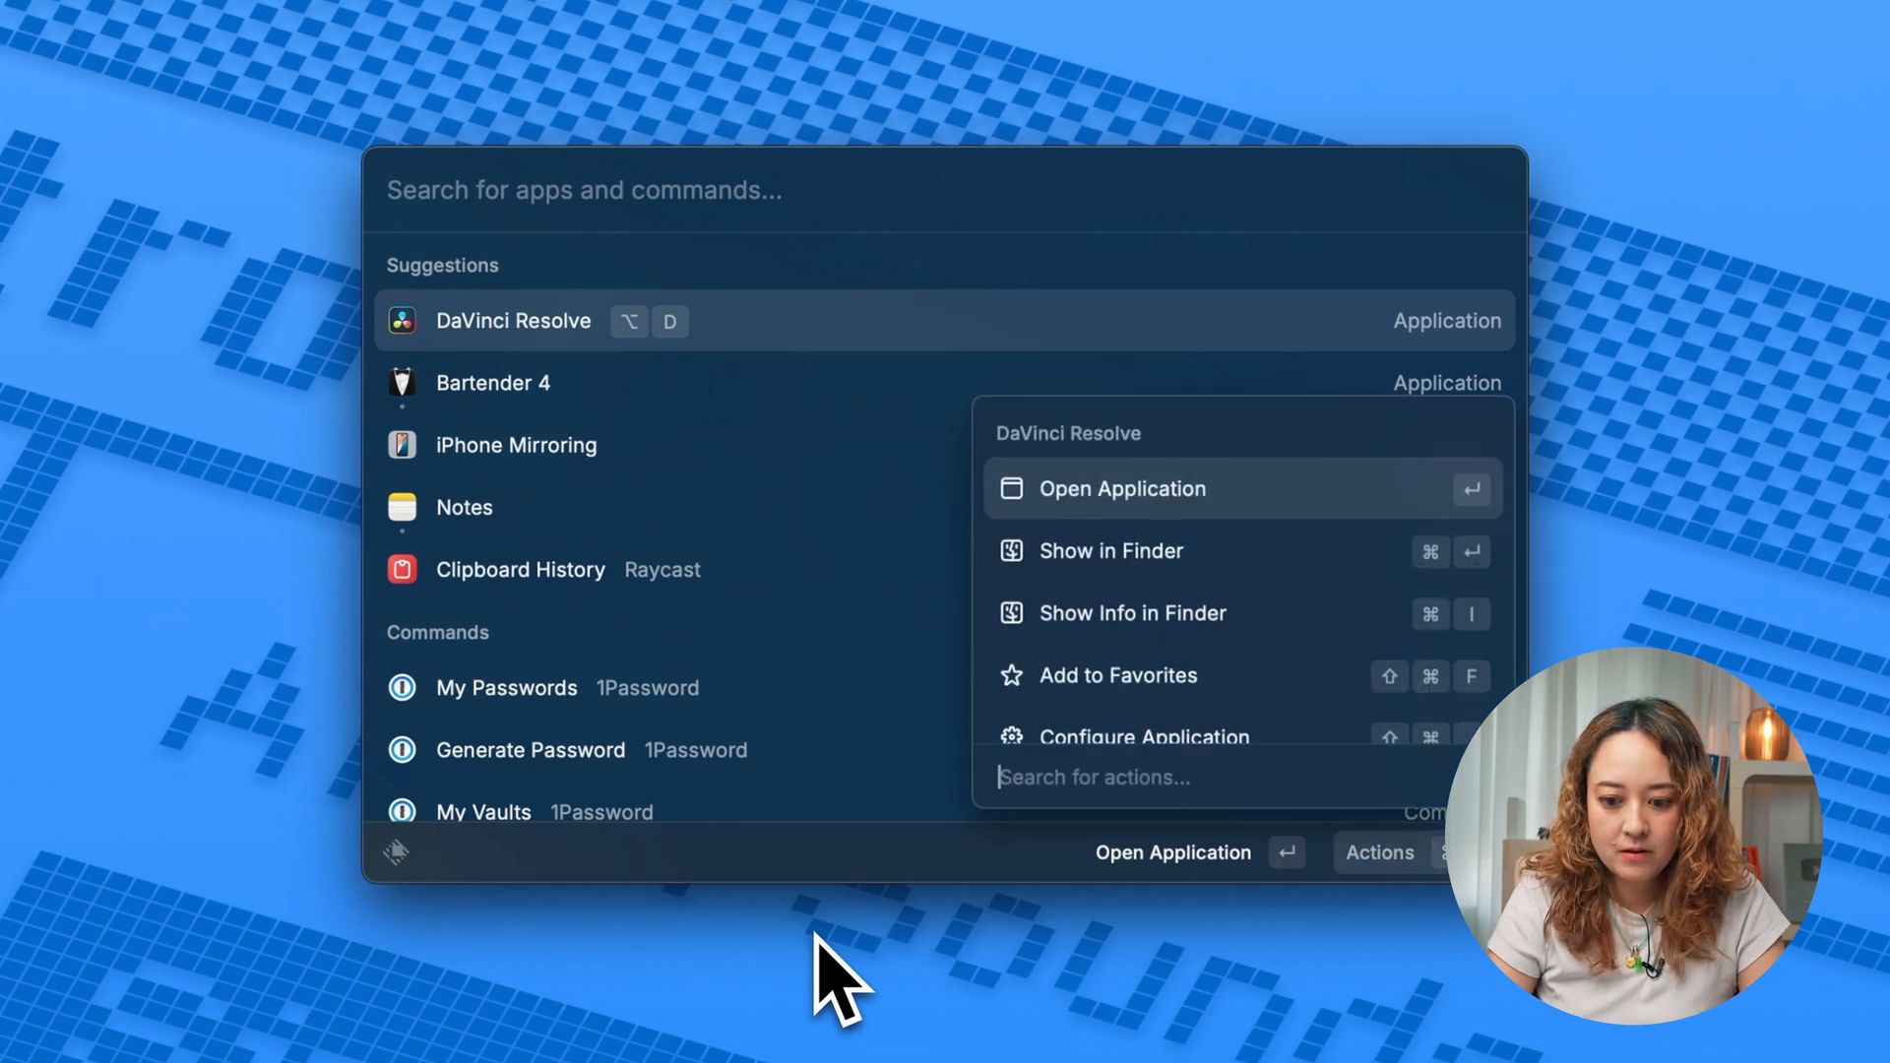
pyautogui.moveTo(1217, 626)
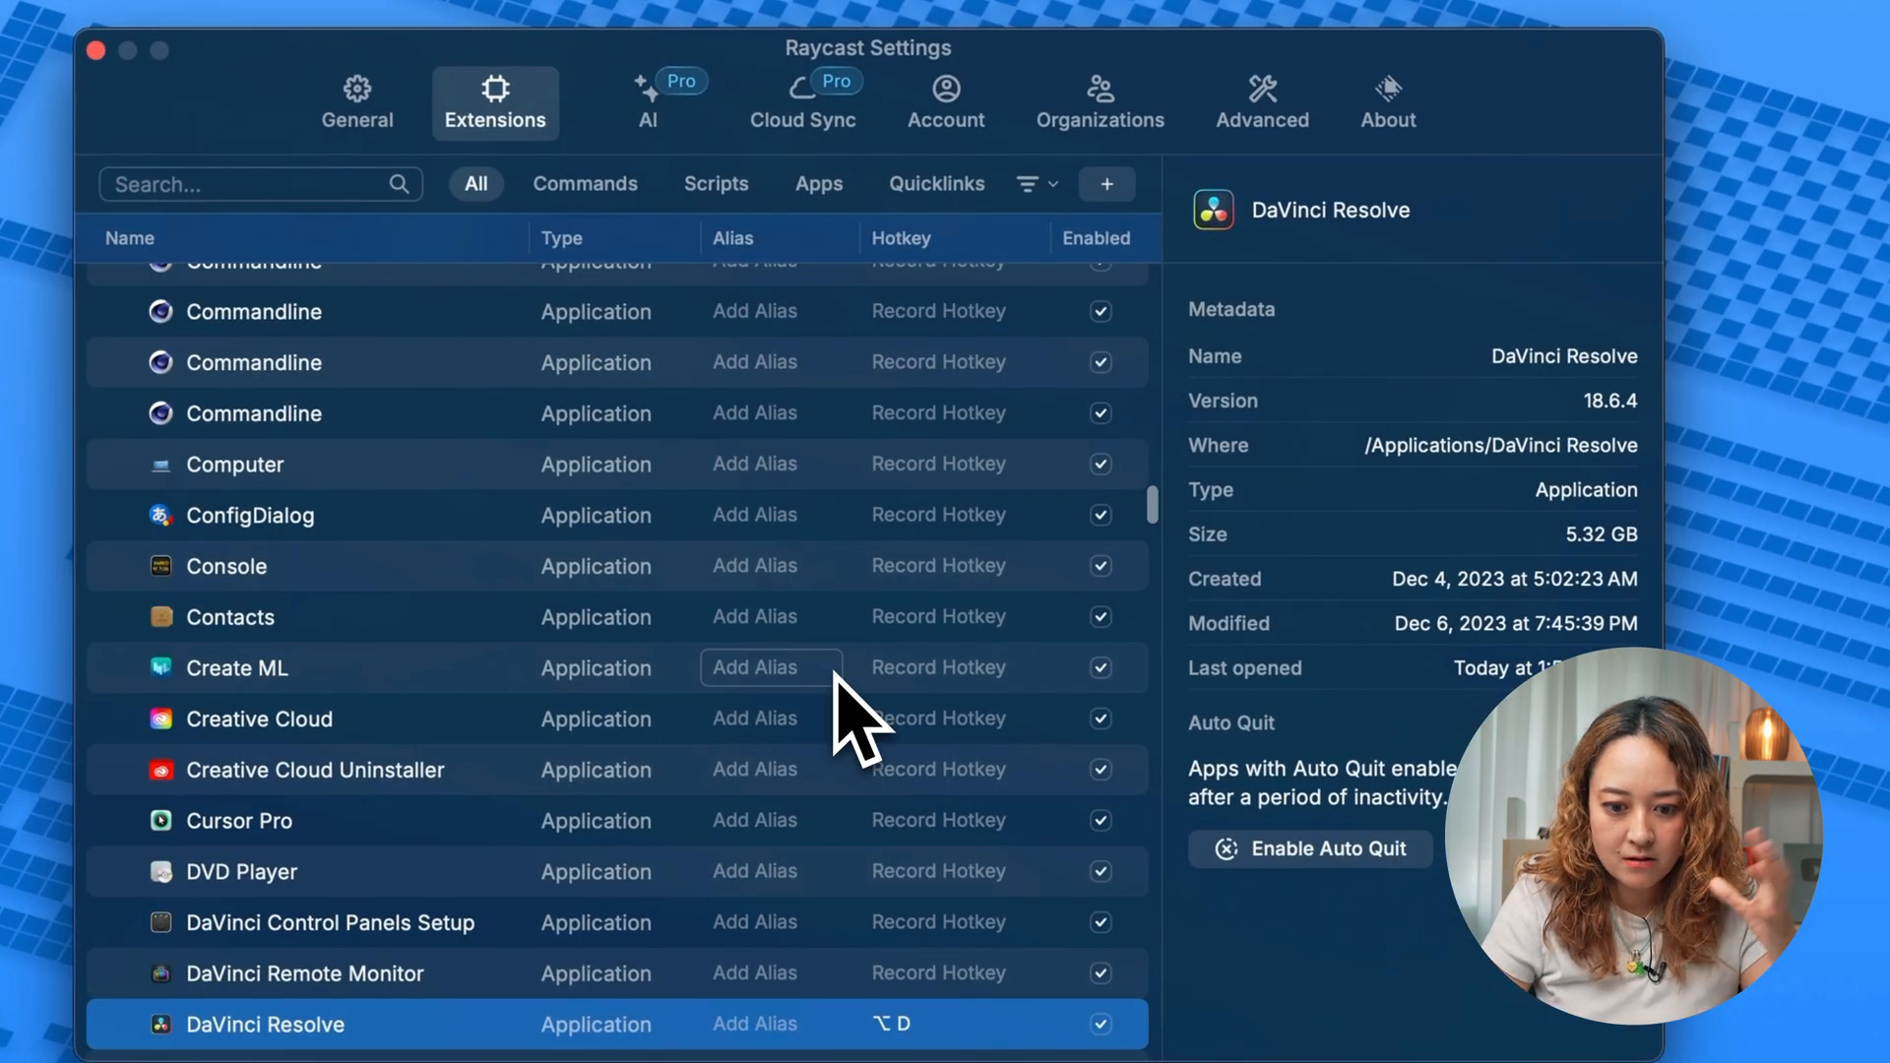
pyautogui.scroll(-3)
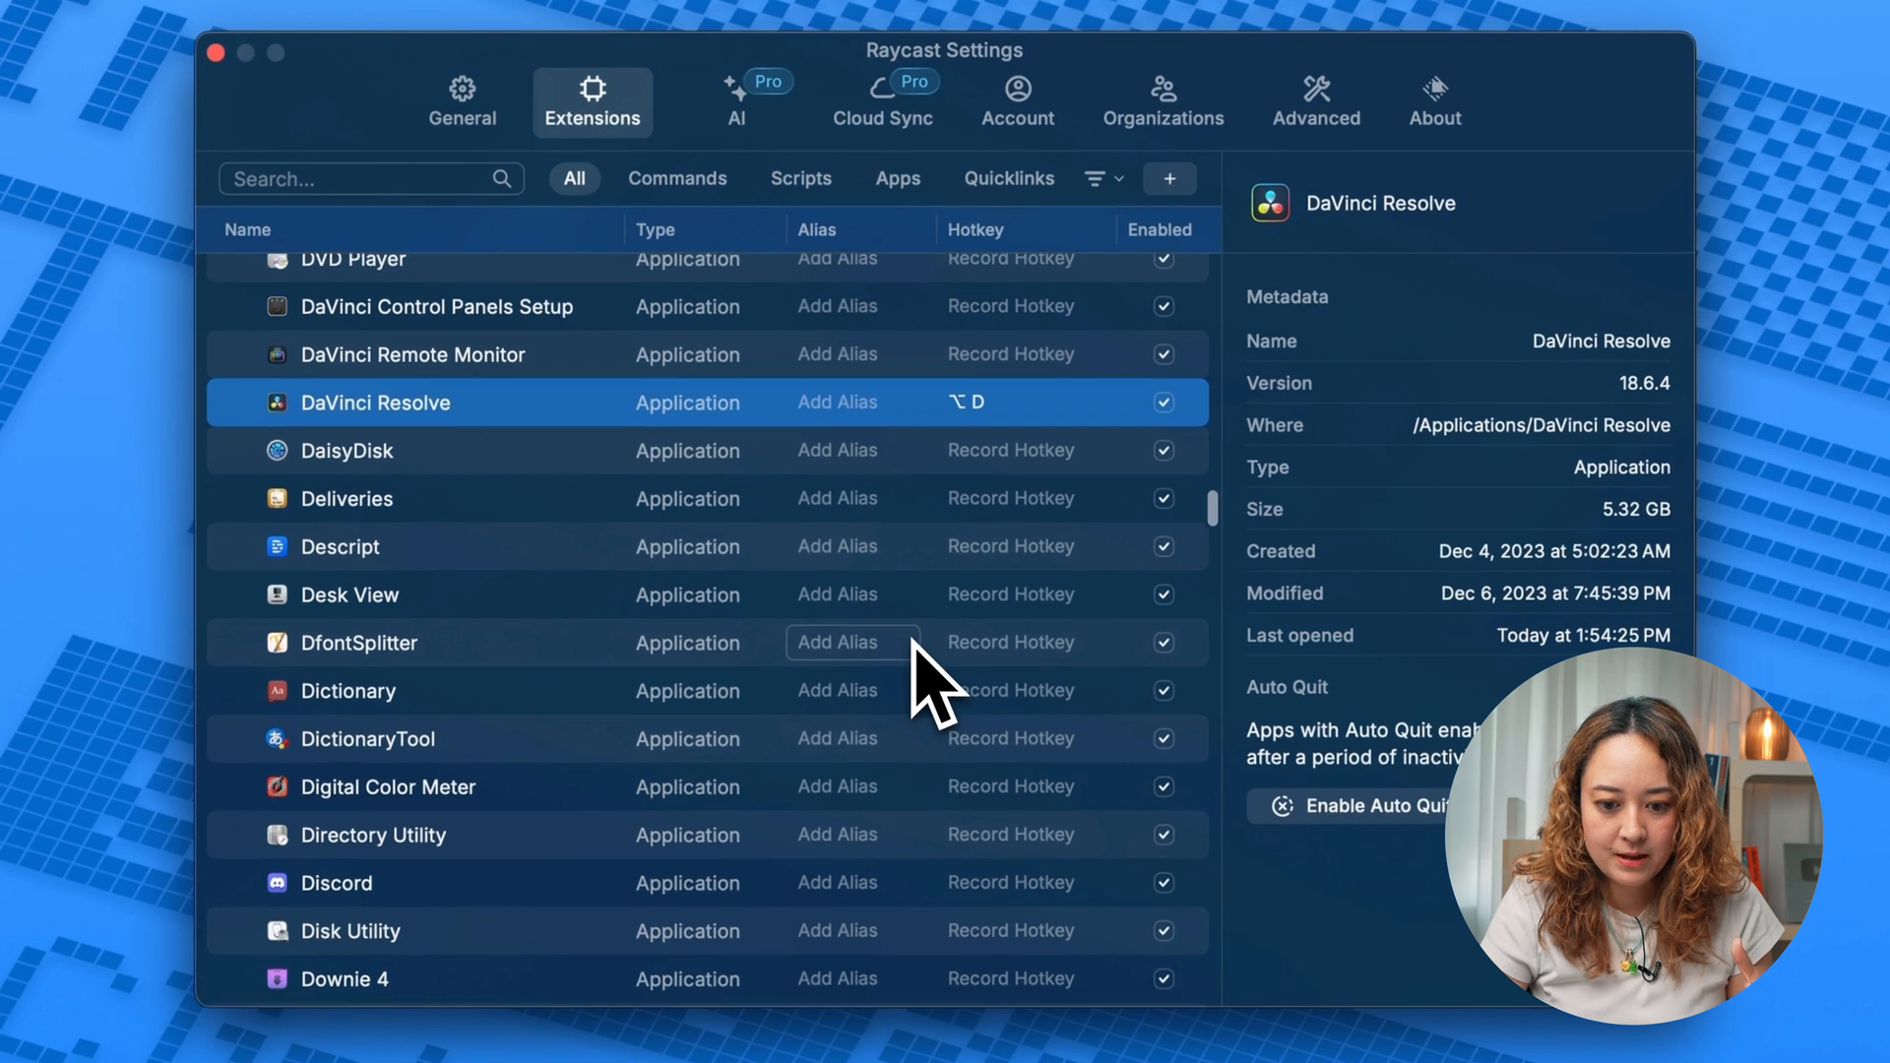
pyautogui.moveTo(1043, 301)
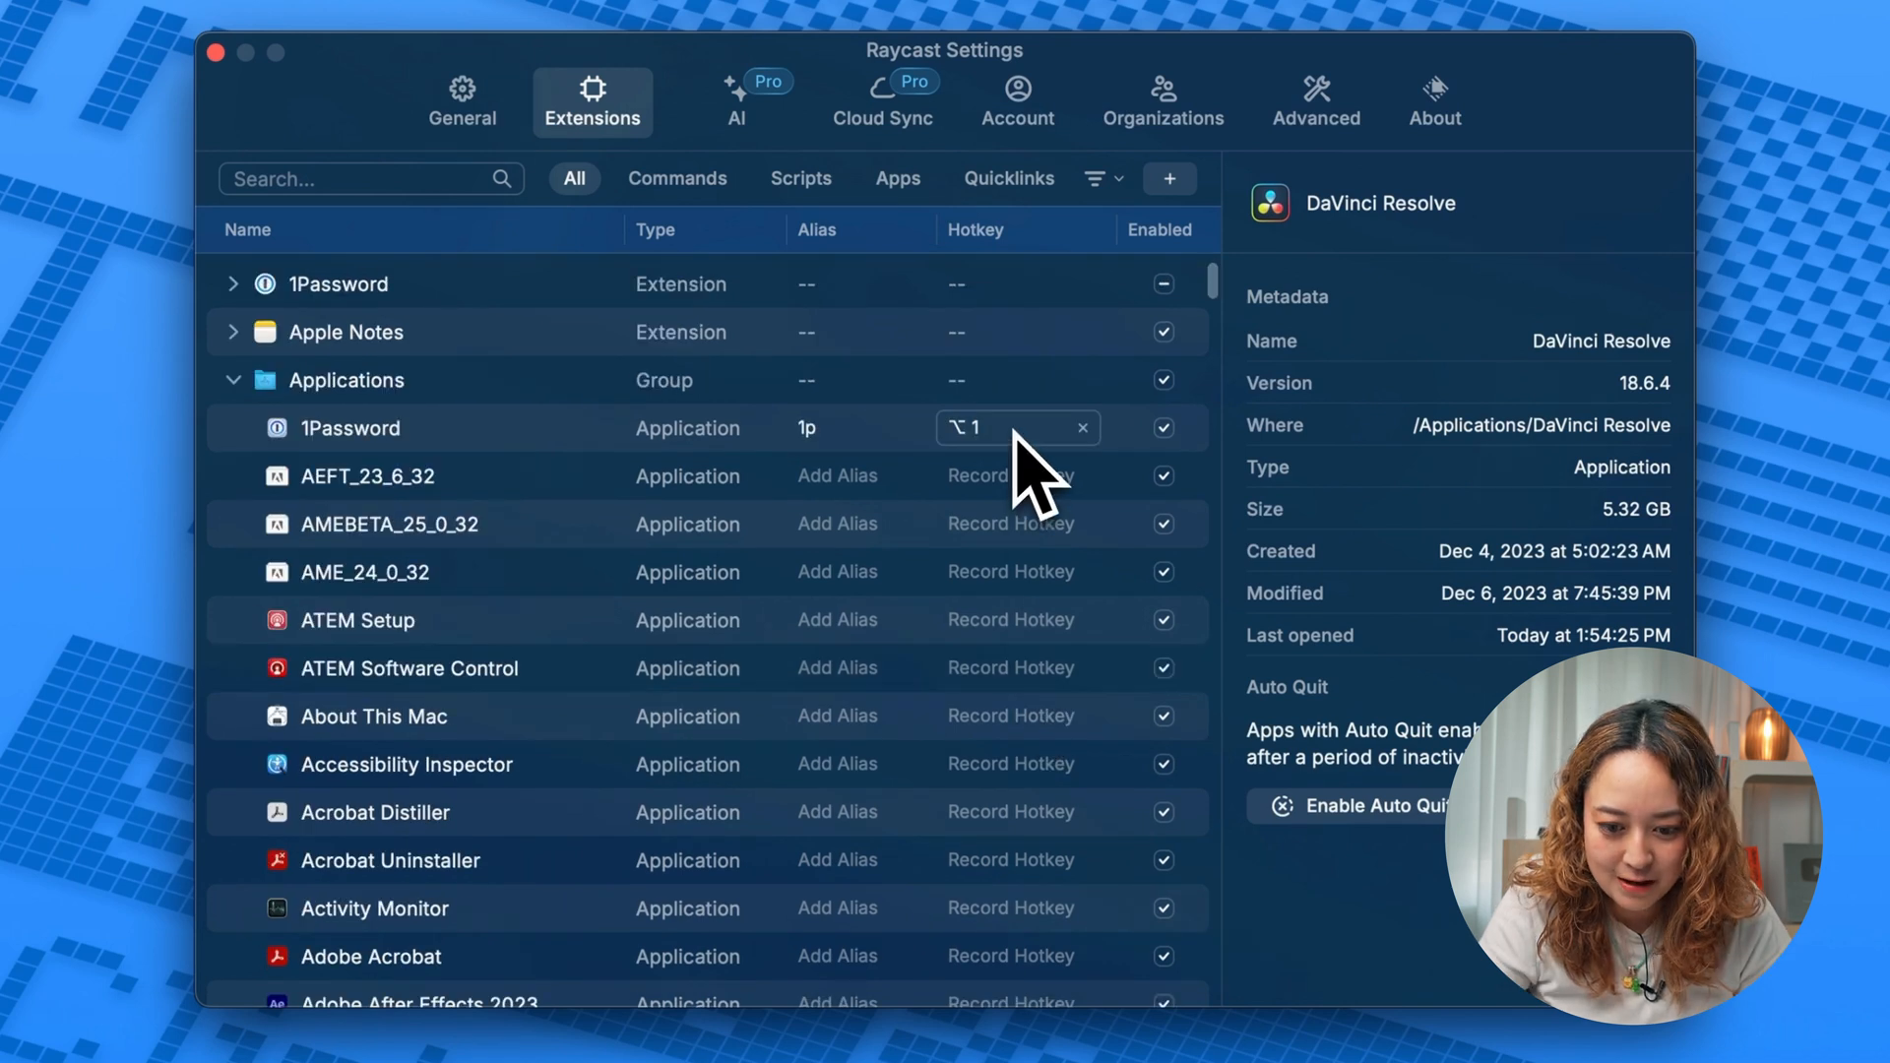
pyautogui.scroll(-3)
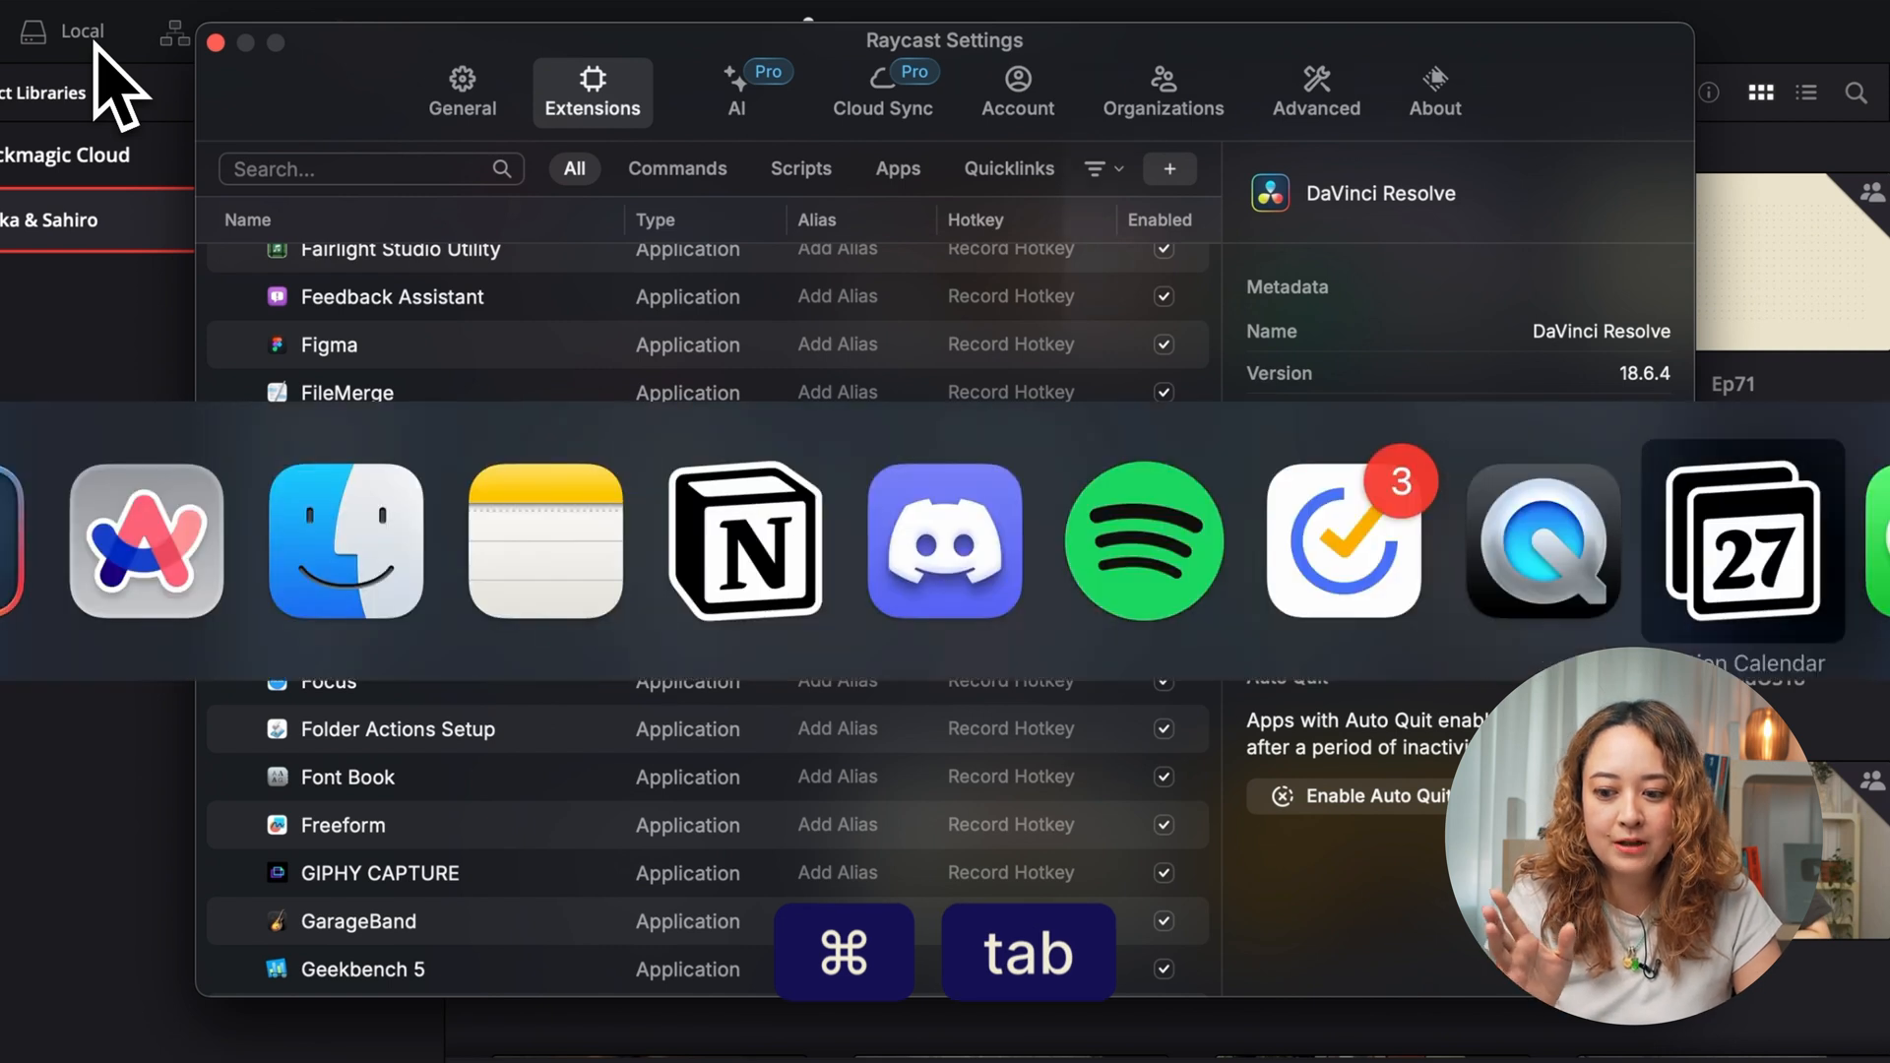
# Cmd-Tab through apps and bring the DaVinci Resolve project browser to the front.
pyautogui.press('cmd+tab')
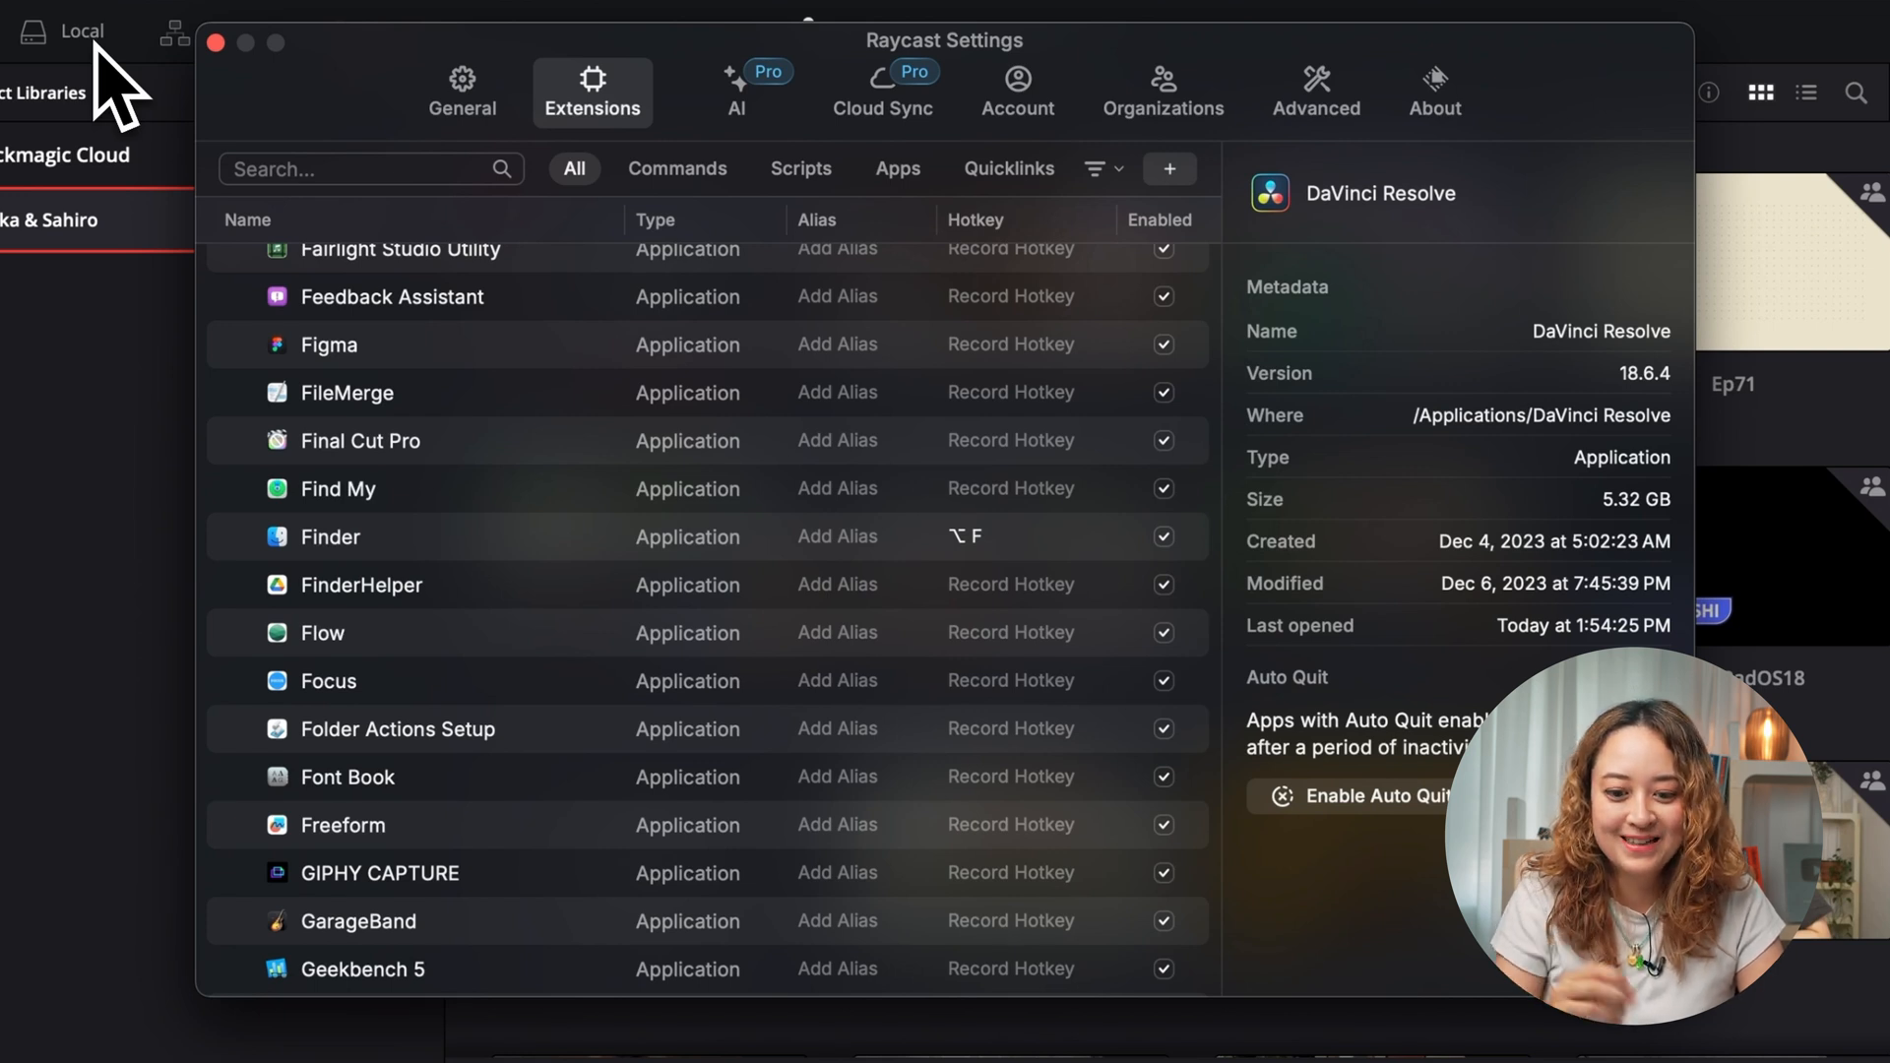
pyautogui.click(1199, 16)
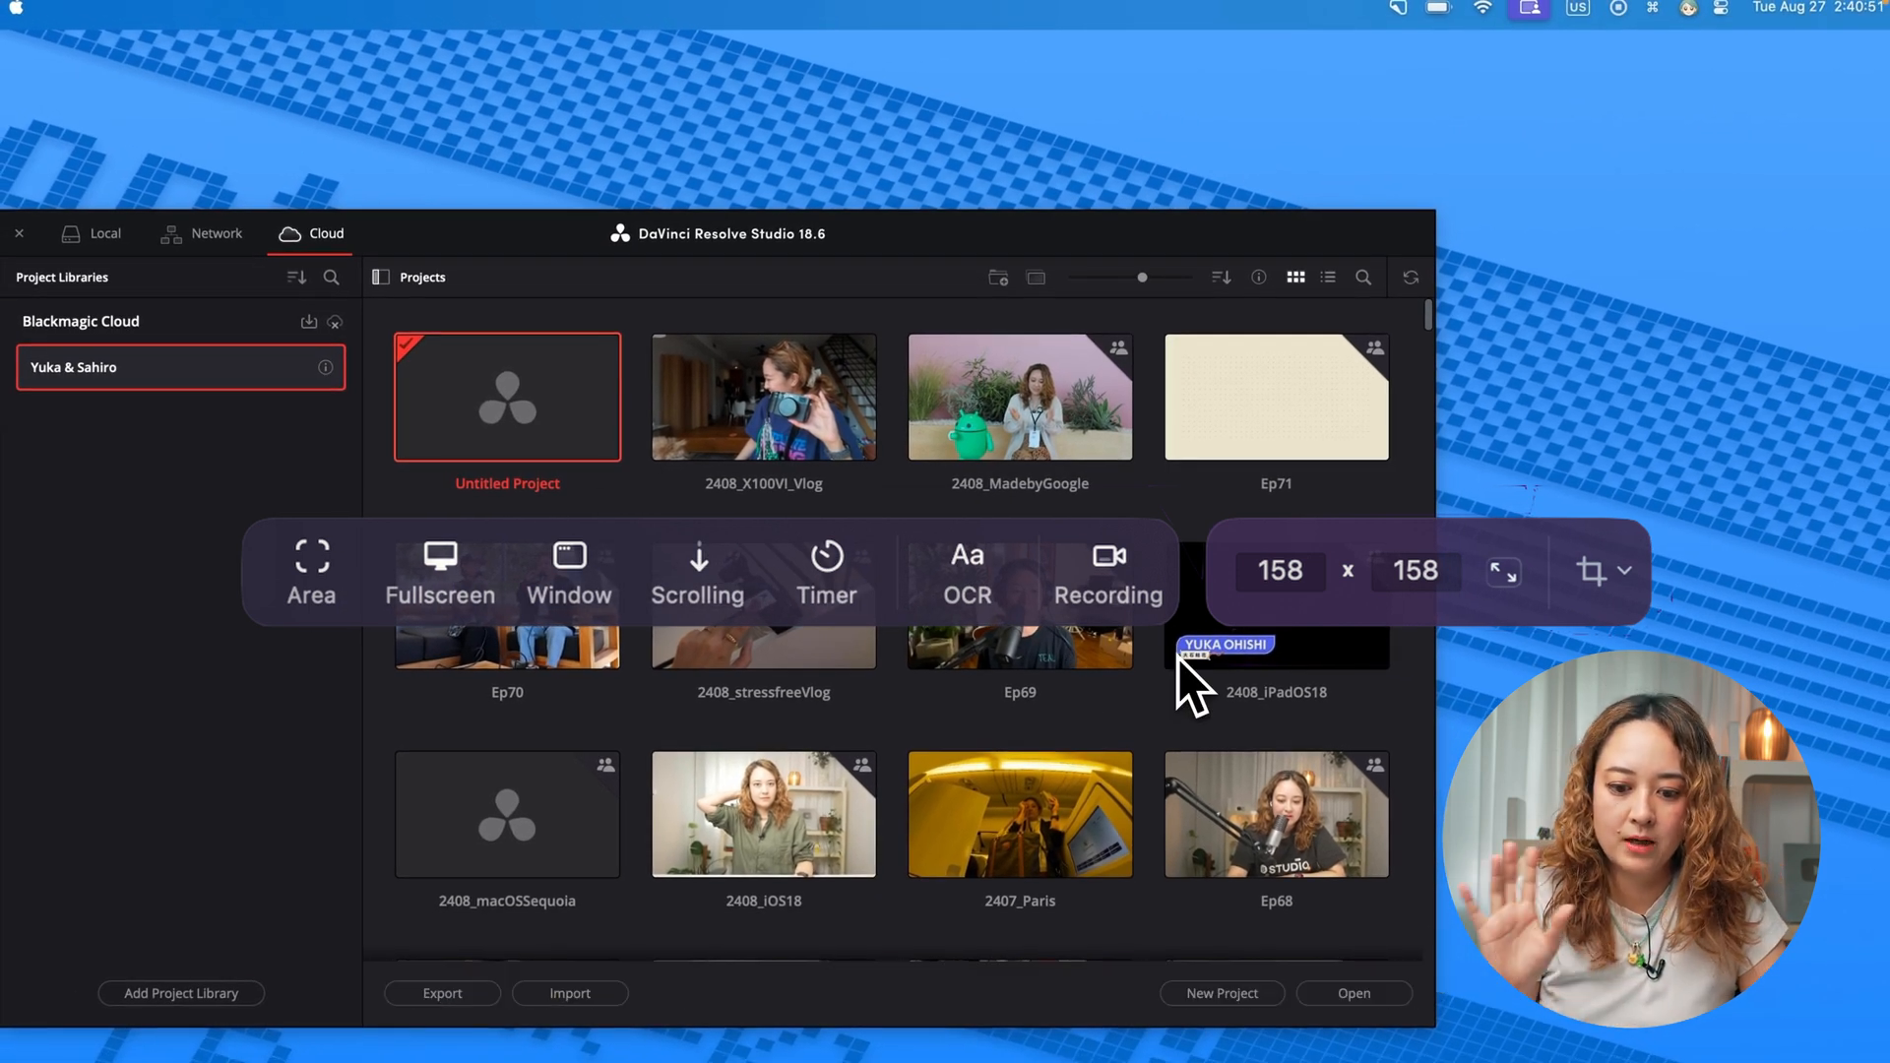
pyautogui.moveTo(857, 337)
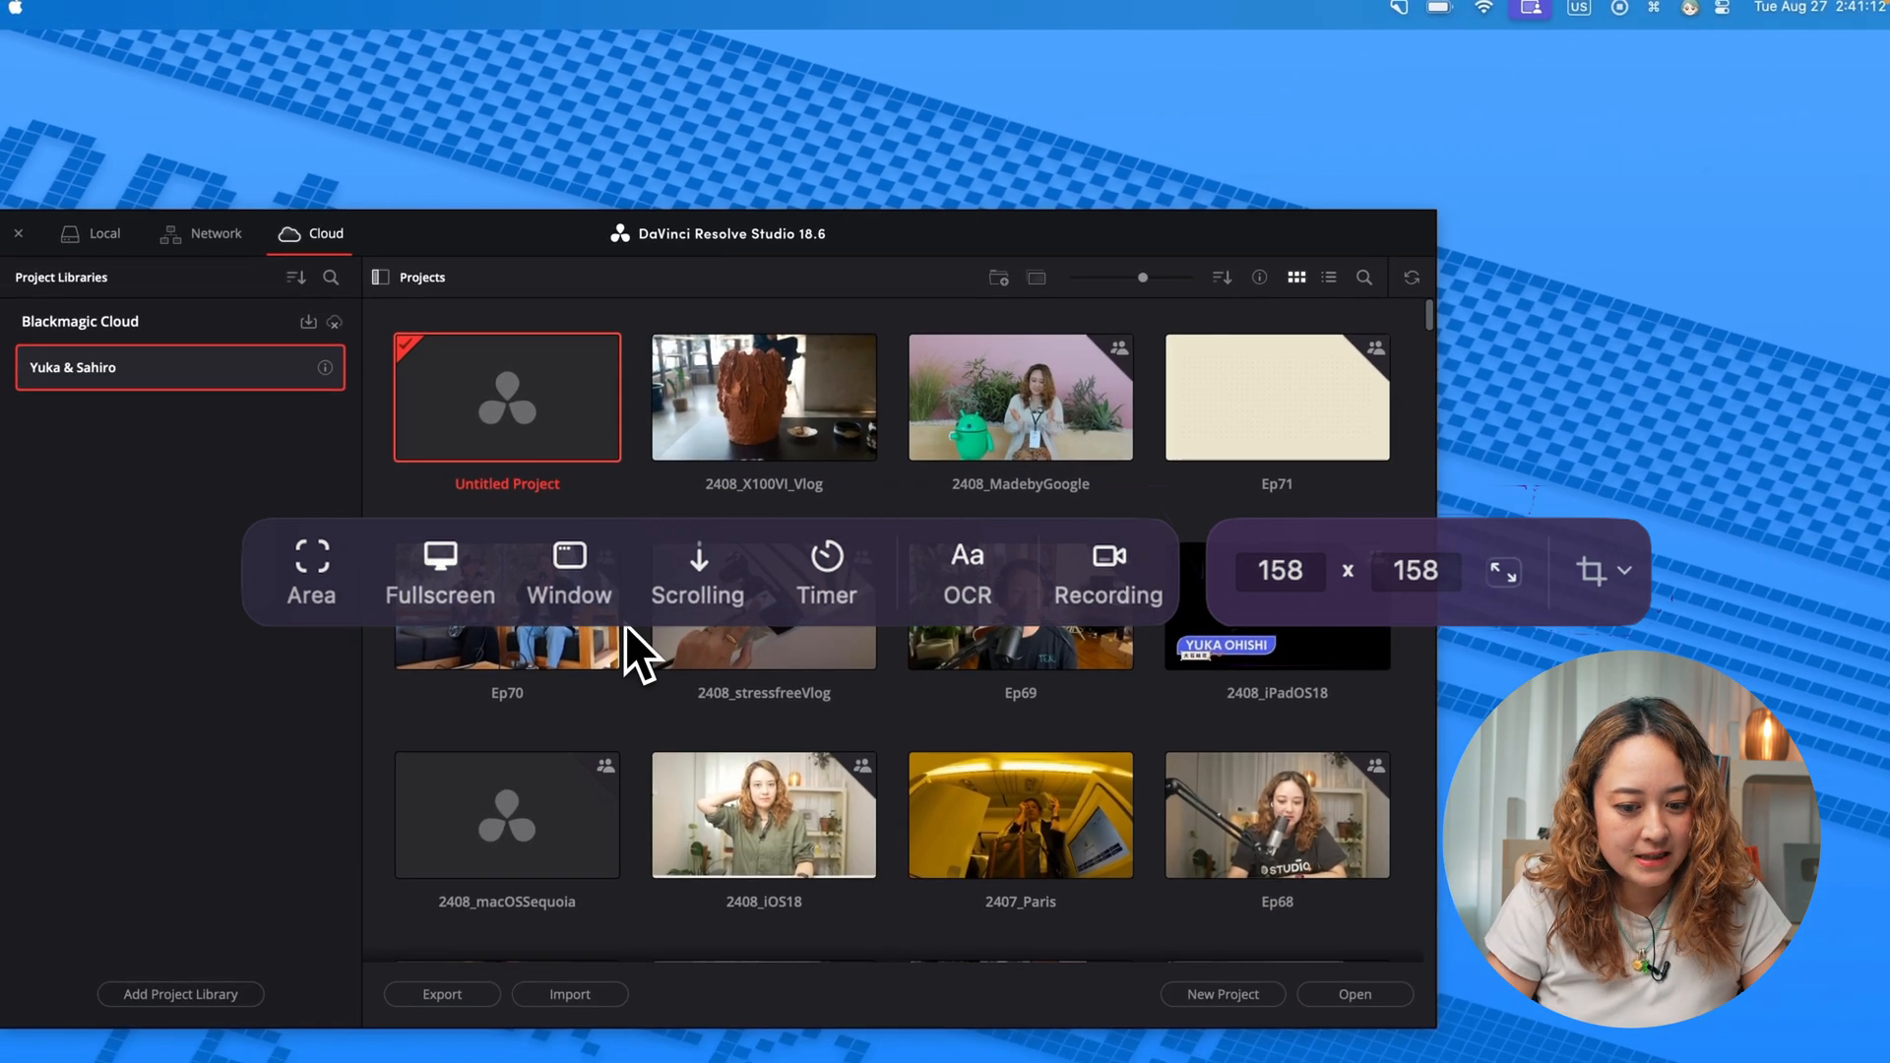
pyautogui.moveTo(772, 651)
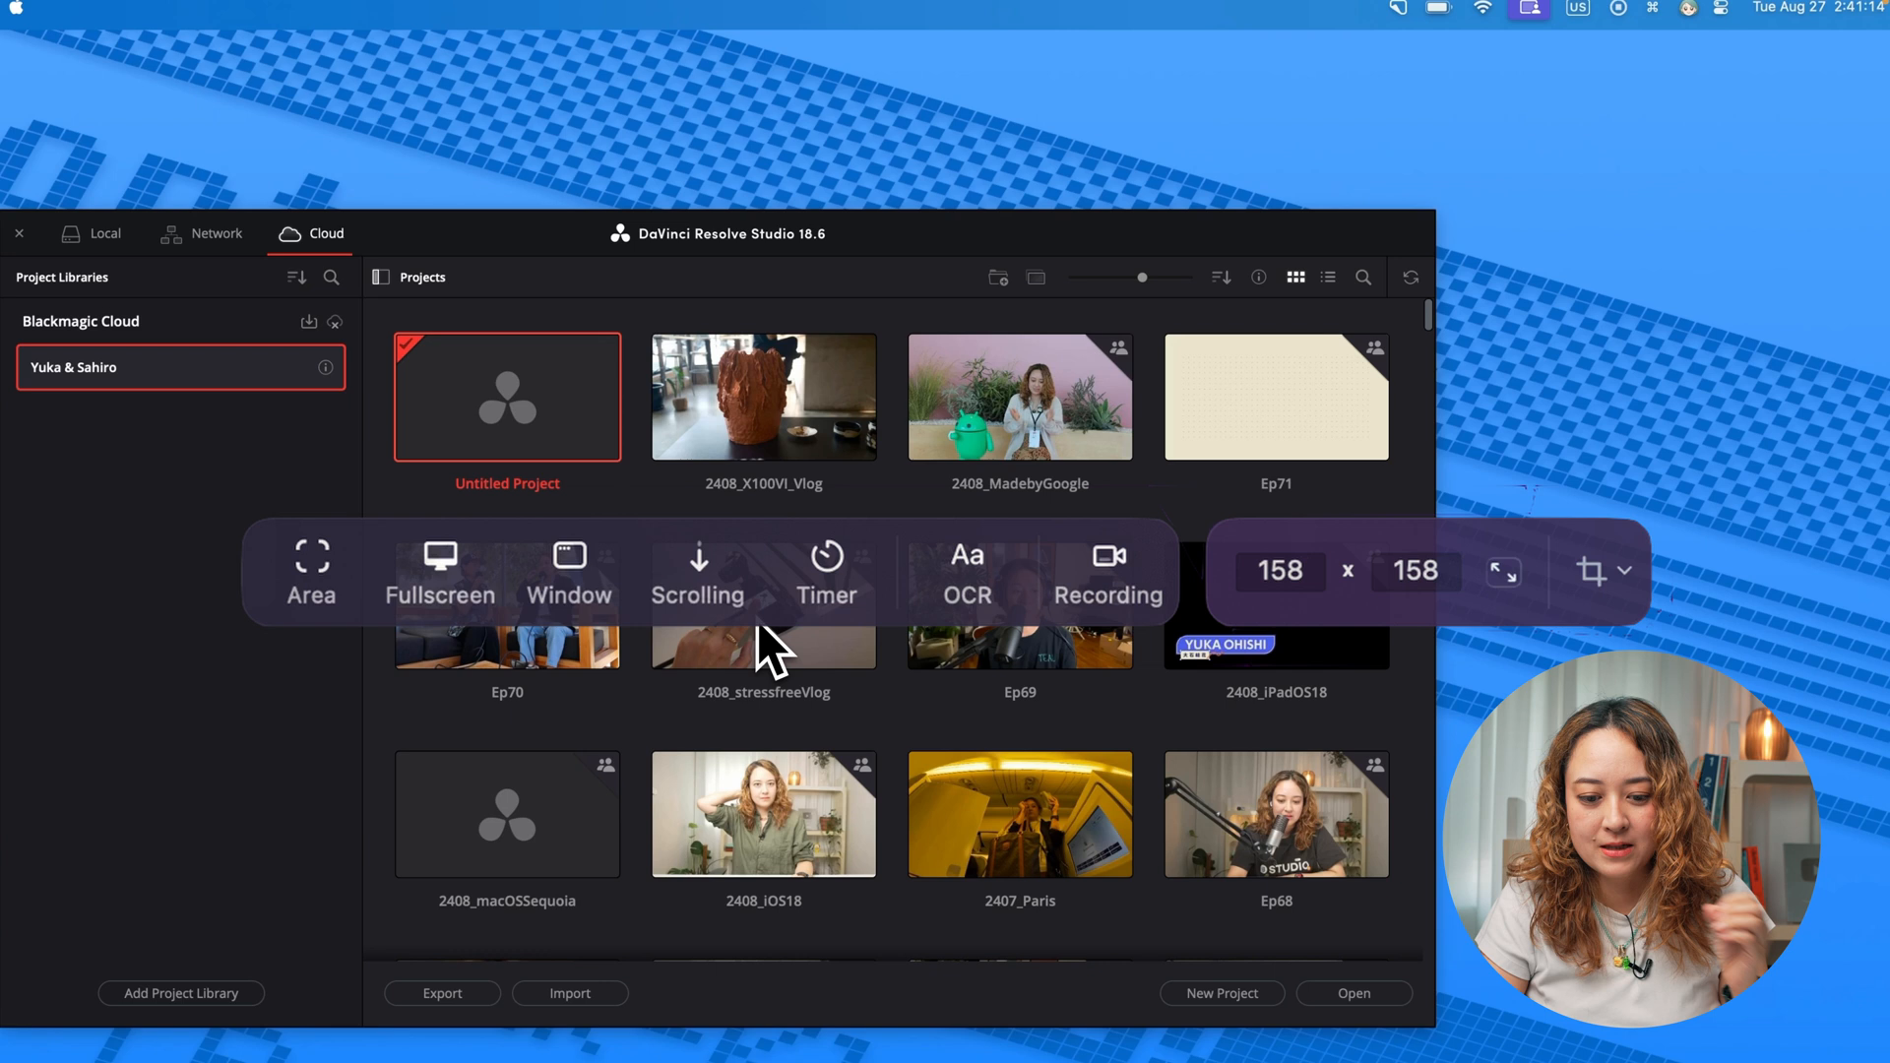
pyautogui.moveTo(867, 661)
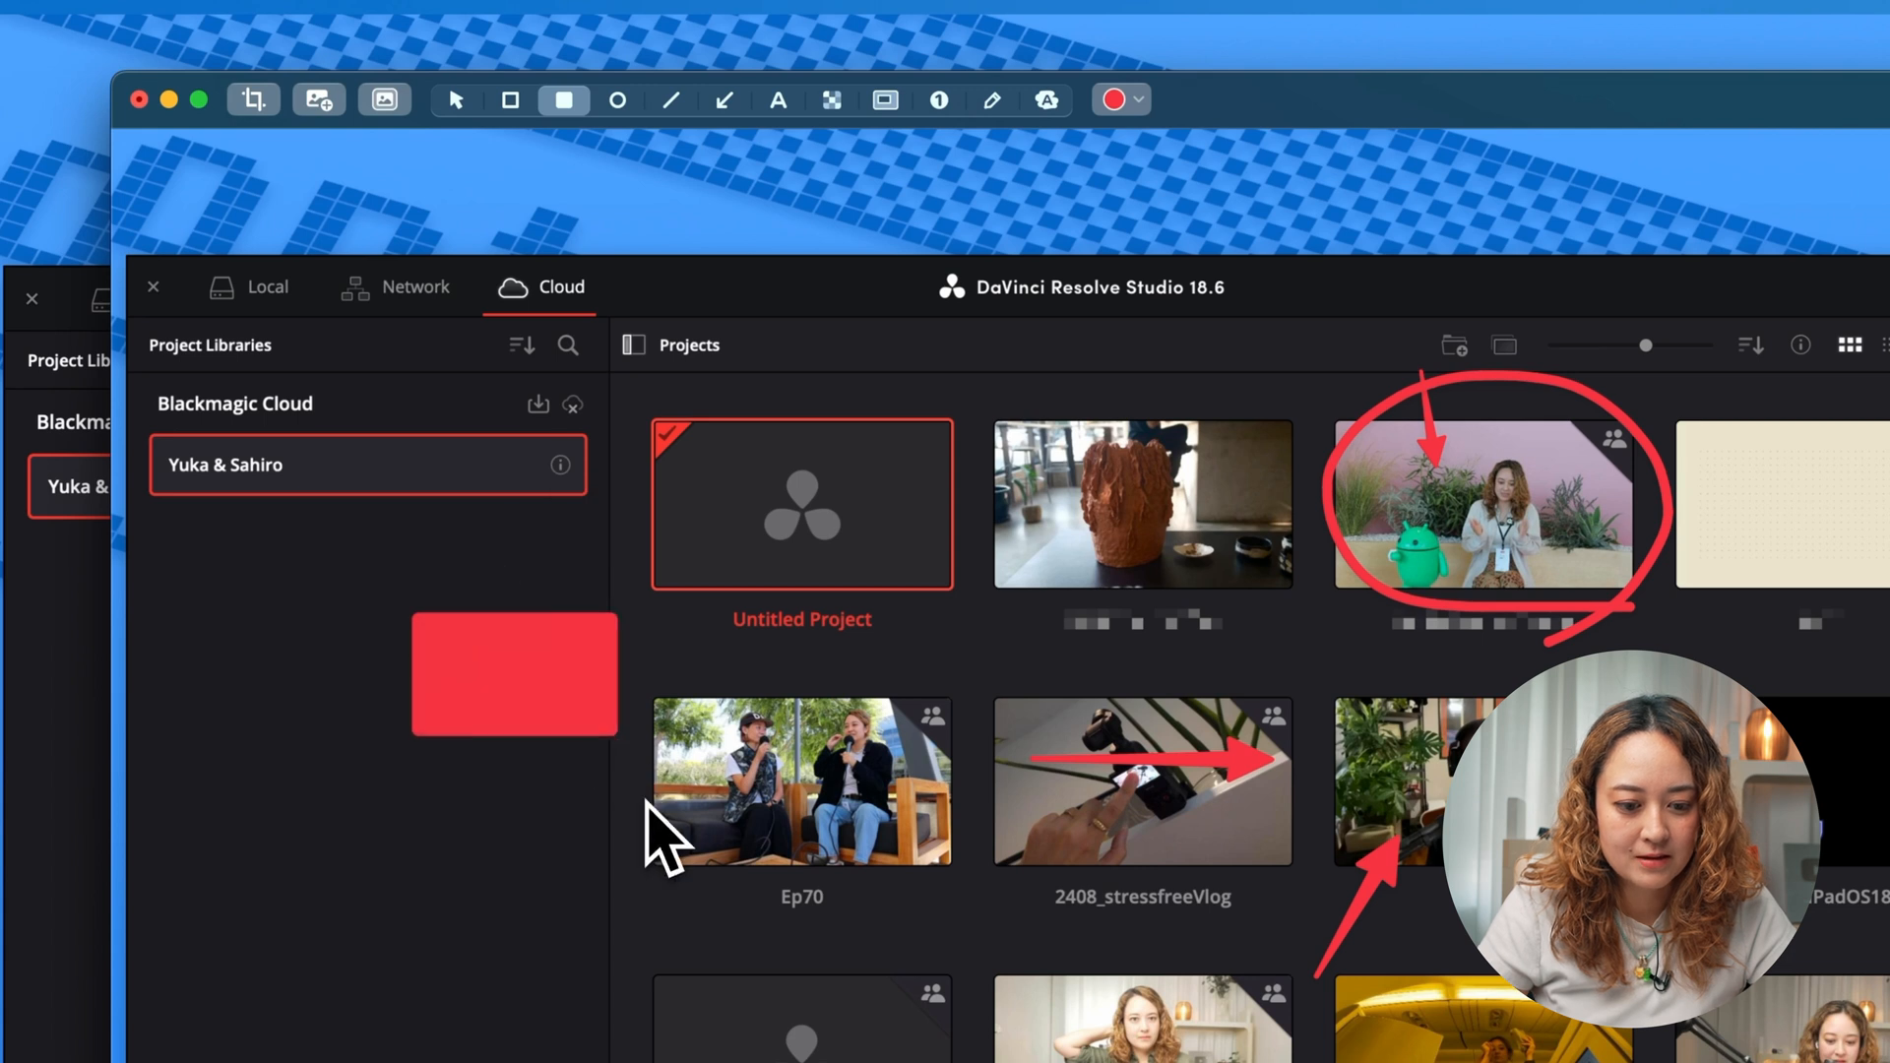
# Bring up the background options for the annotated DaVinci Resolve screenshot.
pyautogui.click(382, 71)
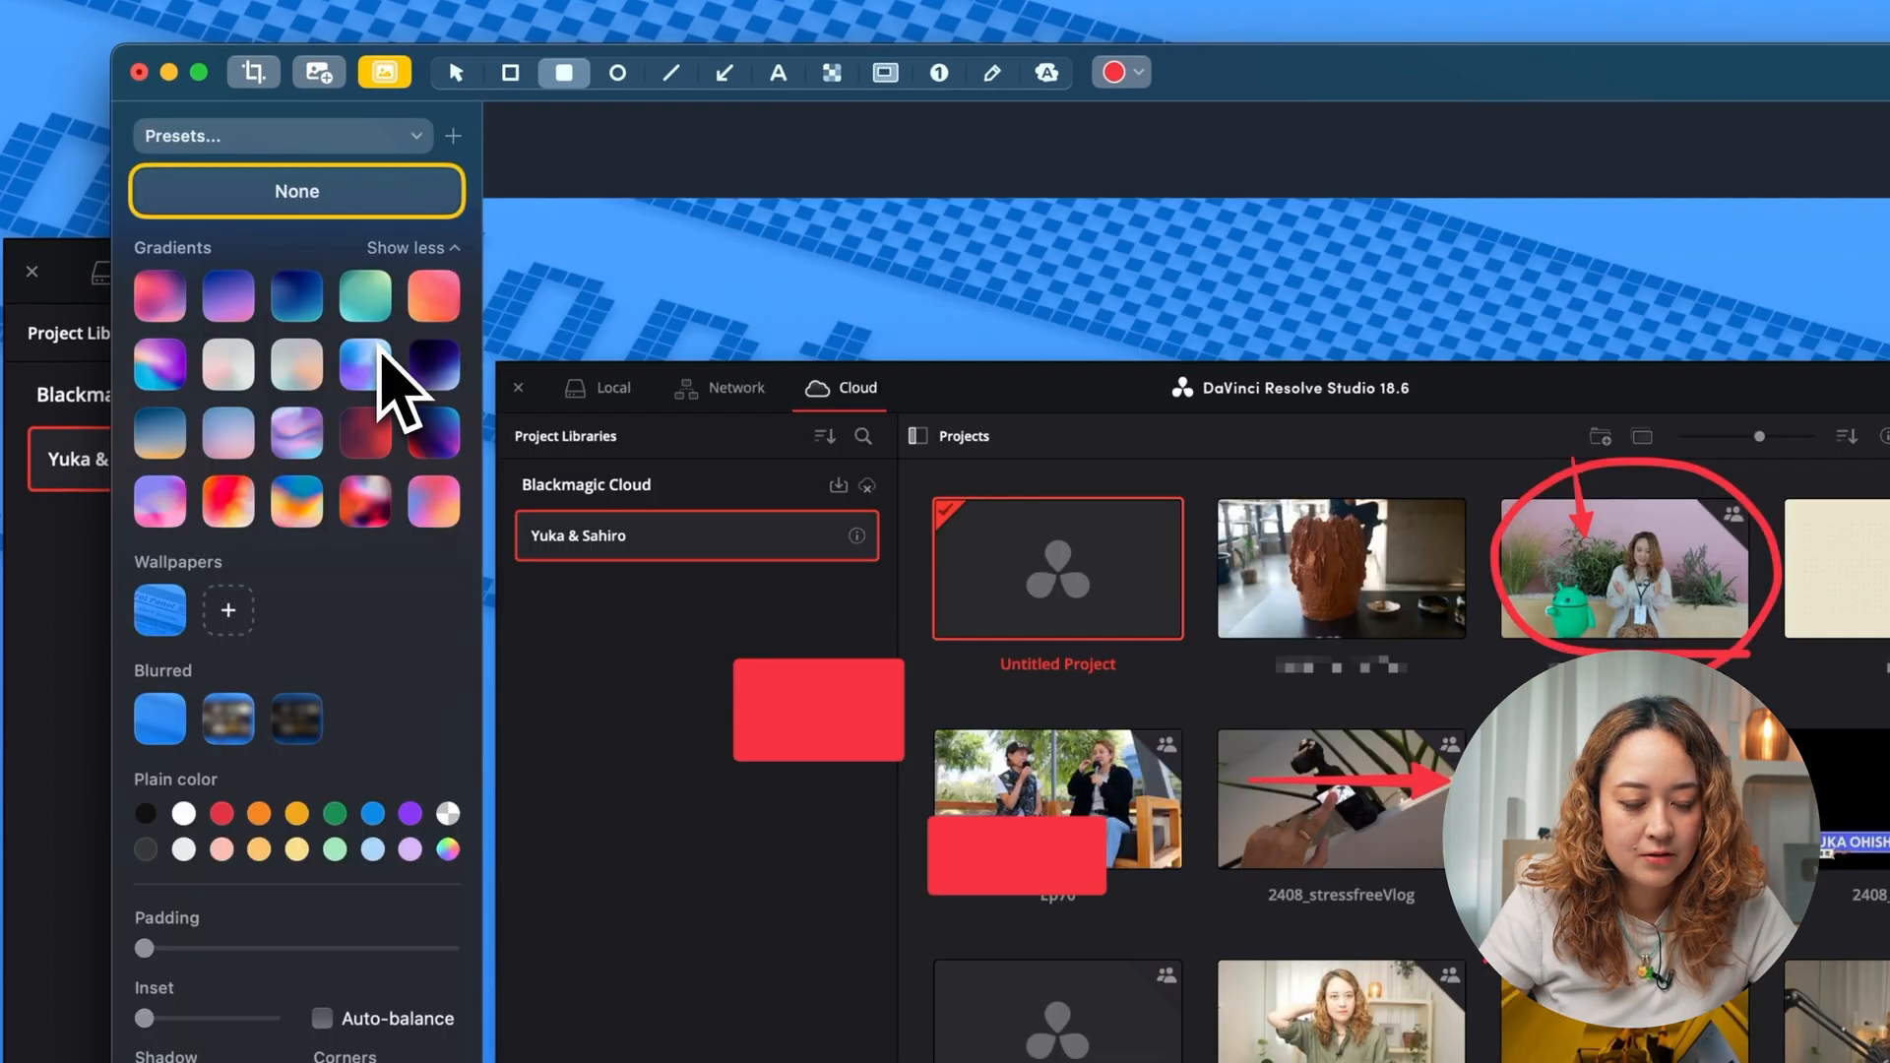
# Apply a warm gradient swatch behind the screenshot and widen its padding.
pyautogui.click(431, 293)
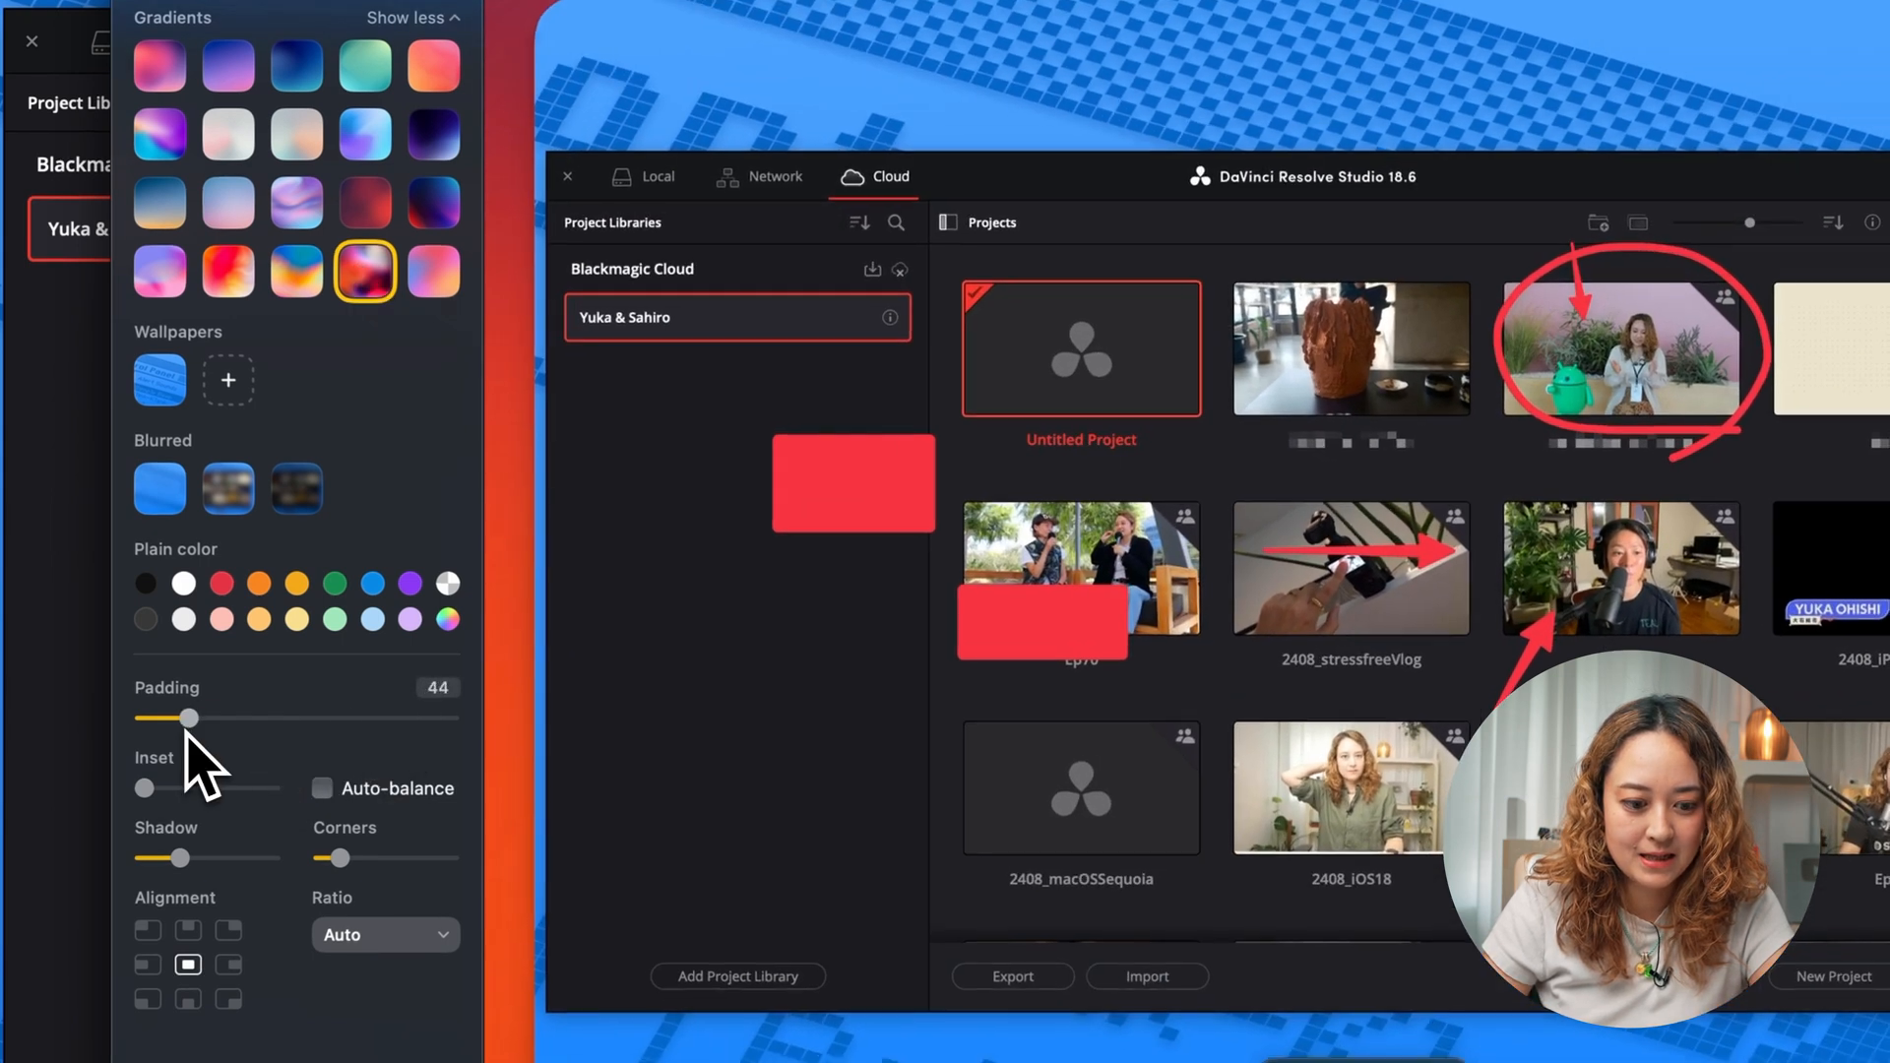
pyautogui.moveTo(144, 858); pyautogui.dragTo(179, 859)
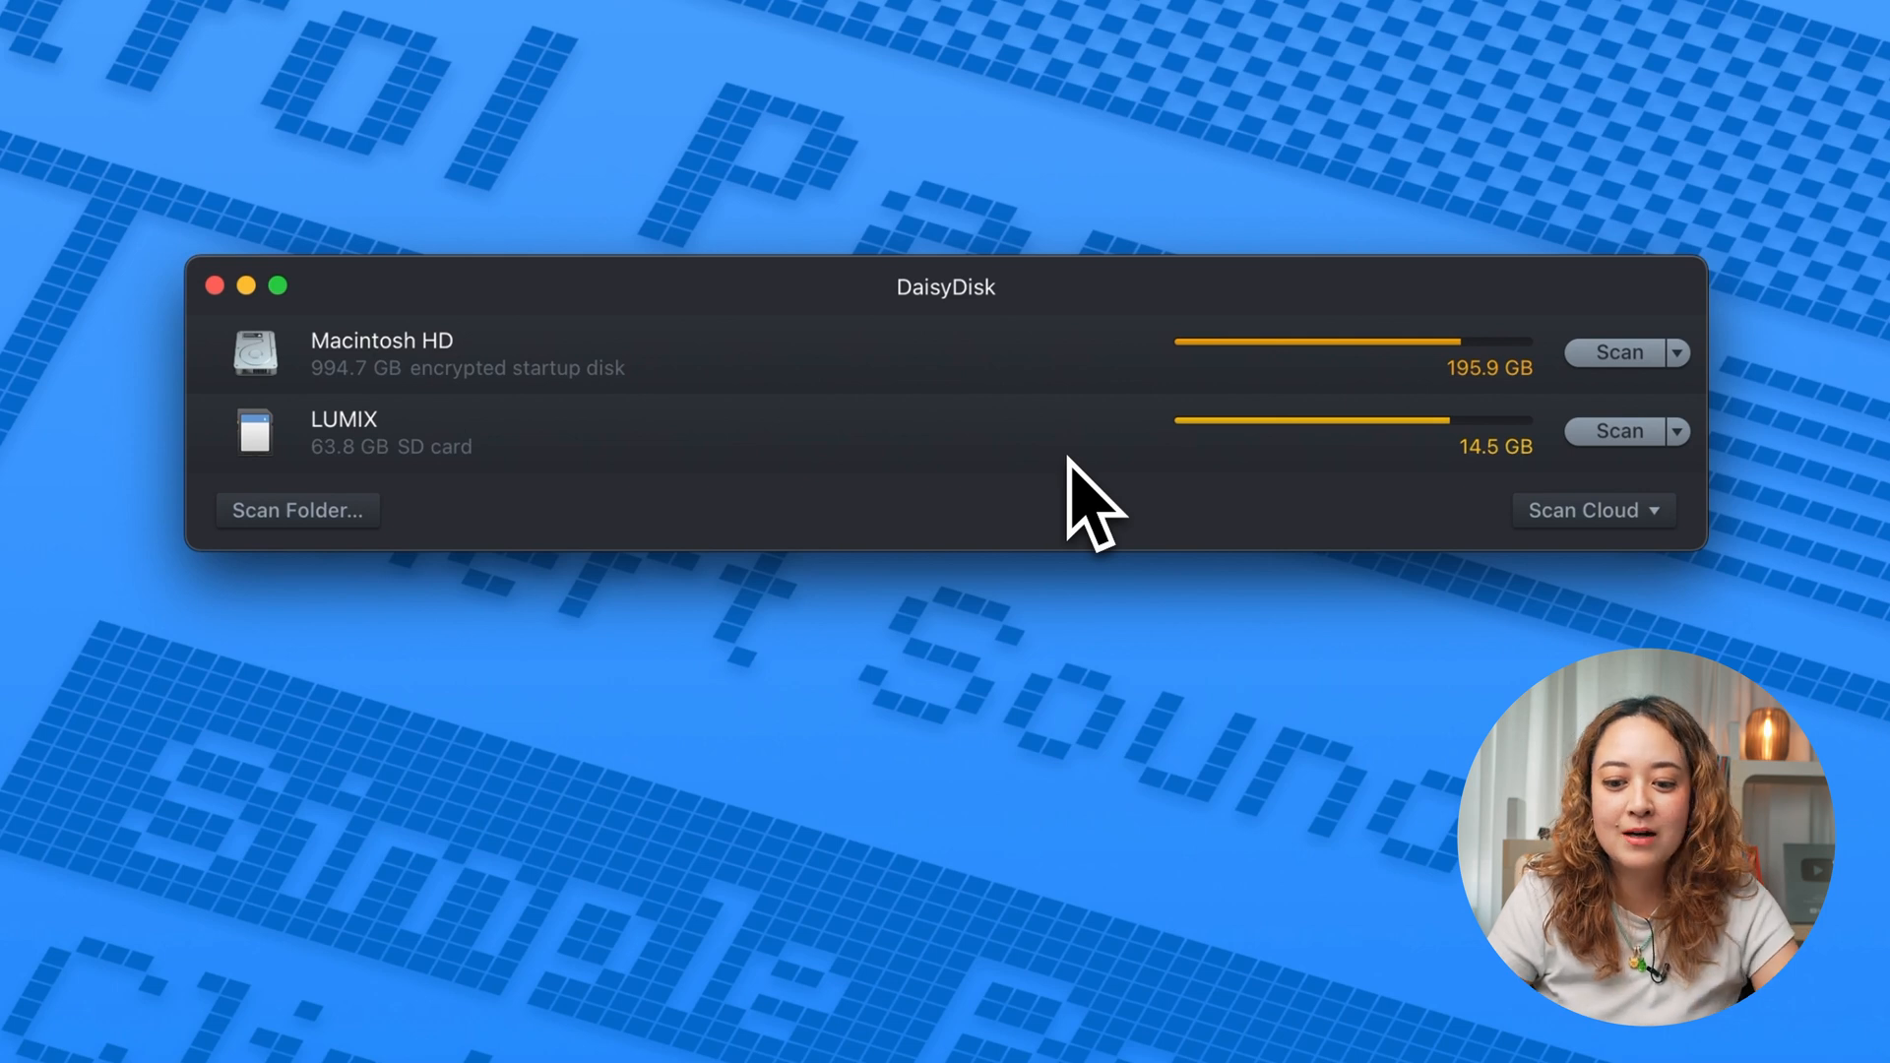
pyautogui.moveTo(1512, 404)
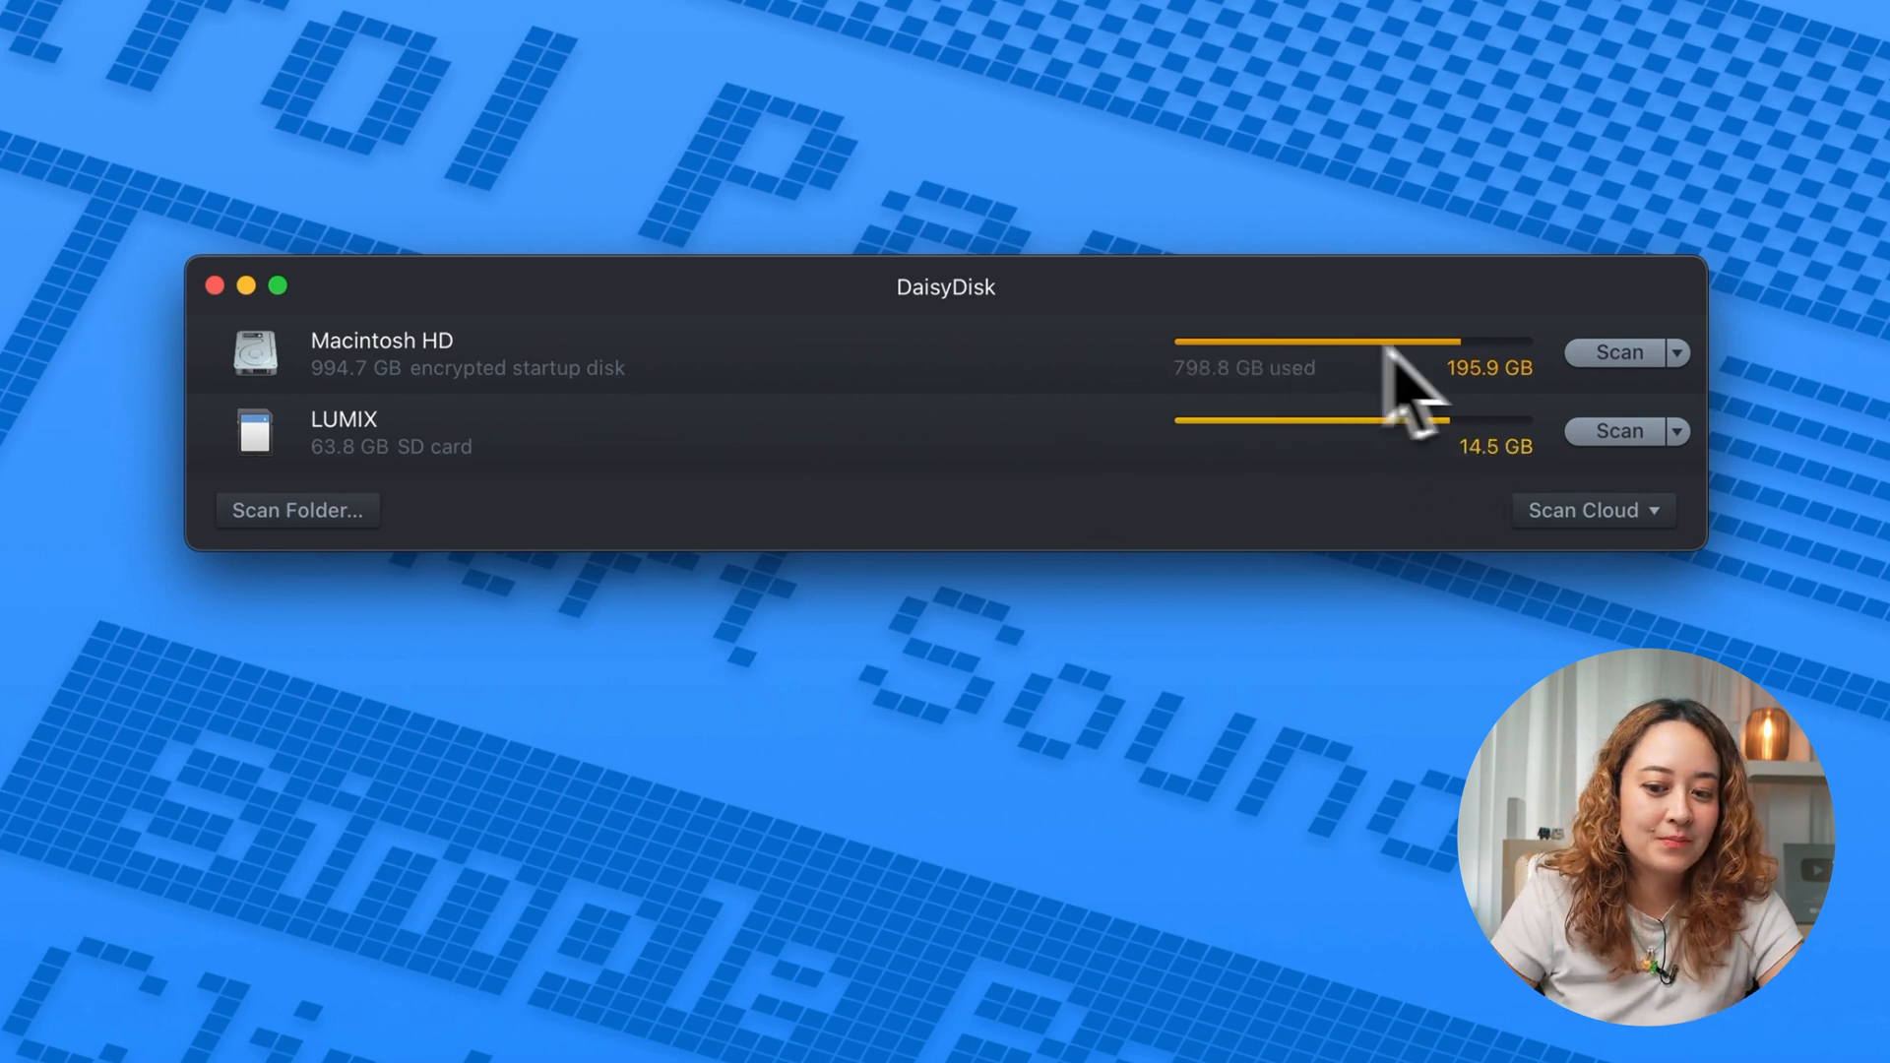
pyautogui.moveTo(1555, 421)
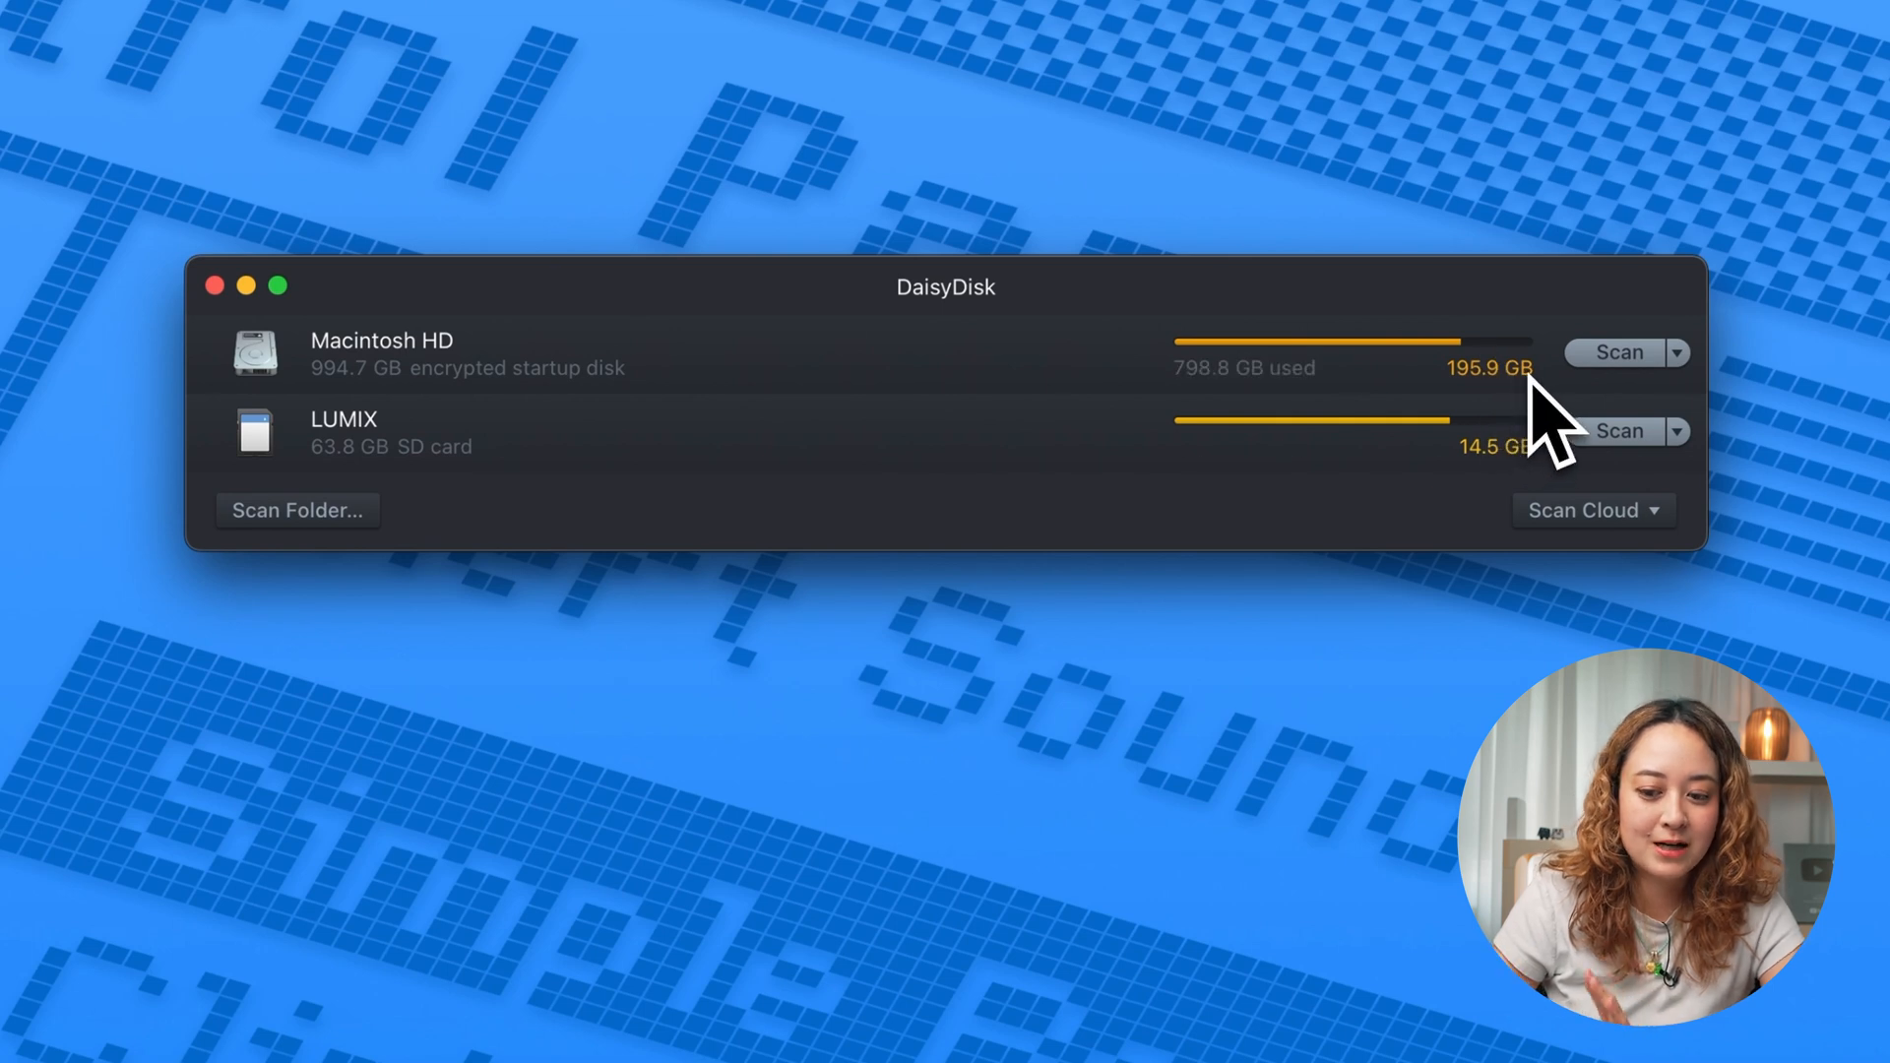
pyautogui.moveTo(1511, 446)
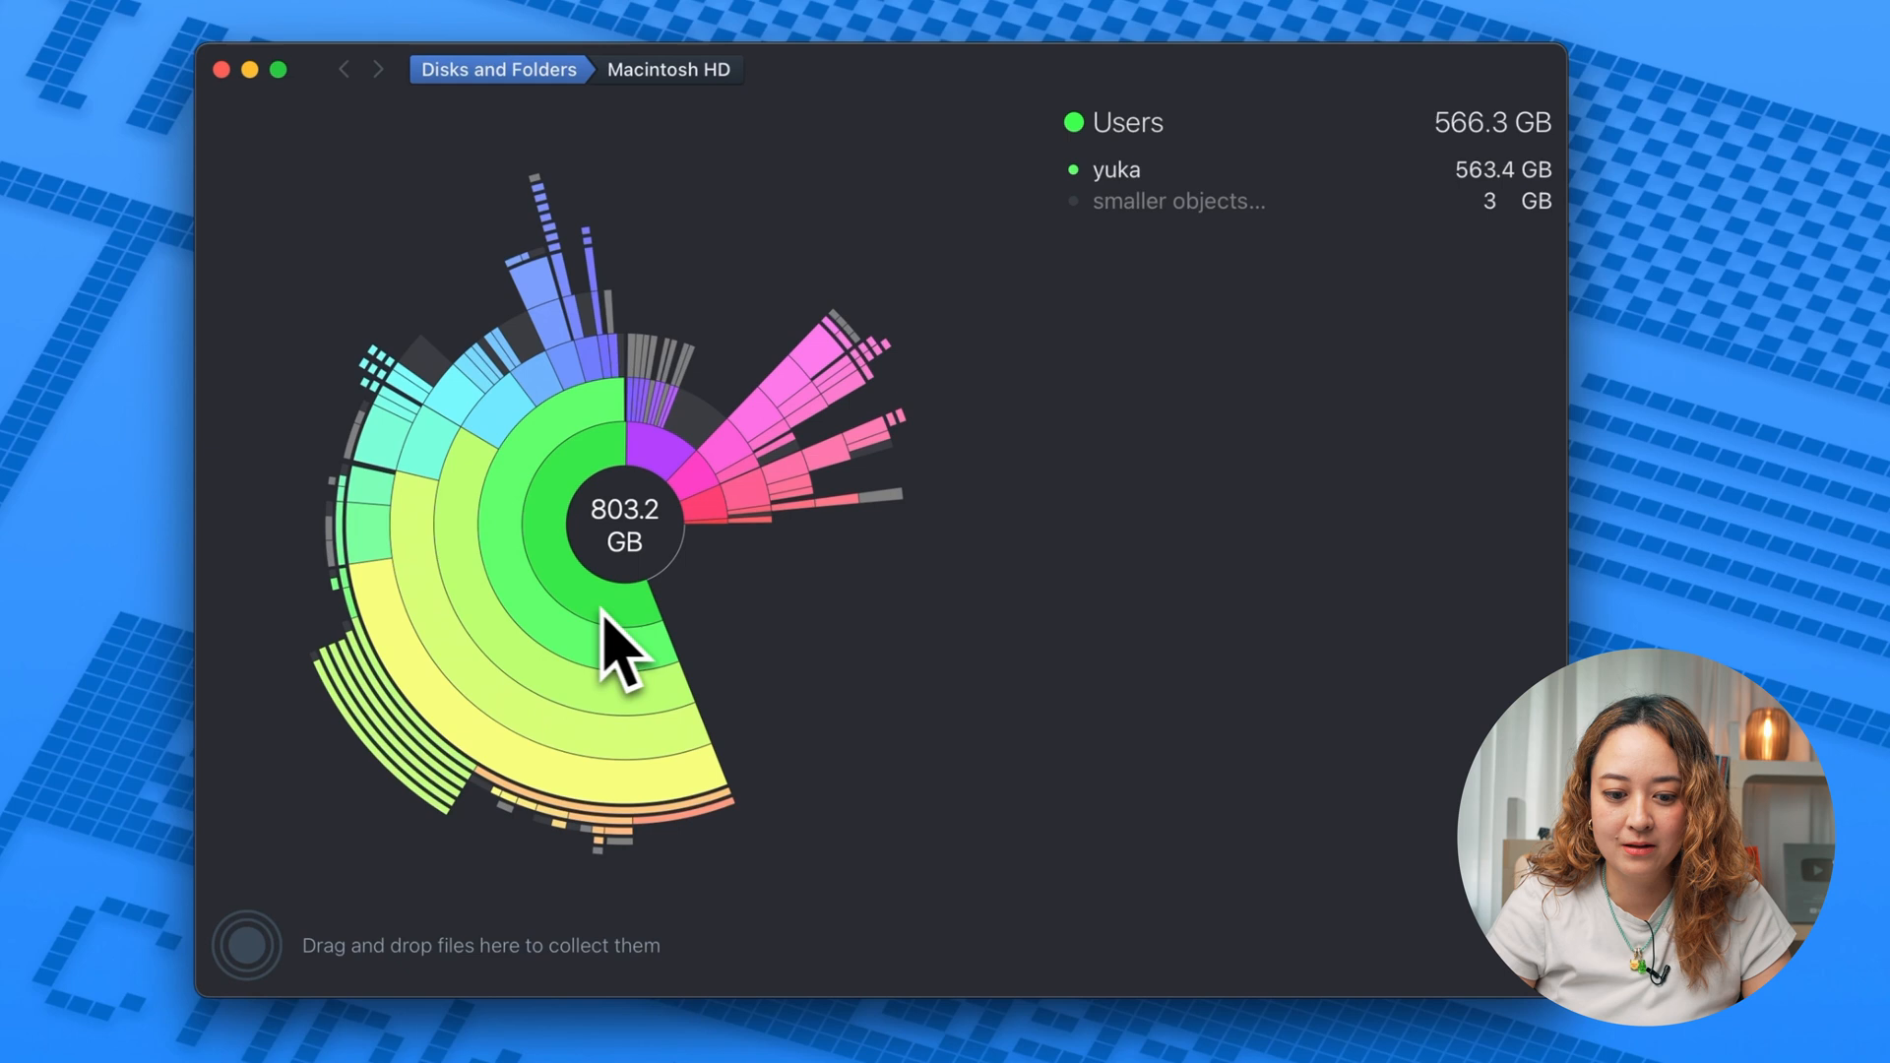
# Drill through Dropbox, YUKA HQ TEAM and VIDEOS into the 148.7 GB 2408_MadebyGoogle folder.
pyautogui.click(567, 638)
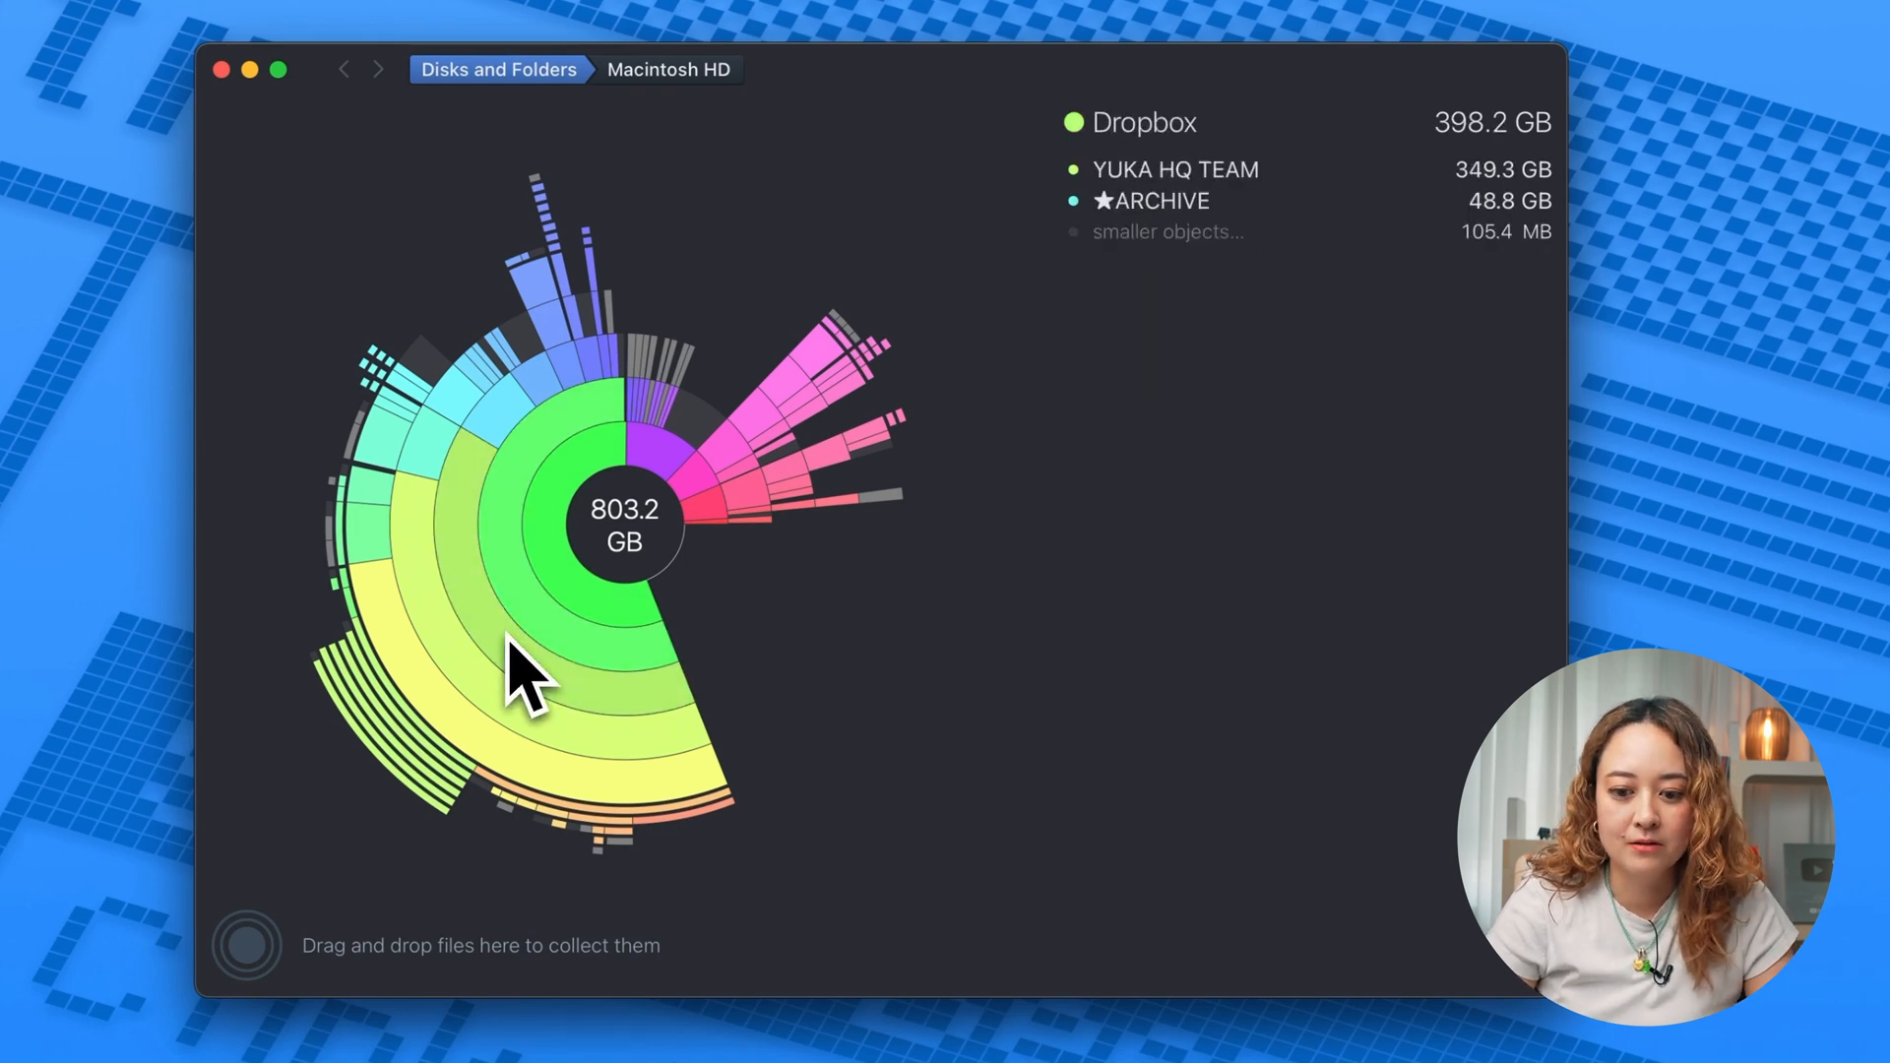
pyautogui.click(516, 742)
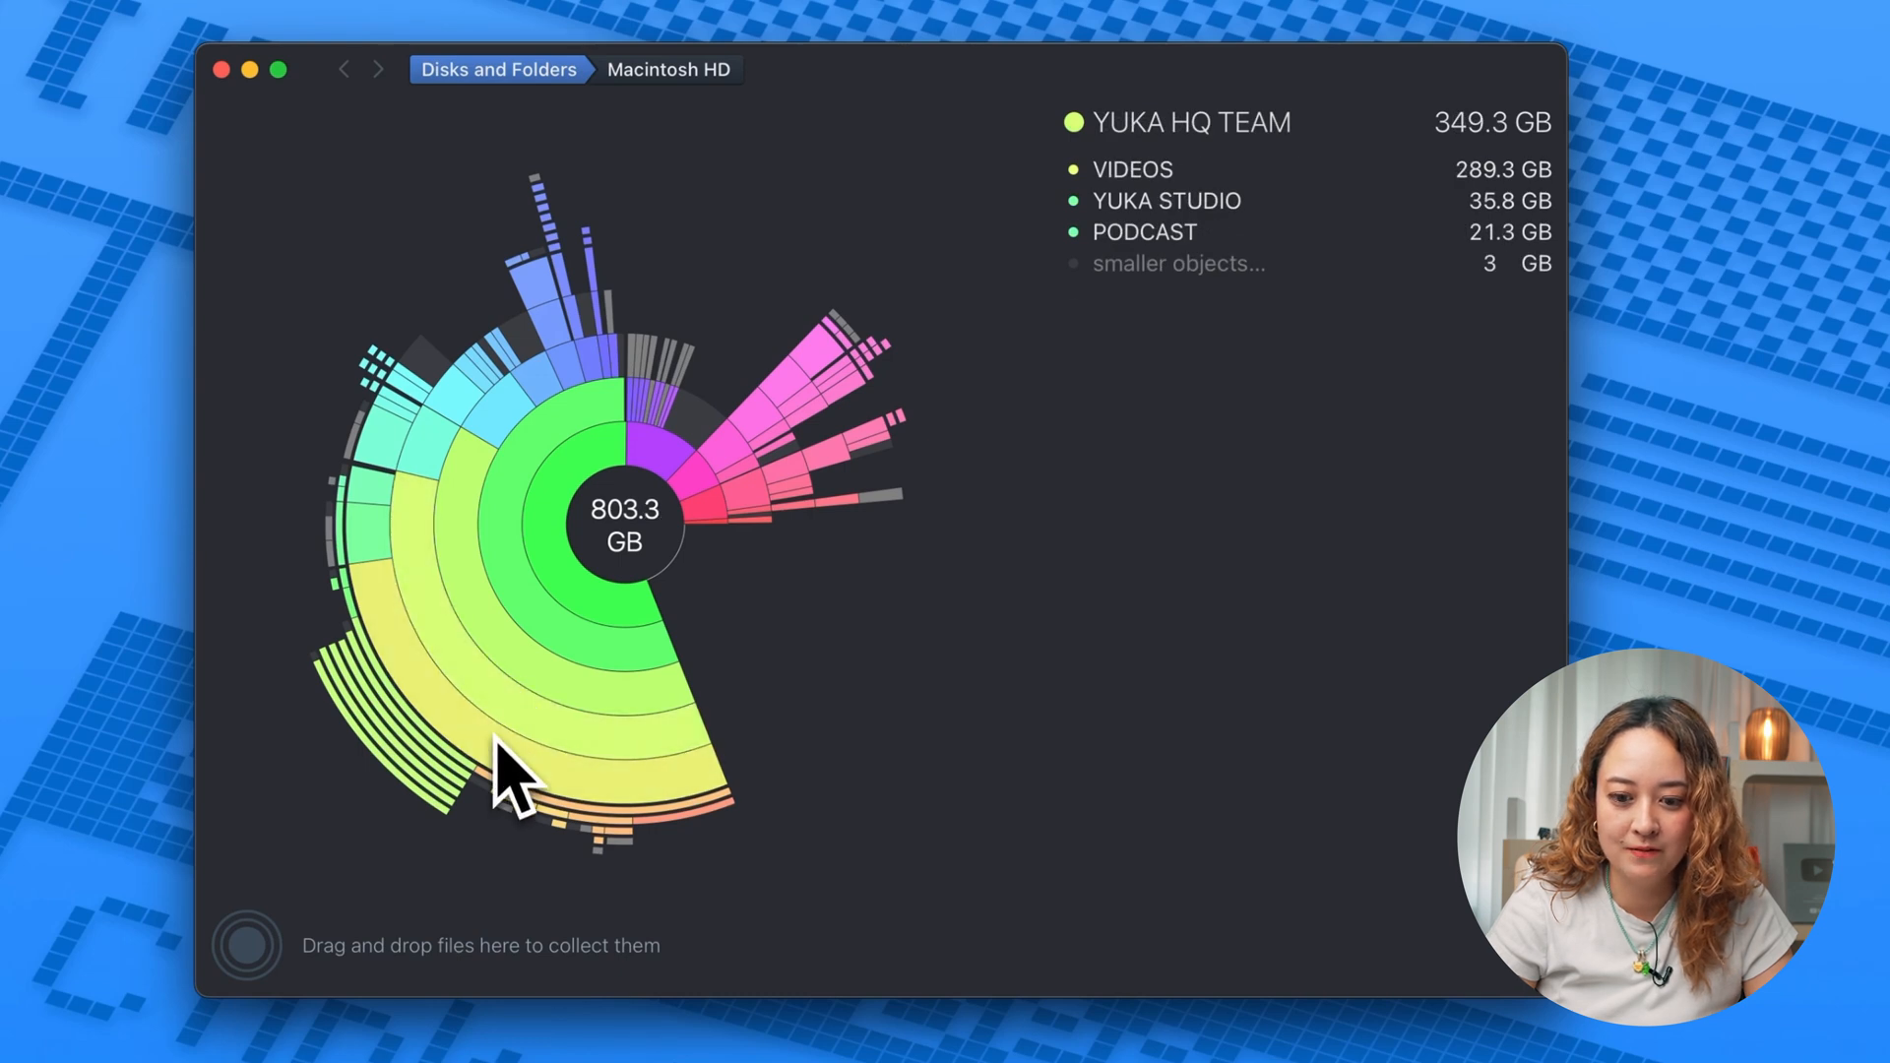
pyautogui.click(518, 748)
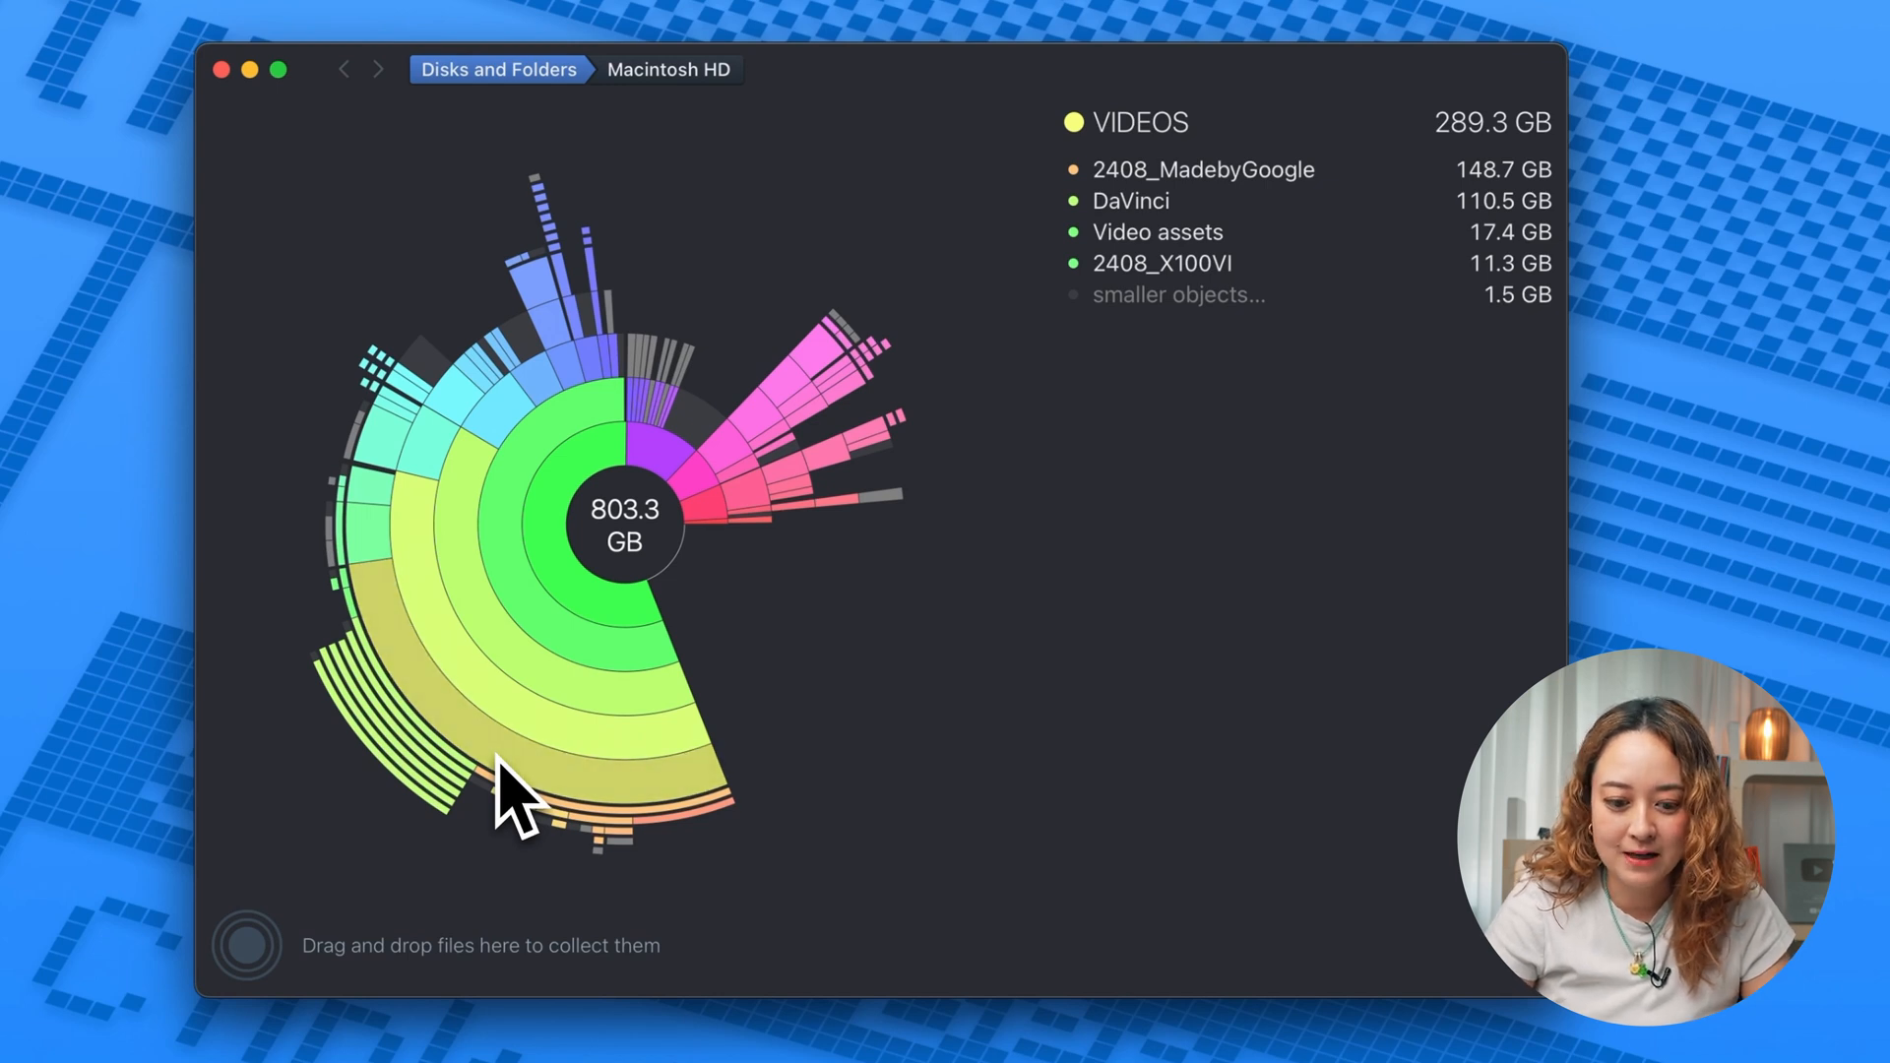
pyautogui.click(530, 801)
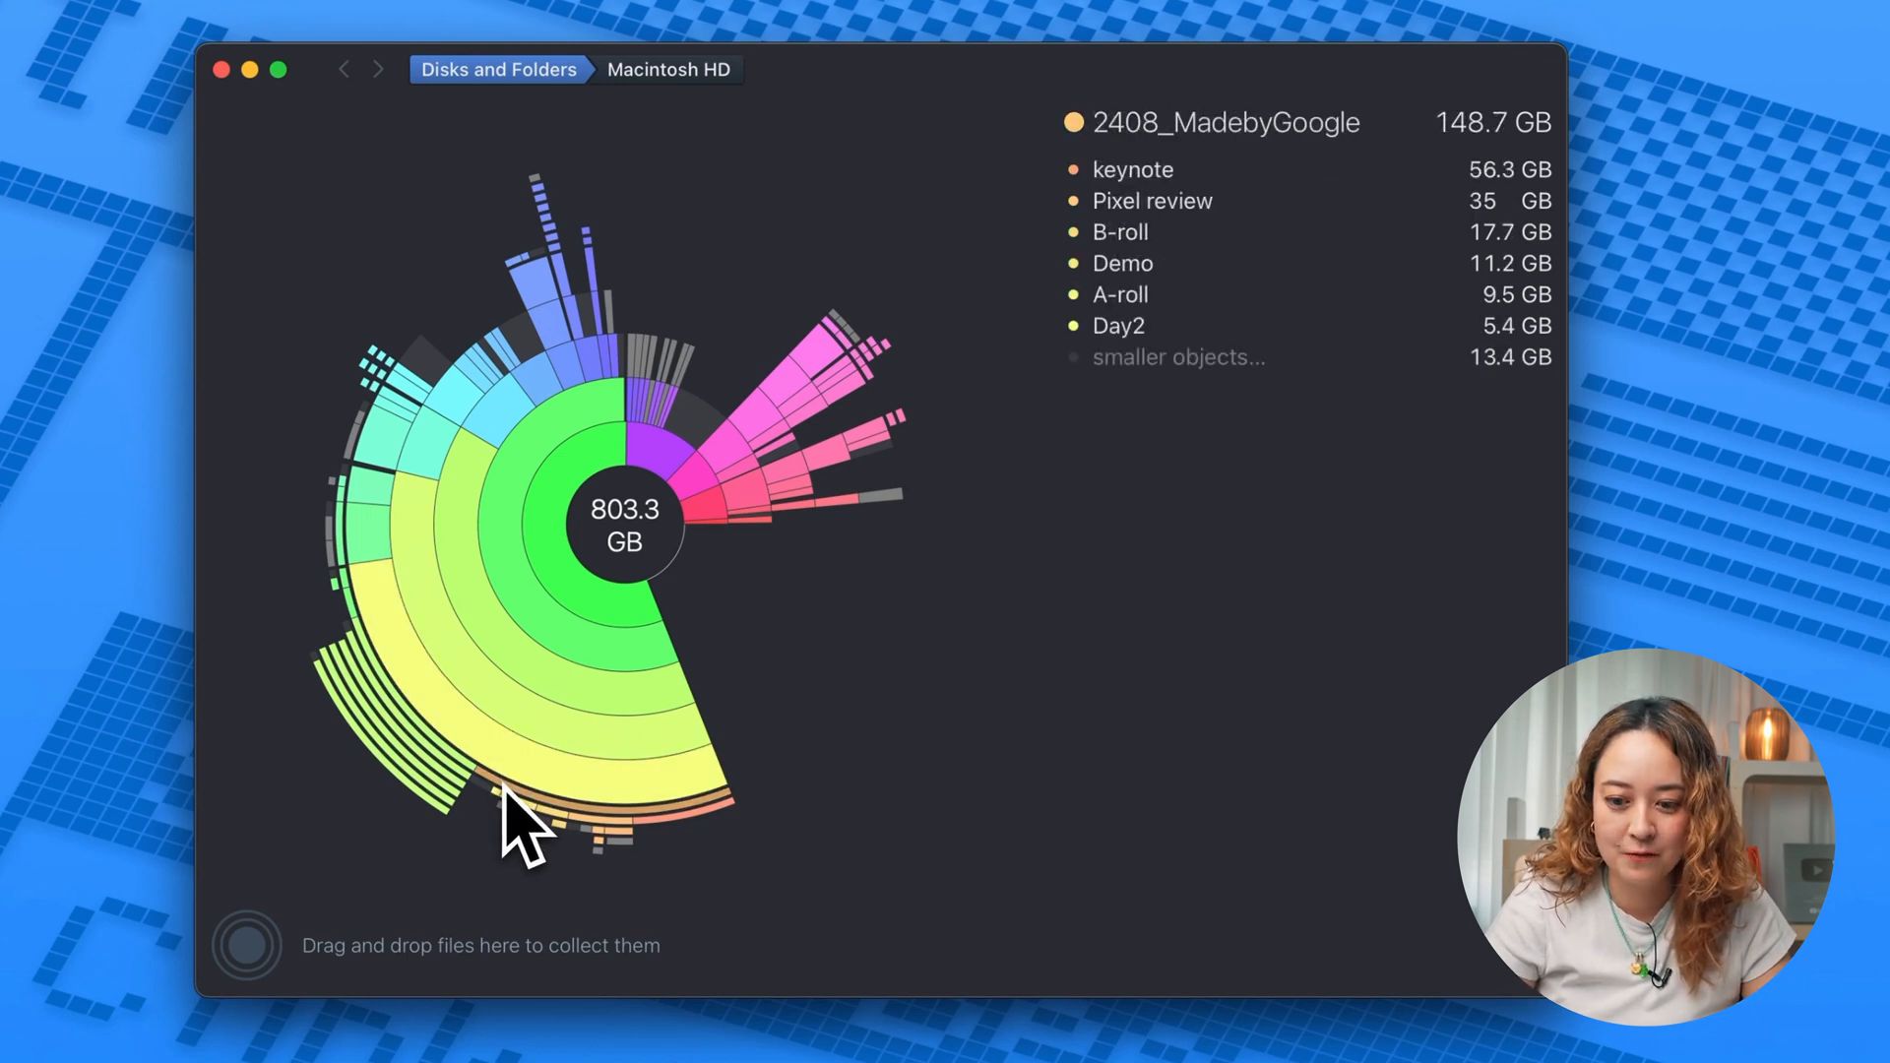